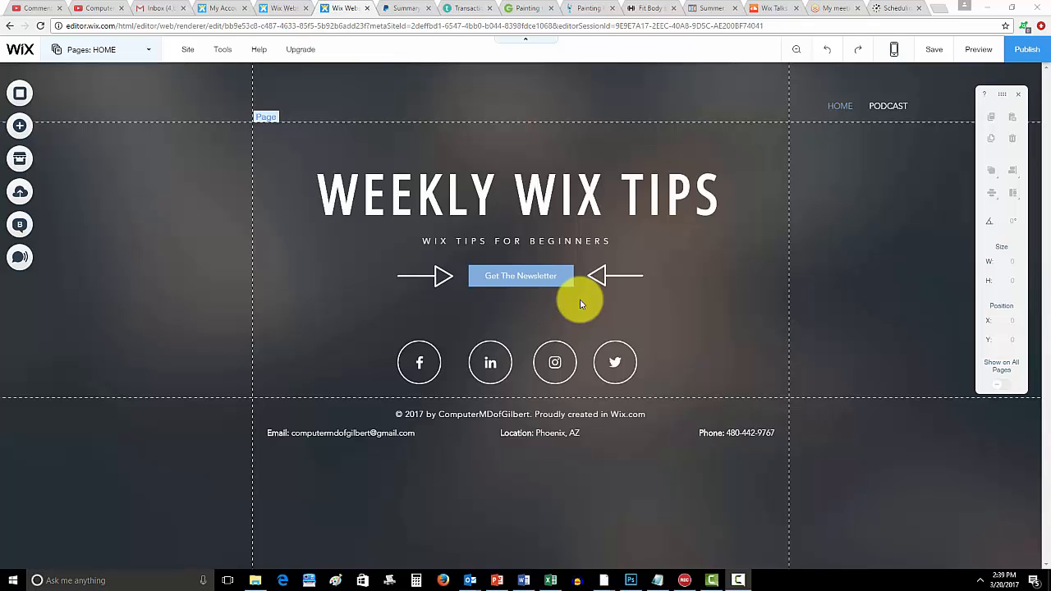
Open the blank New Page of the Weekly Wix Tips site in the editor
left_click(529, 197)
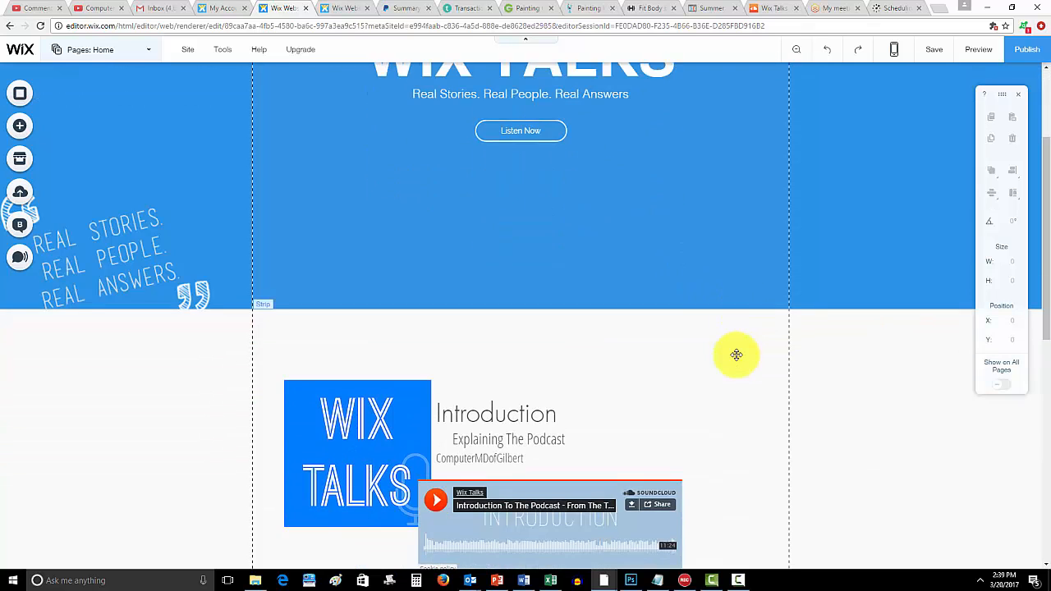
scroll("down", 3)
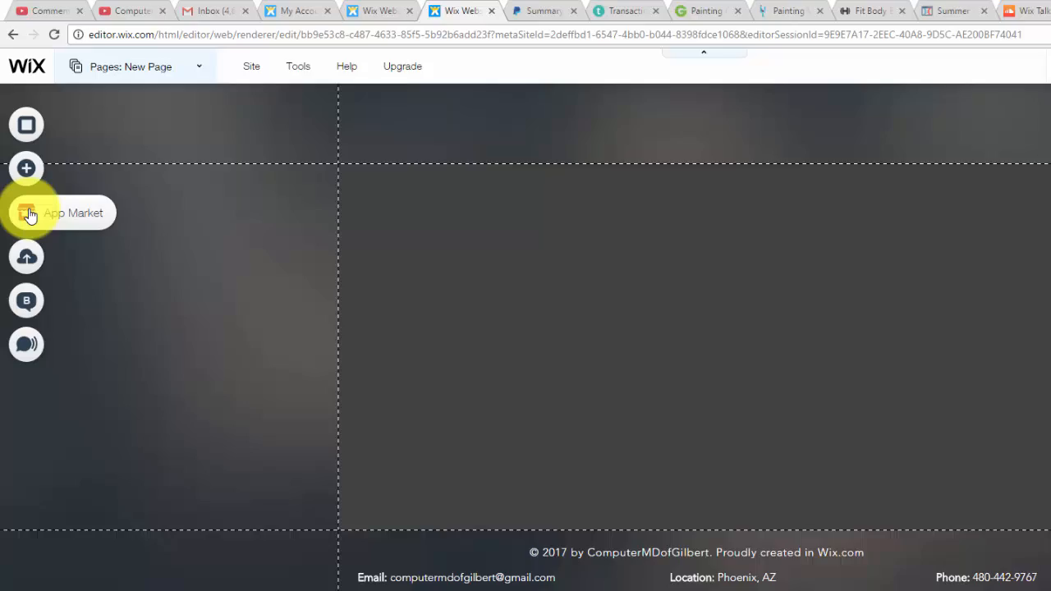
Install Wix Bookings from the App Market's 'bookings' search results
left_click(26, 212)
type("bookings")
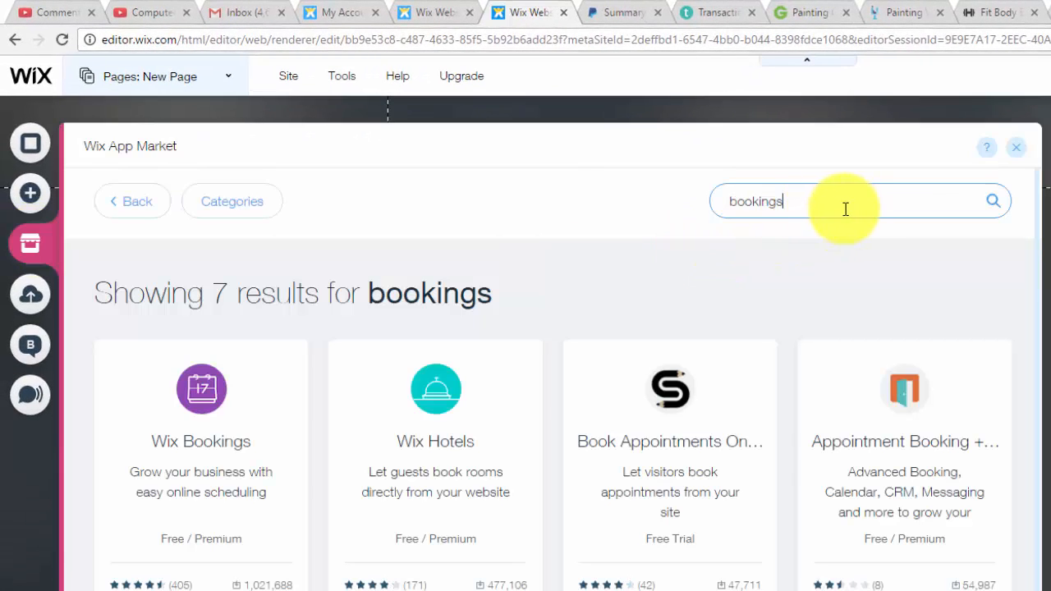
mouse_move(300, 341)
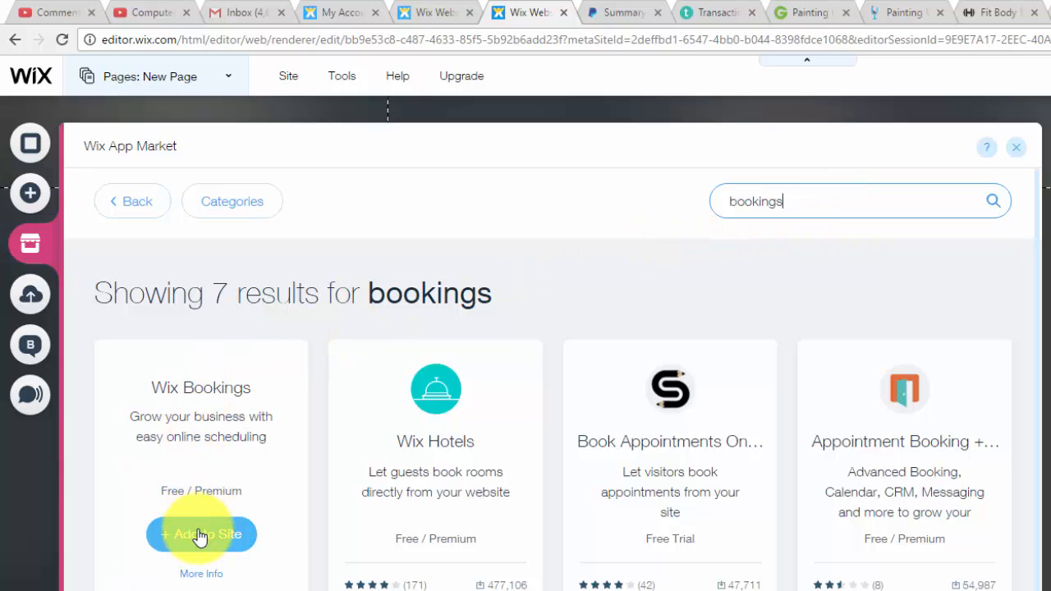
left_click(201, 534)
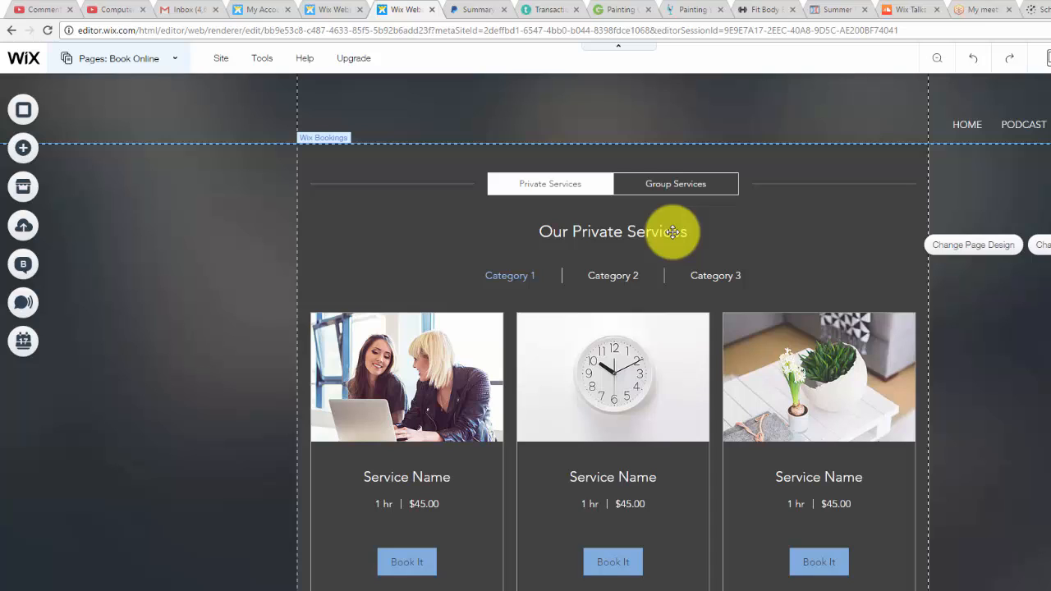
mouse_move(842, 295)
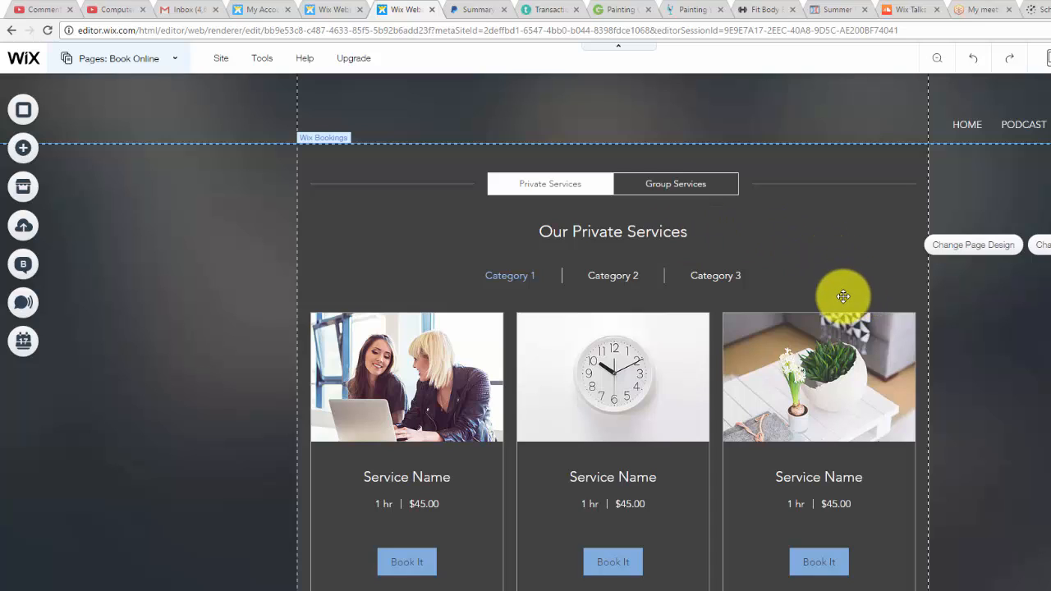
mouse_move(681, 238)
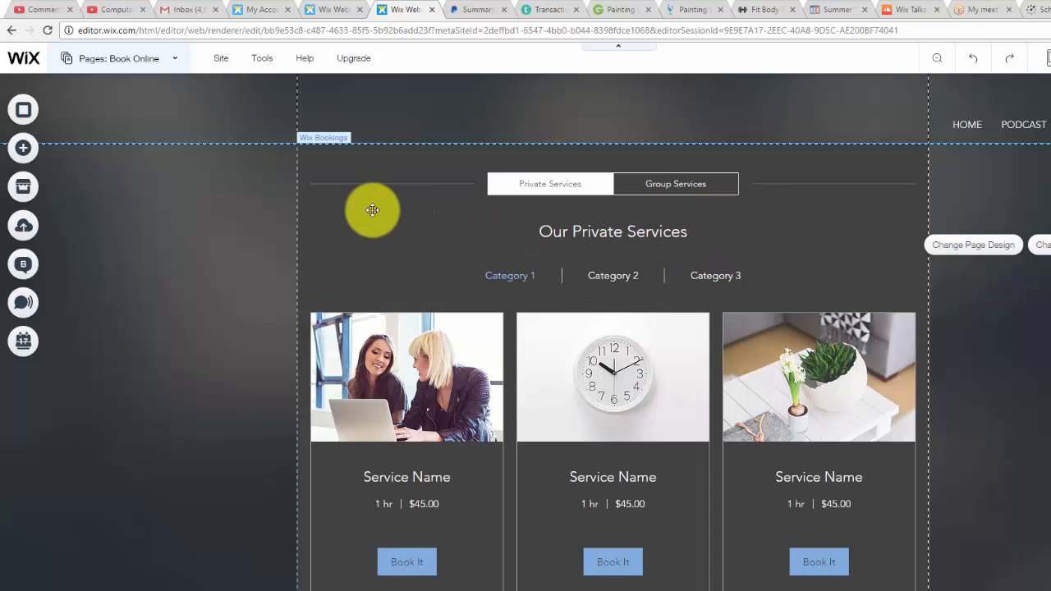
mouse_move(408, 253)
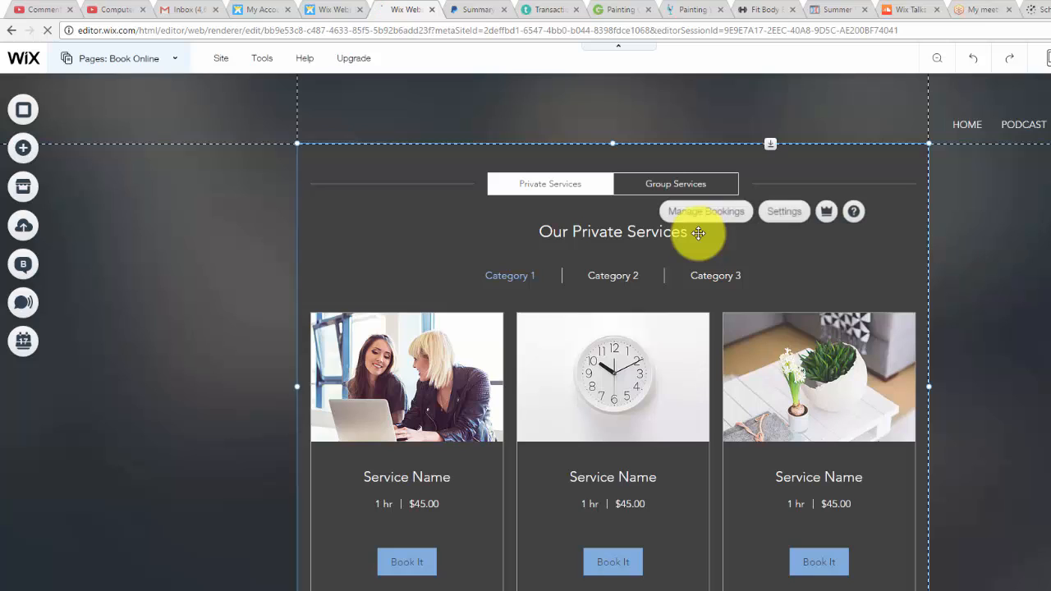
Target the bookings widget settings at the Private Services | Add Your Info page
left_click(705, 211)
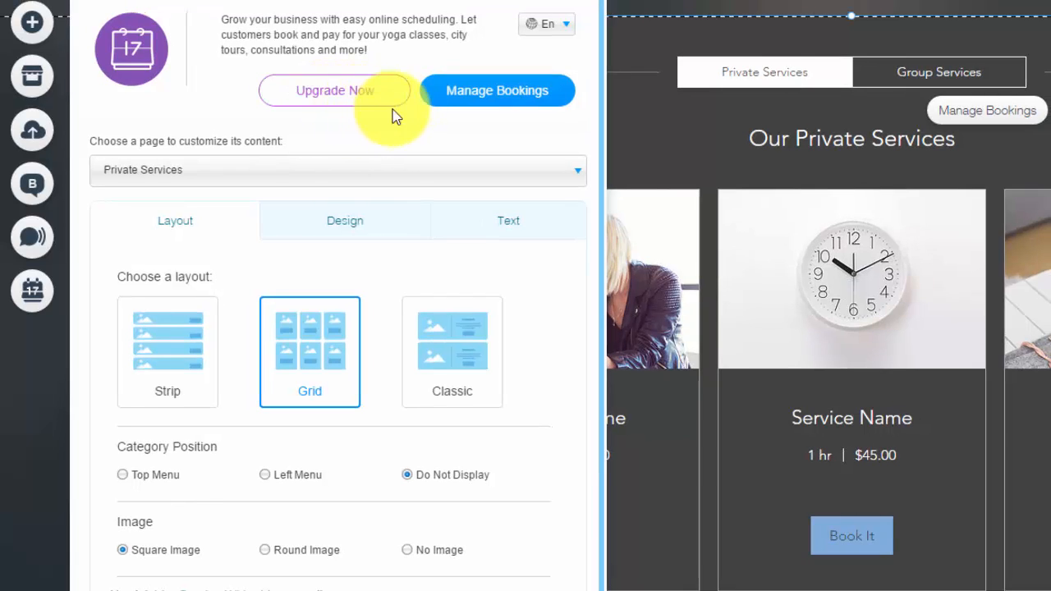
mouse_move(425, 140)
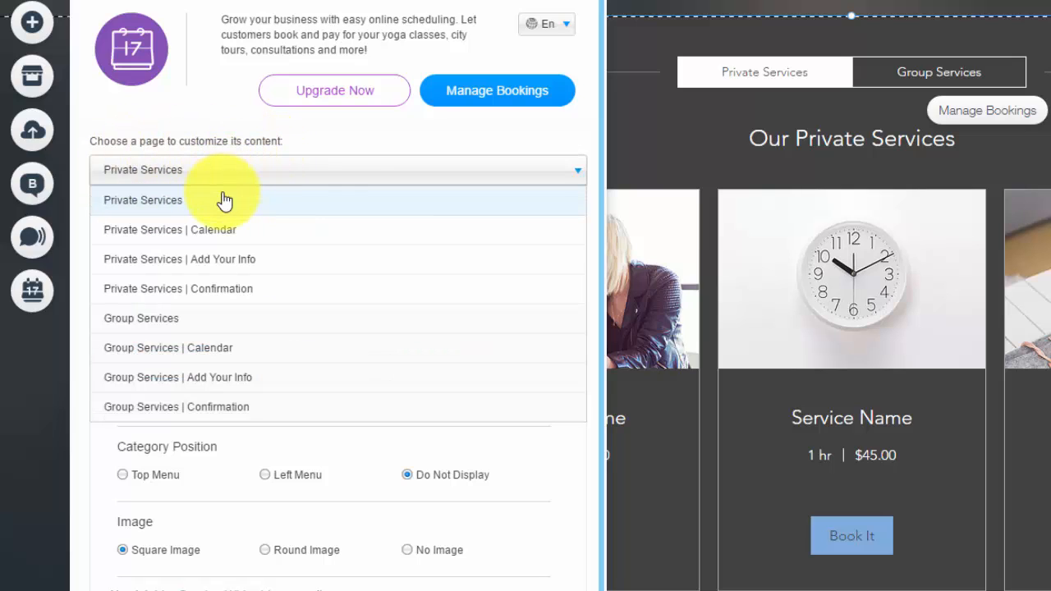
mouse_move(230, 246)
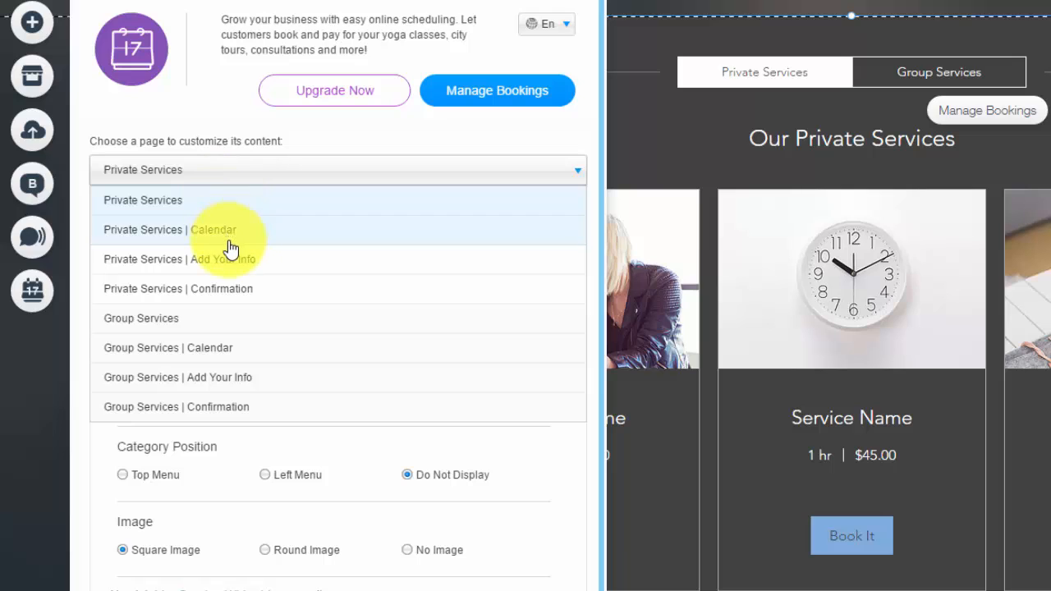
mouse_move(222, 293)
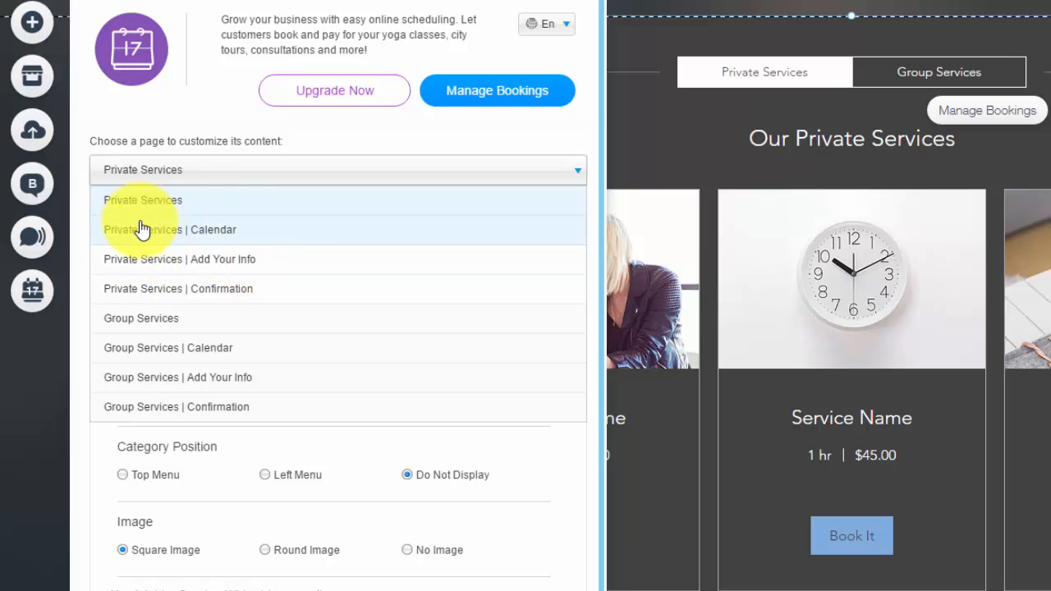
mouse_move(294, 238)
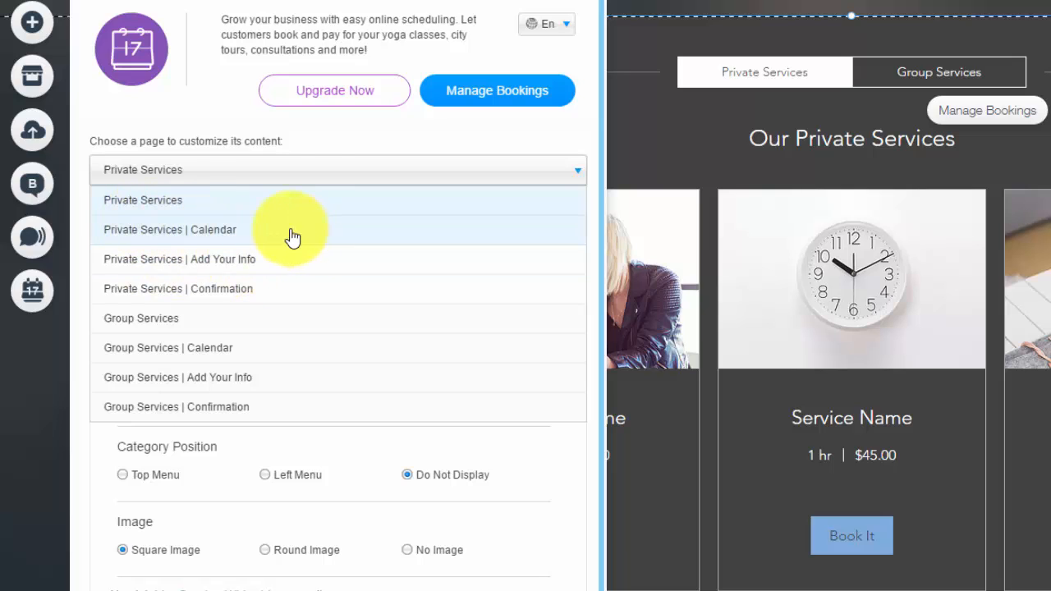
mouse_move(205, 319)
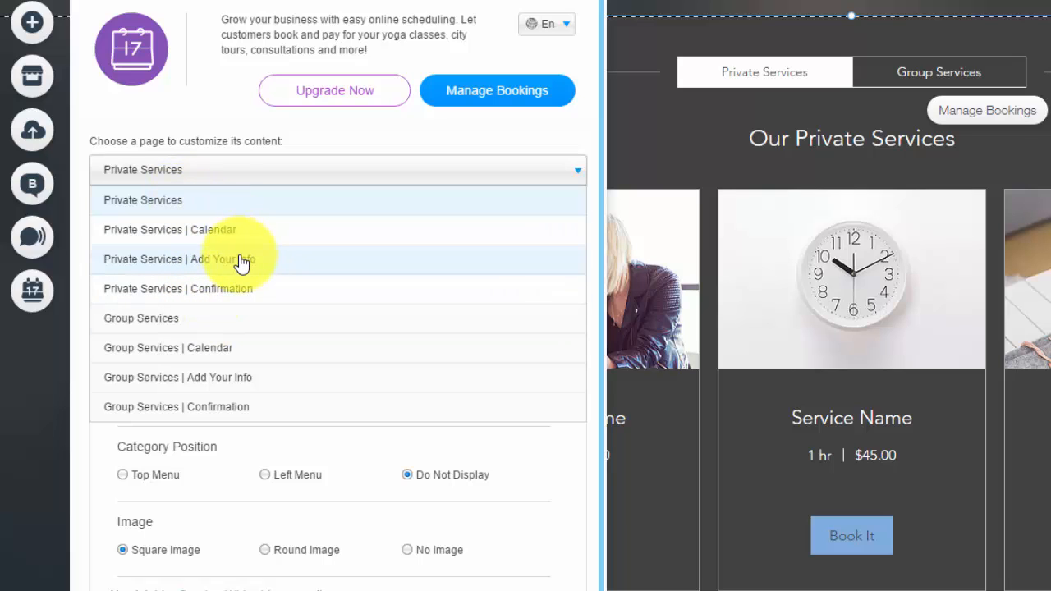
left_click(241, 259)
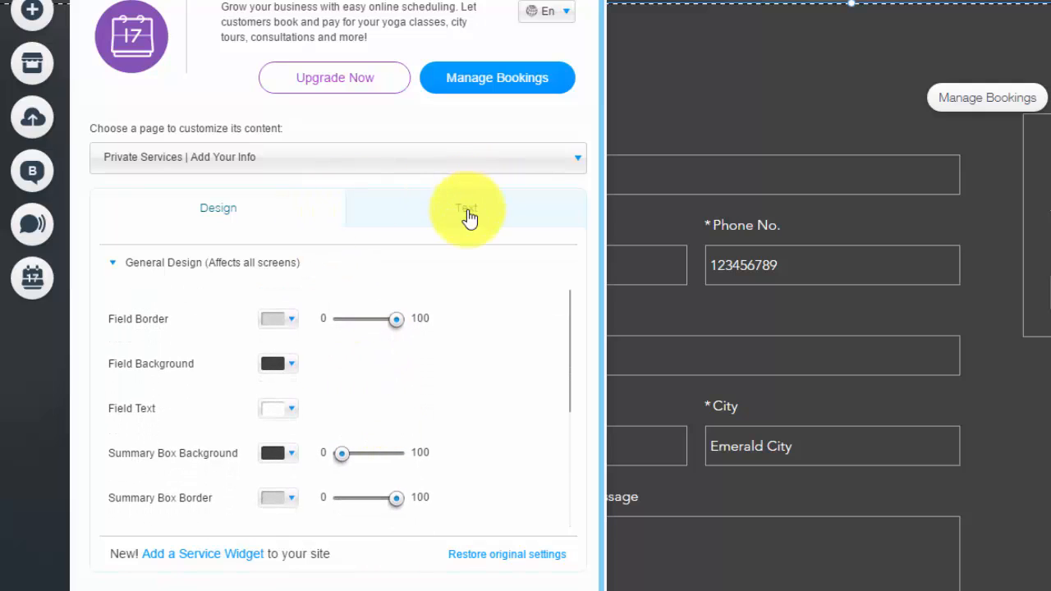
Review the info page's Text labels, then switch settings back to Private Services
left_click(465, 207)
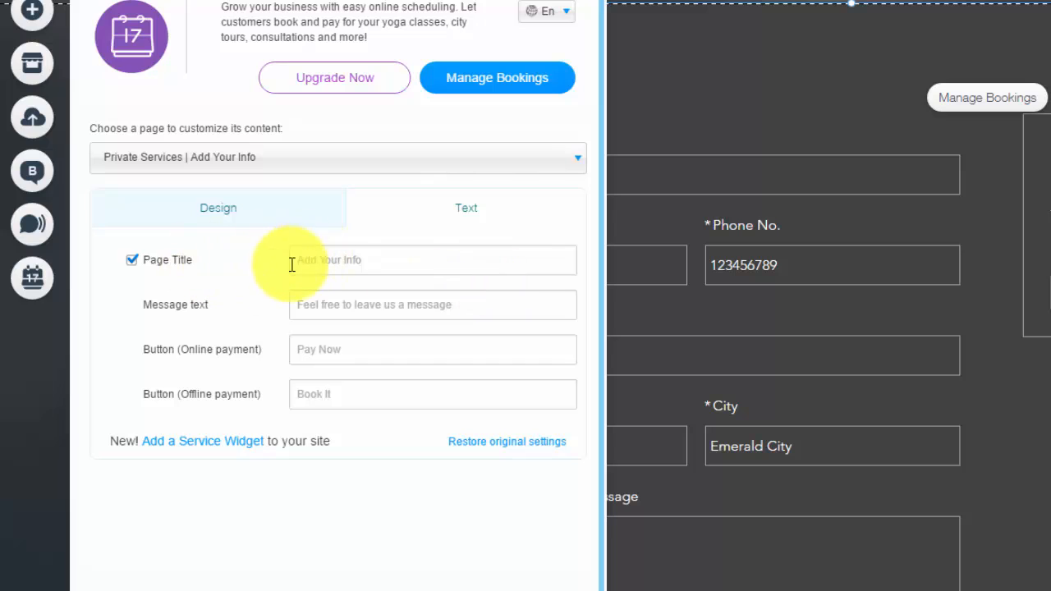
mouse_move(439, 361)
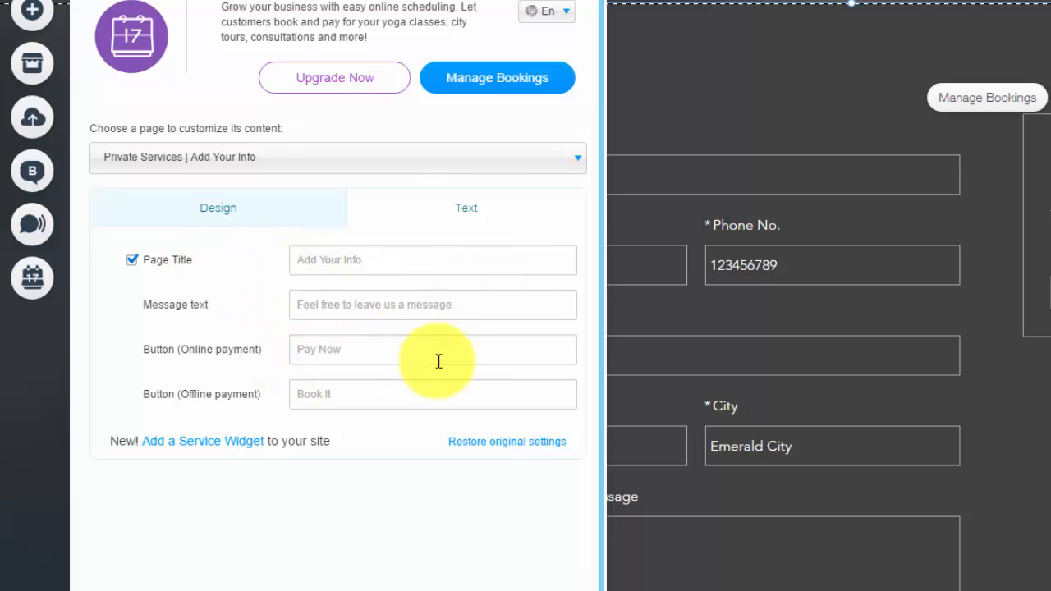
left_click(336, 157)
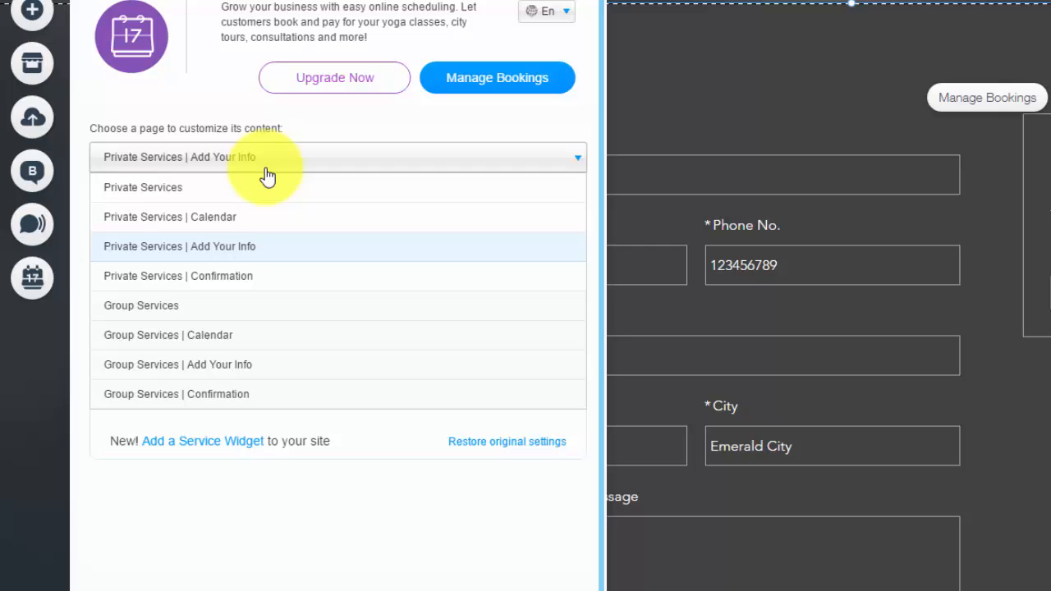
left_click(142, 188)
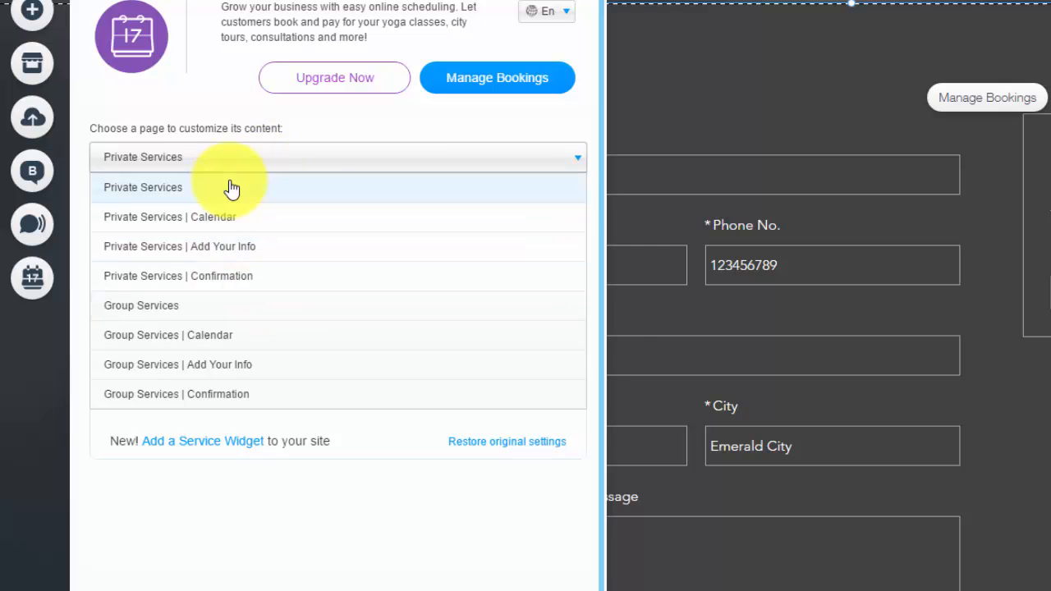
left_click(142, 187)
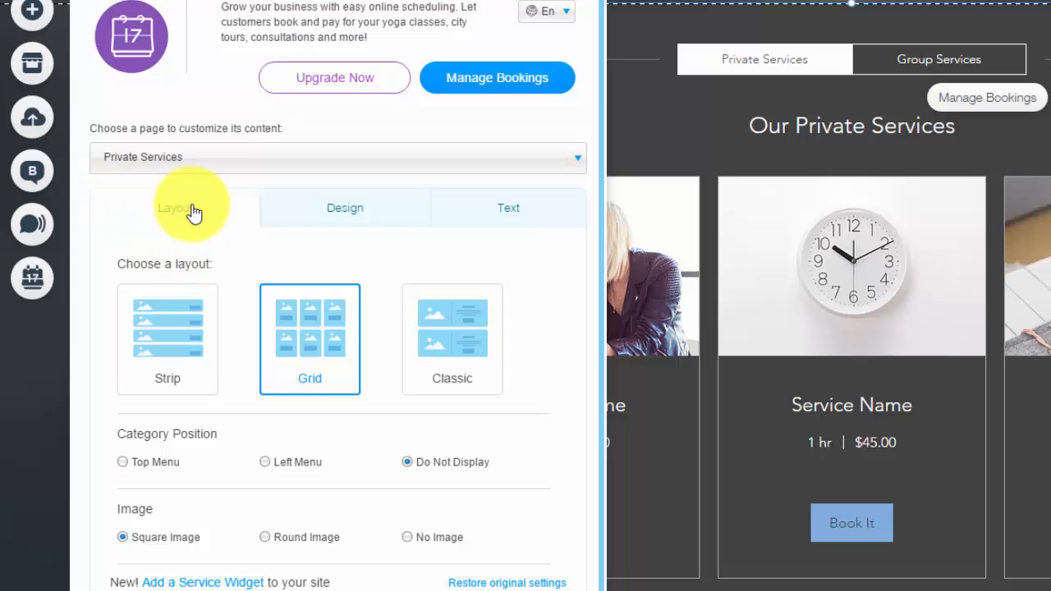
Try Strip and Grid layouts for Group Services, then keep the Classic layout
left_click(337, 157)
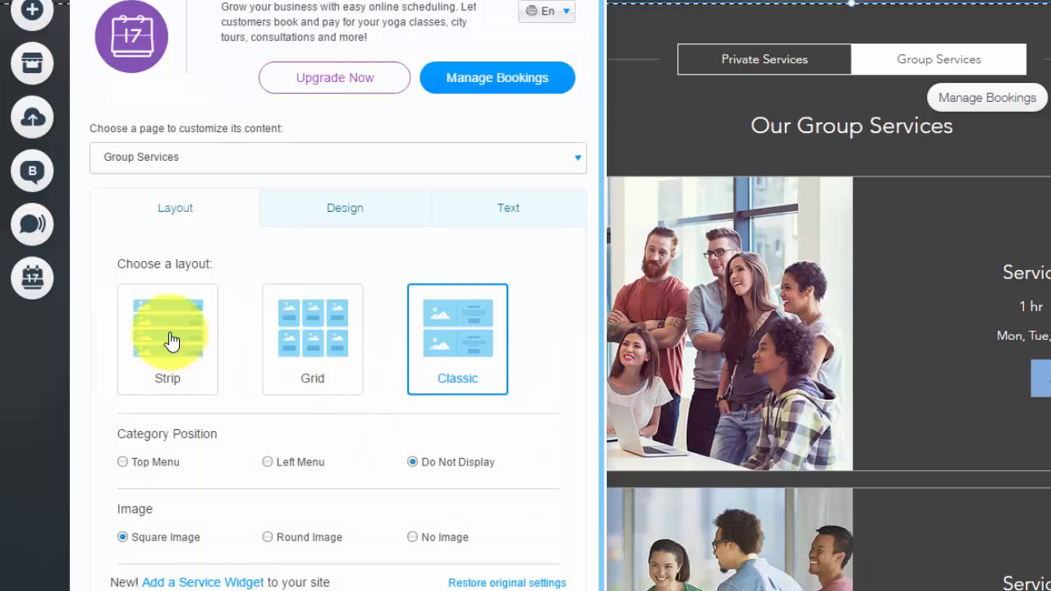
left_click(168, 340)
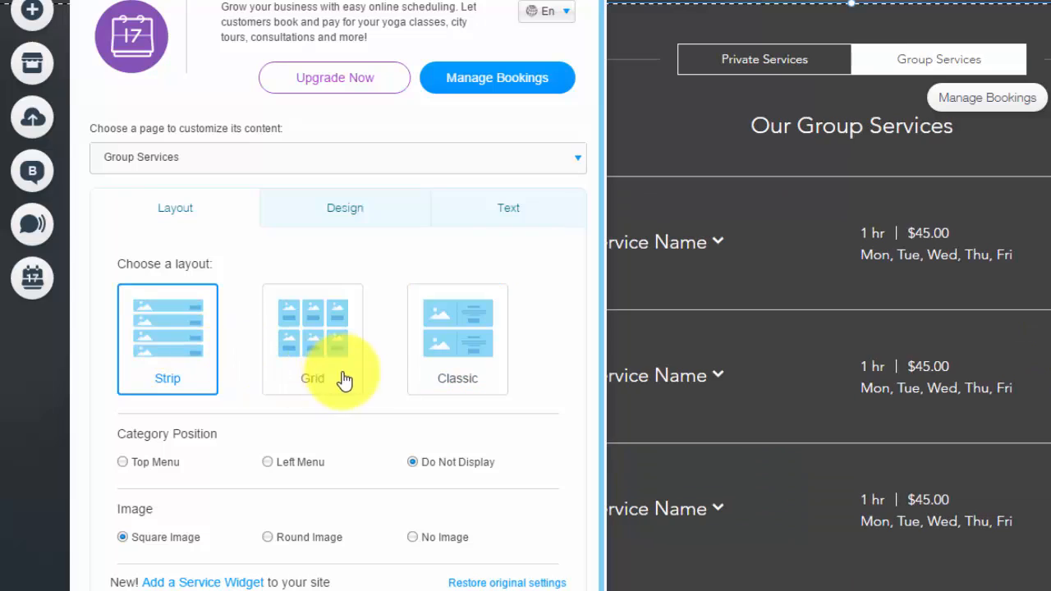
left_click(312, 339)
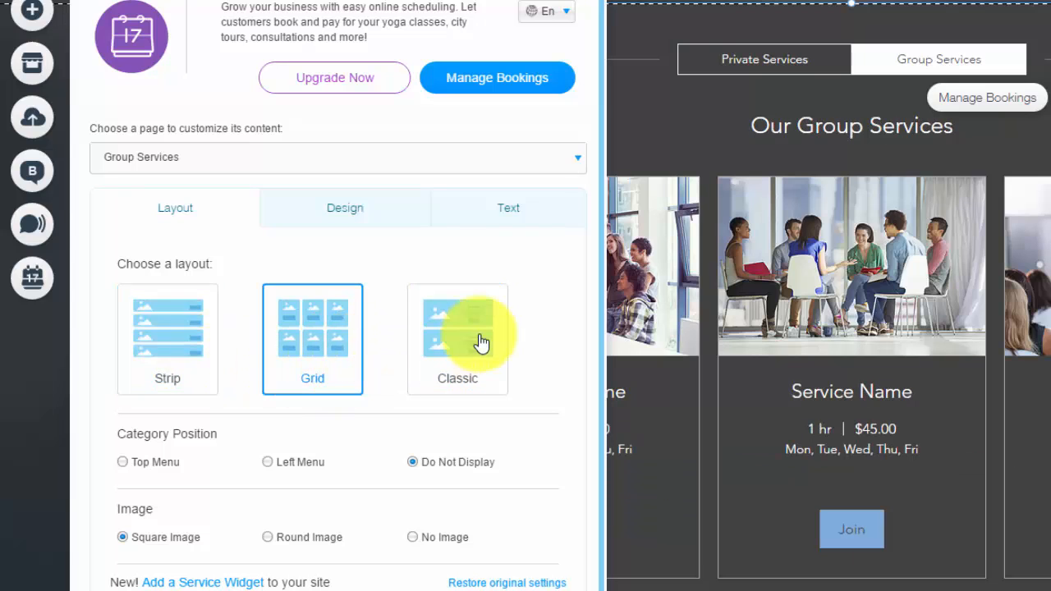
left_click(457, 339)
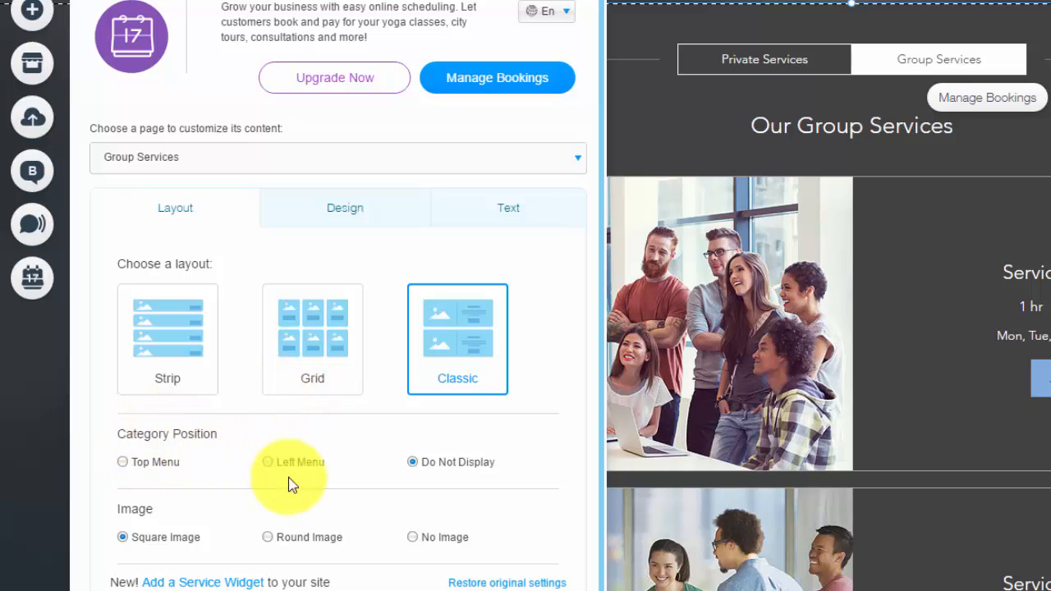
mouse_move(345, 485)
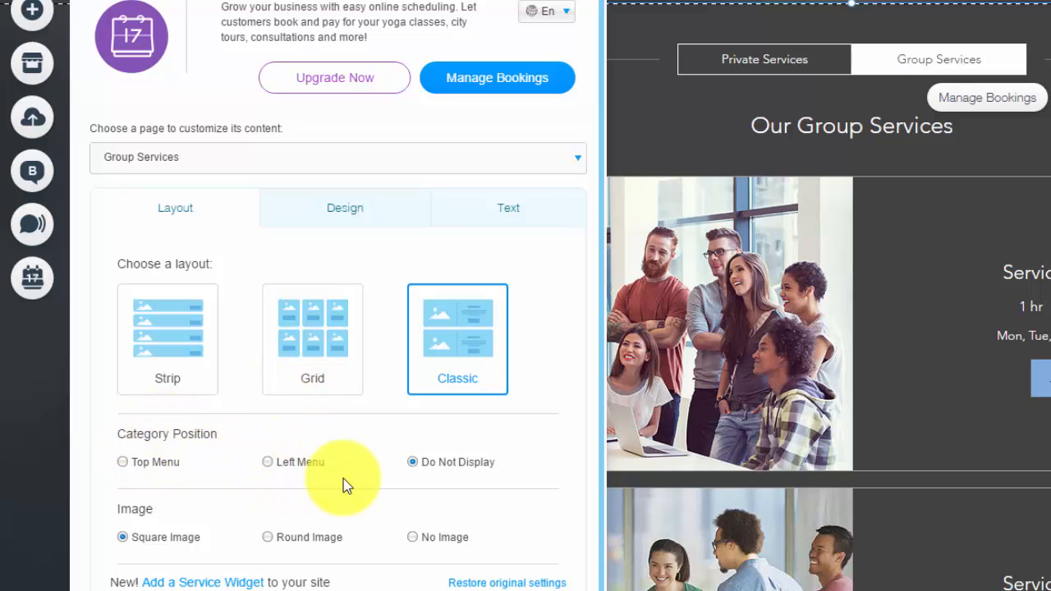
mouse_move(212, 480)
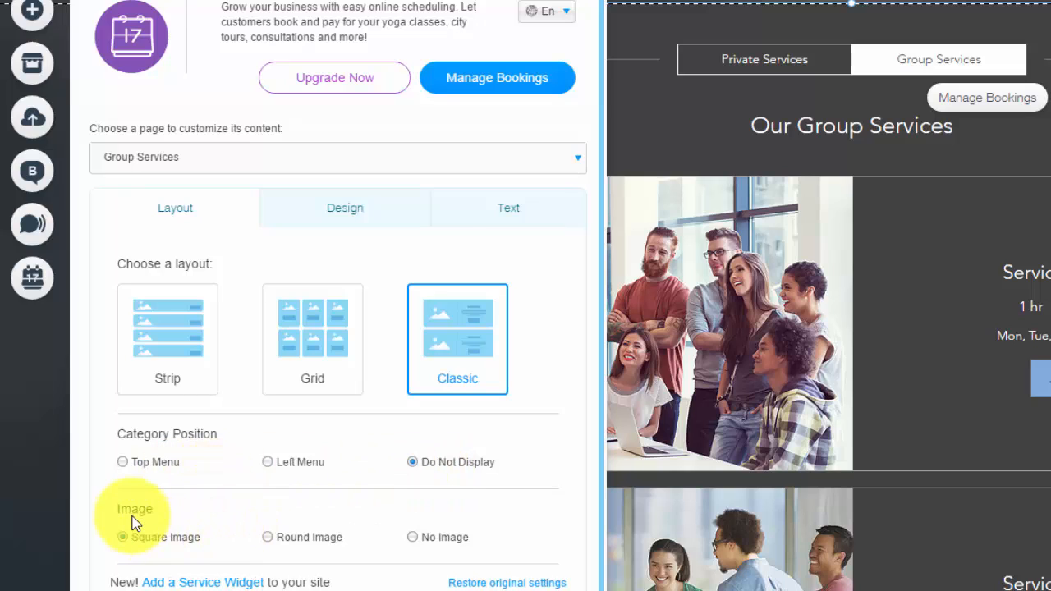
mouse_move(459, 550)
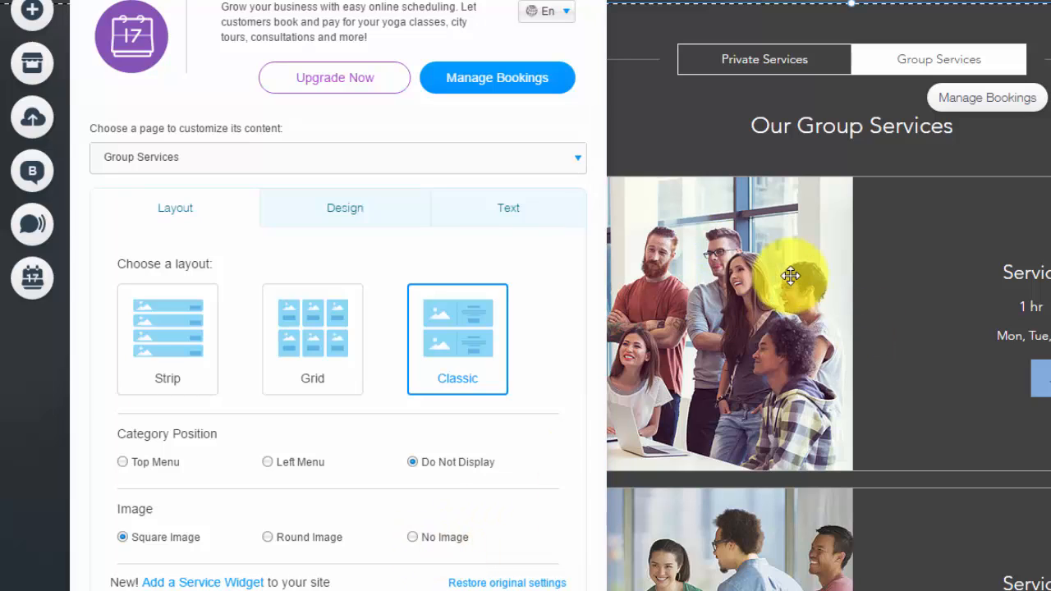
mouse_move(620, 172)
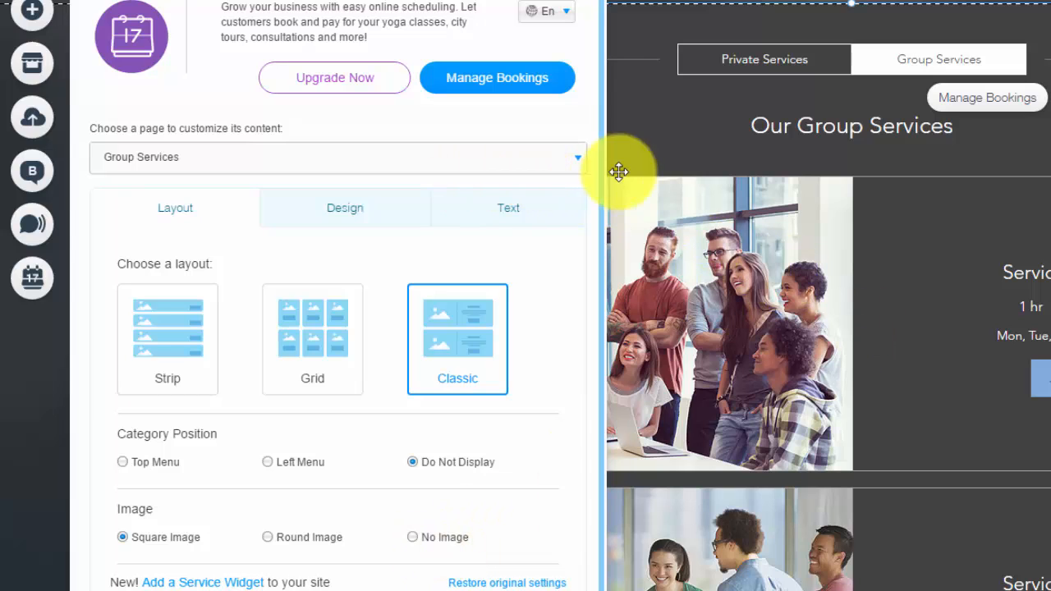
mouse_move(507, 95)
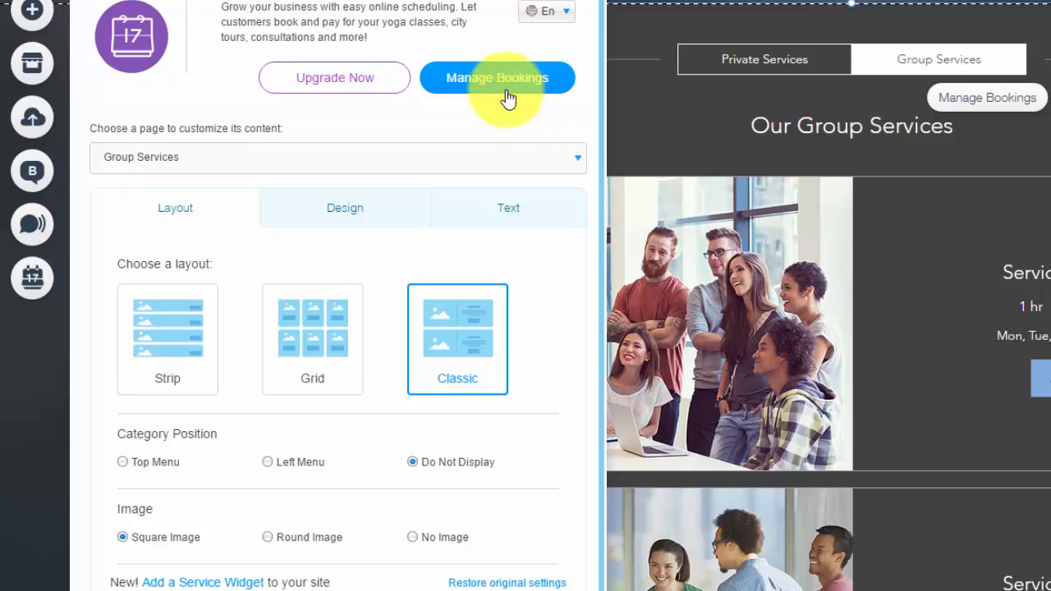
Open Manage Bookings and compare the Group and Private service forms, ending on Private
left_click(496, 78)
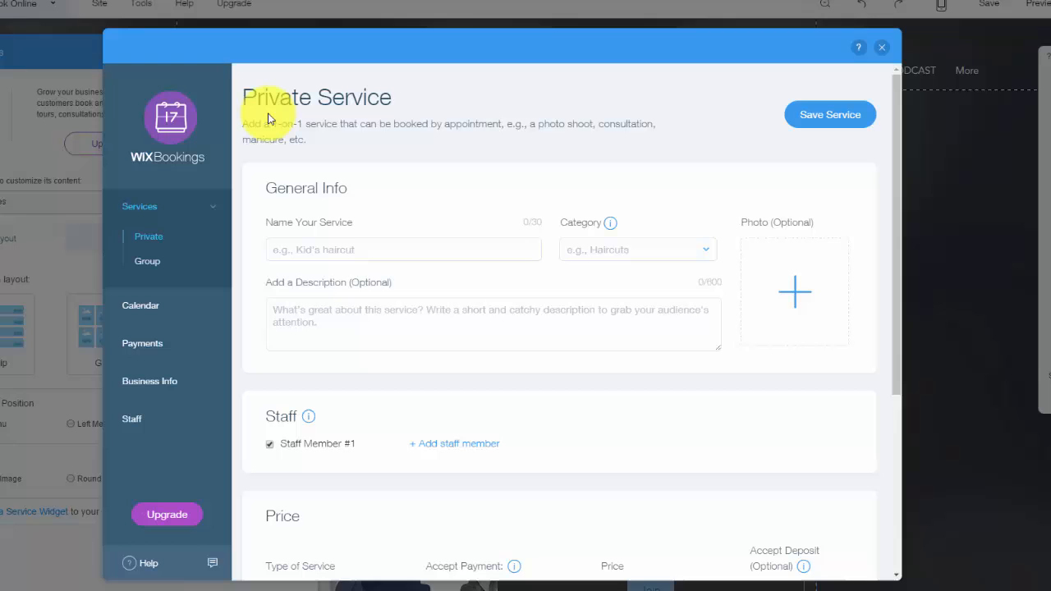
mouse_move(366, 163)
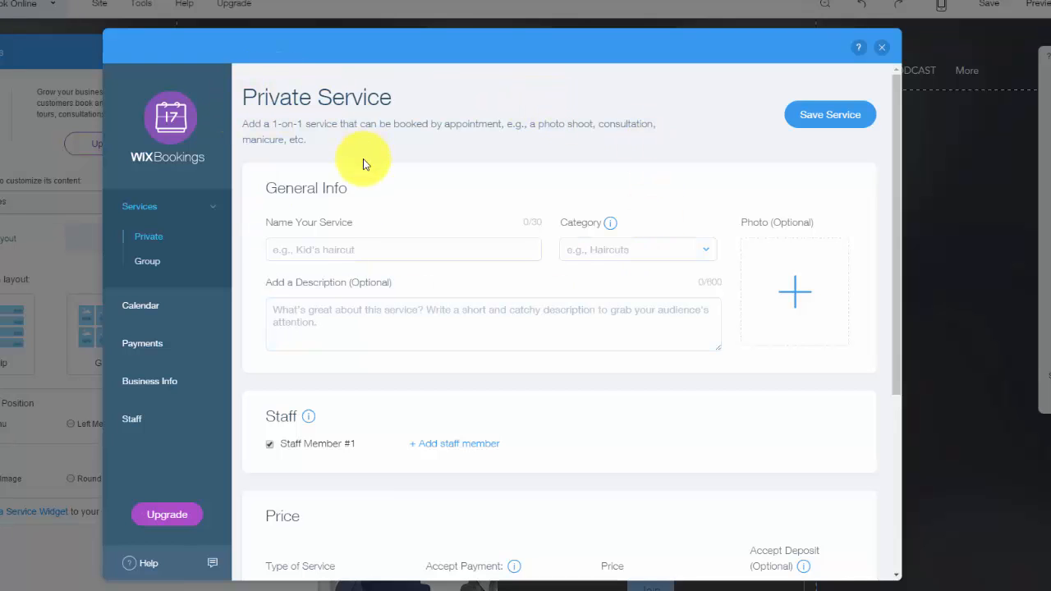
mouse_move(335, 123)
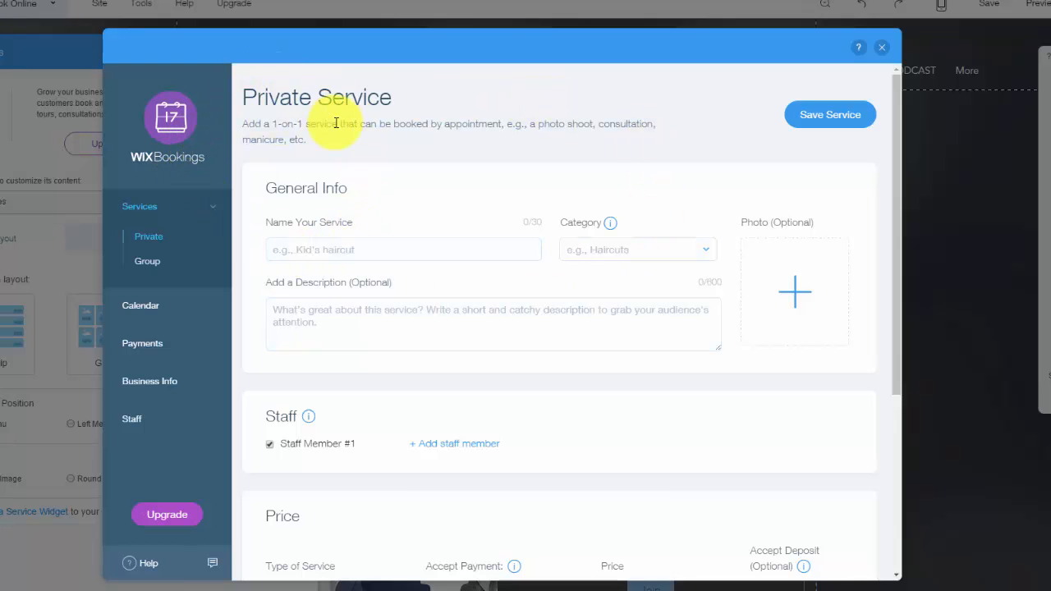
mouse_move(271, 131)
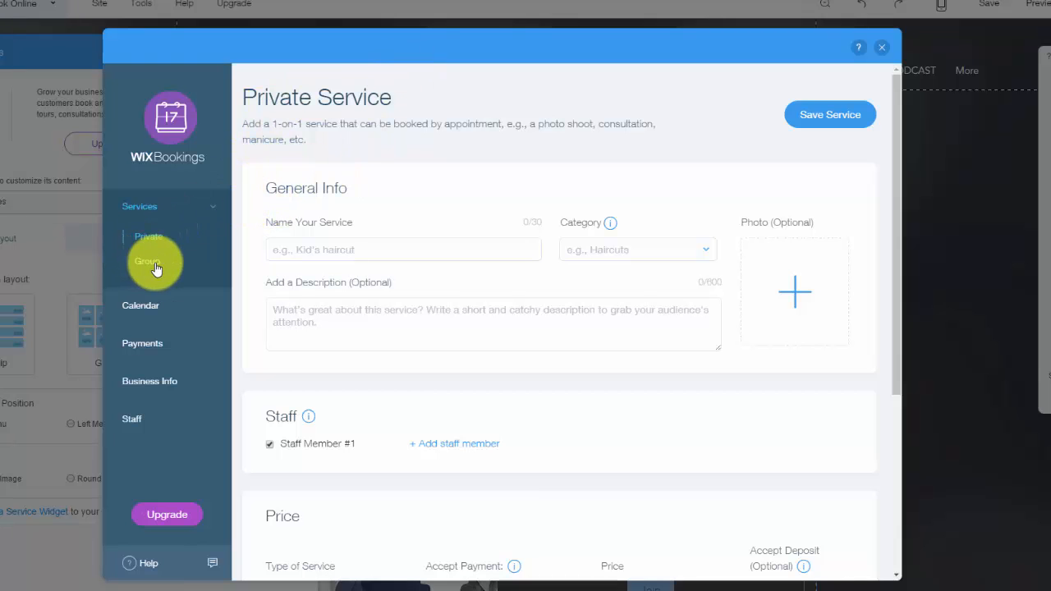
left_click(148, 261)
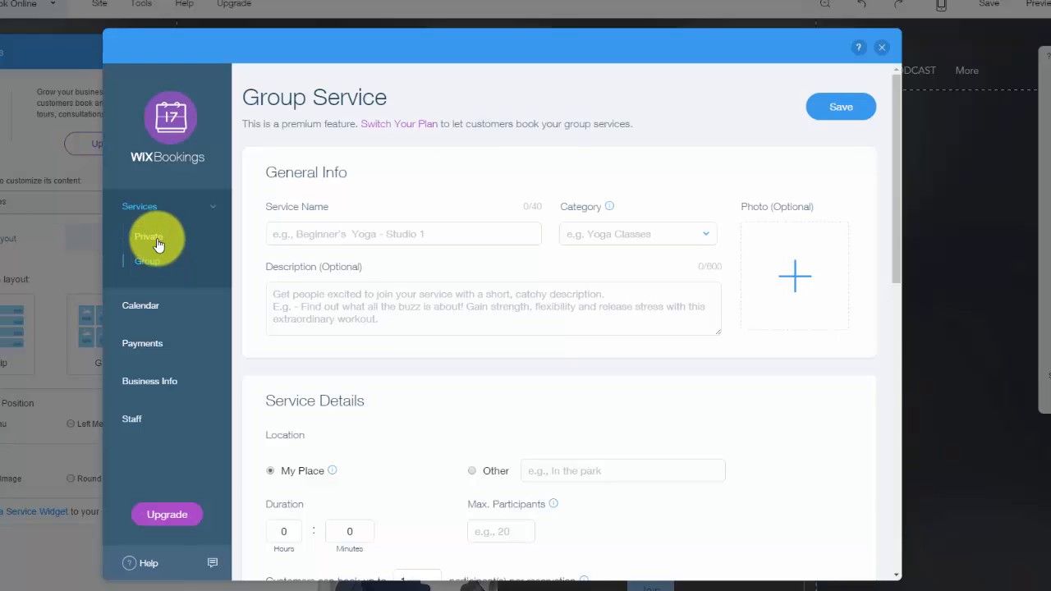
left_click(148, 237)
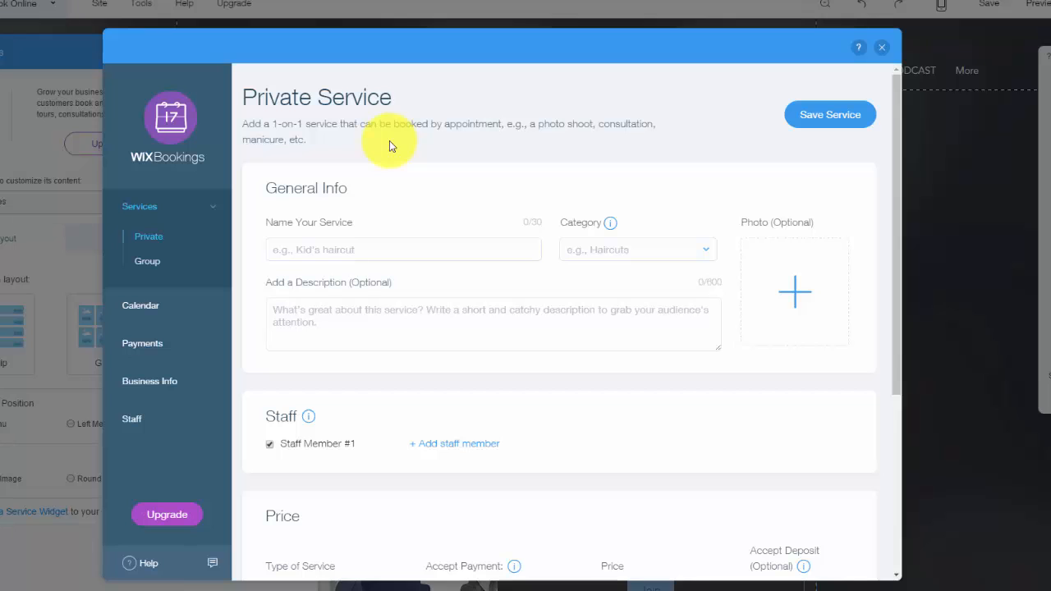
mouse_move(544, 129)
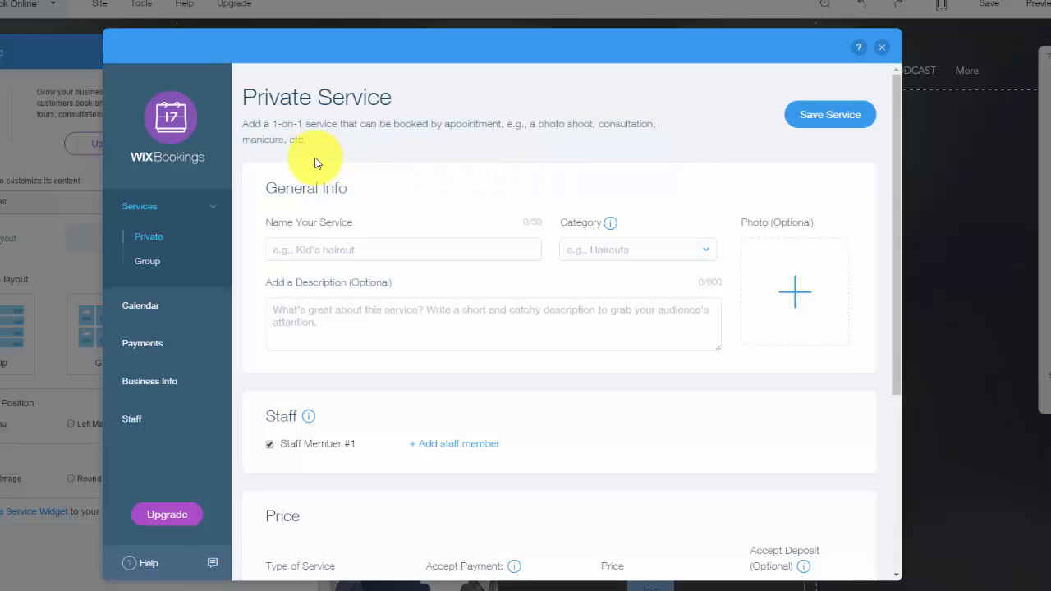
mouse_move(425, 148)
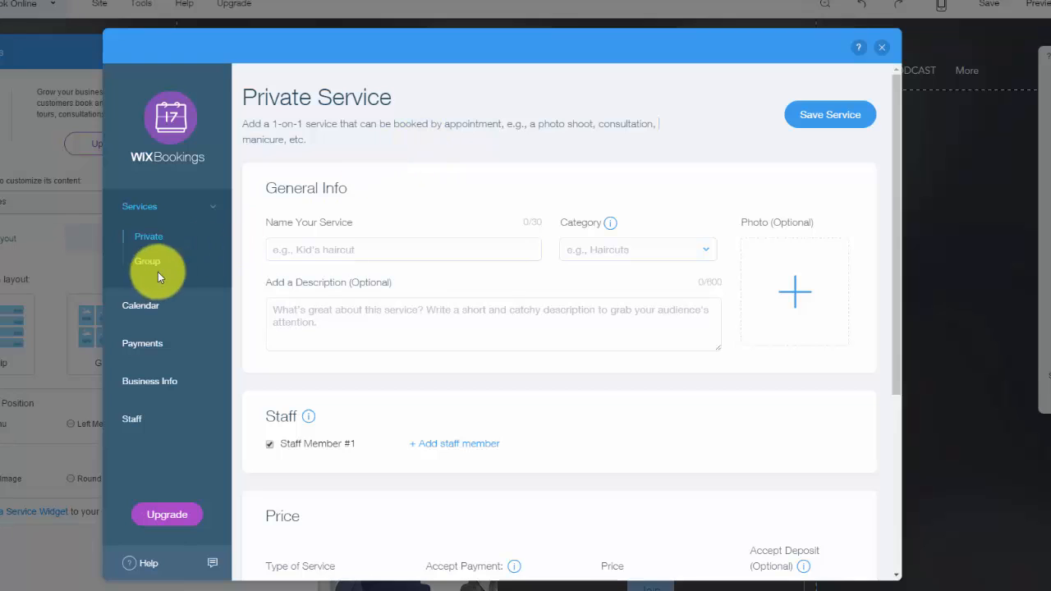
left_click(147, 261)
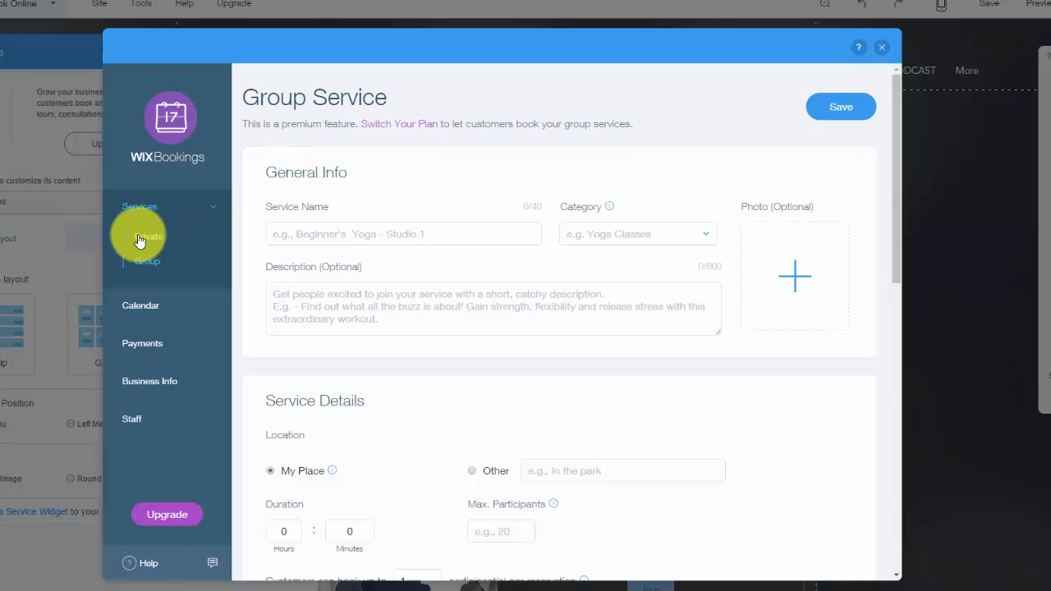
left_click(147, 237)
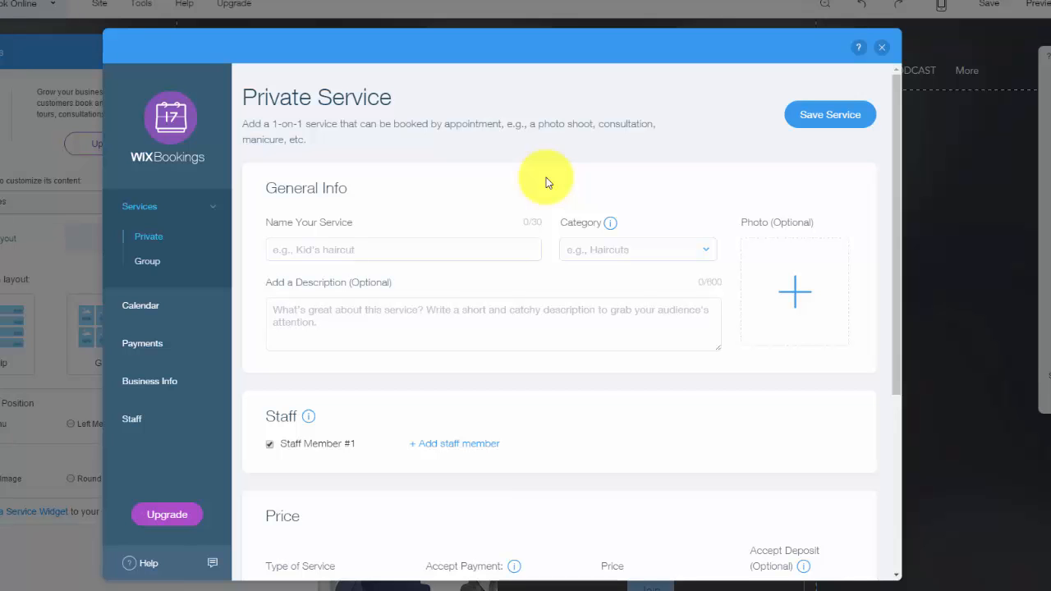
Scroll the Private Service form and start adding a staff member, then cancel
scroll("down", 3)
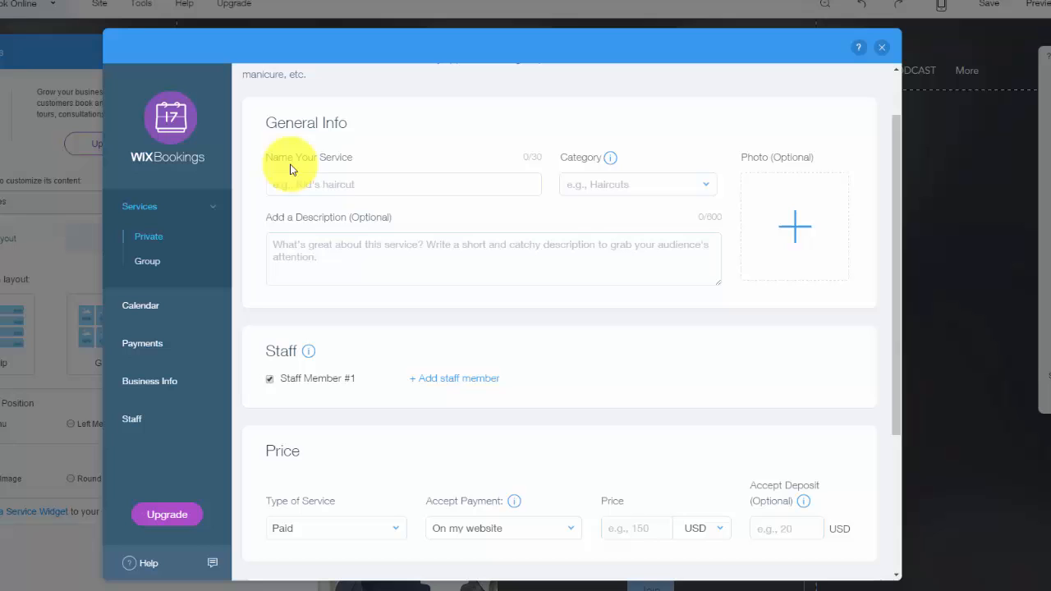
left_click(636, 184)
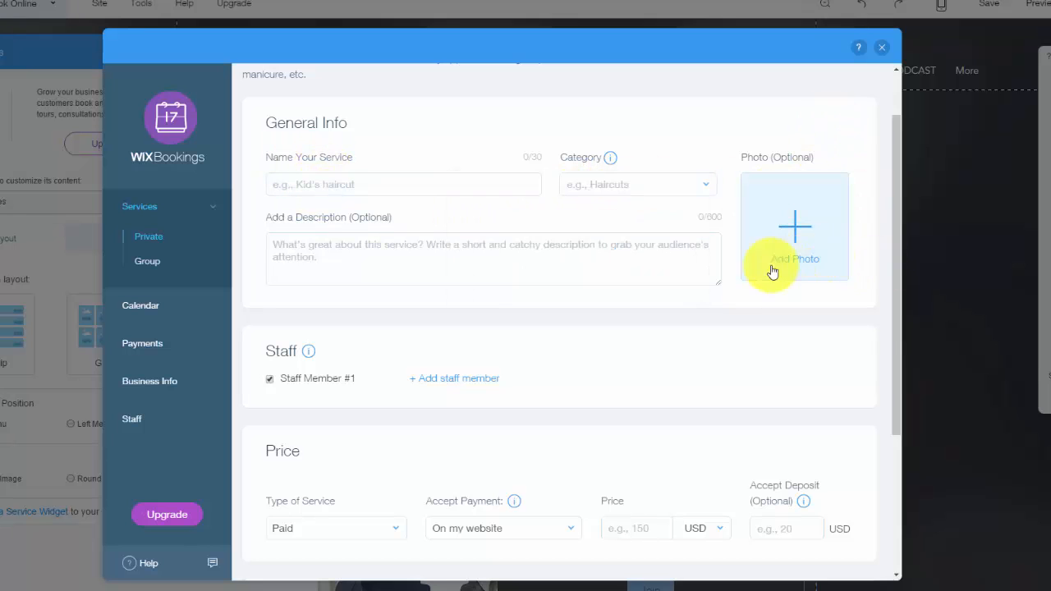
scroll("down", 3)
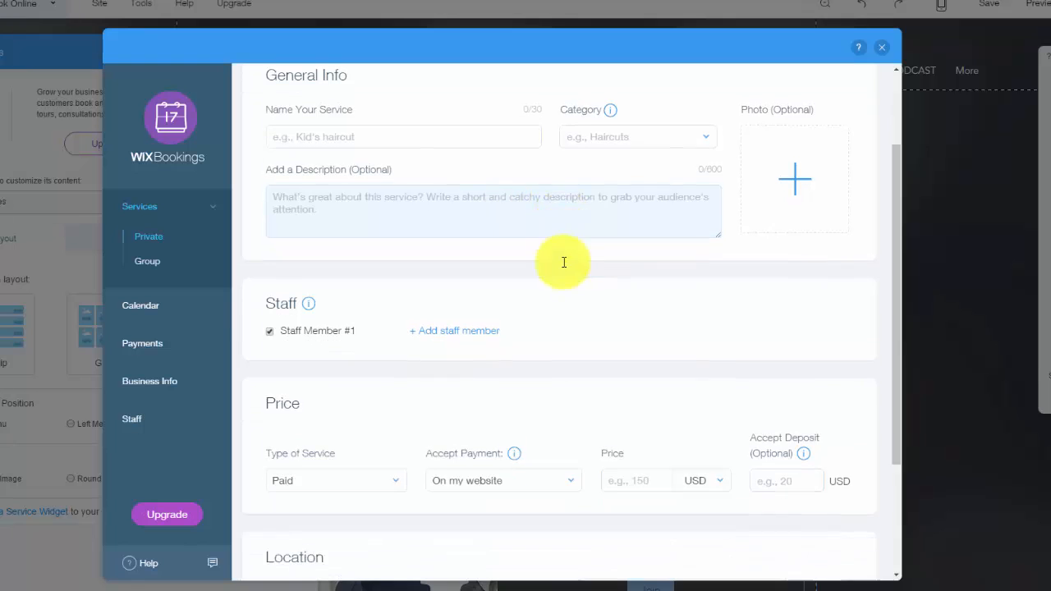
scroll("down", 3)
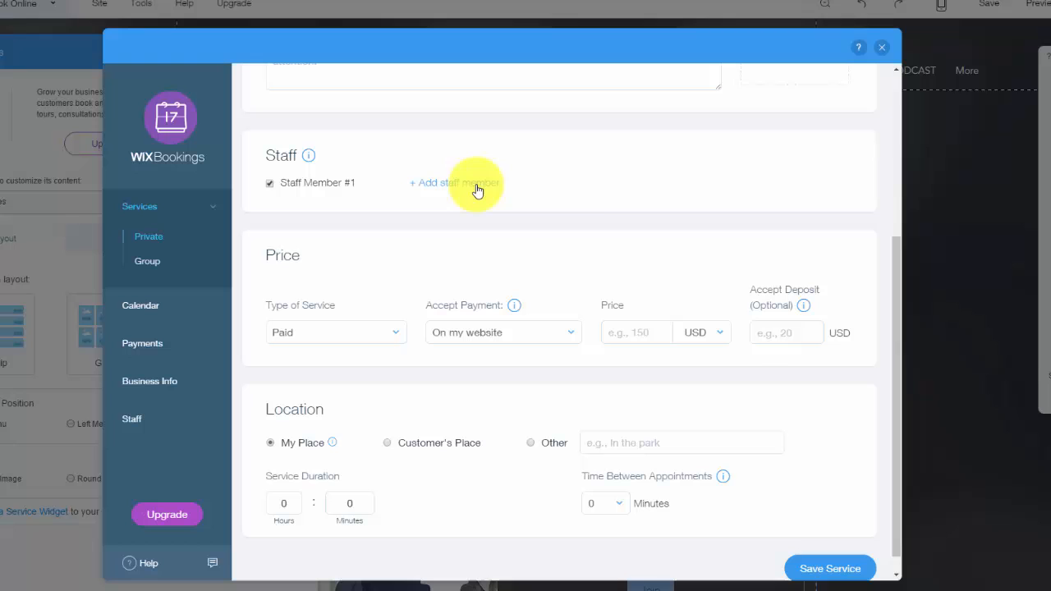
left_click(454, 182)
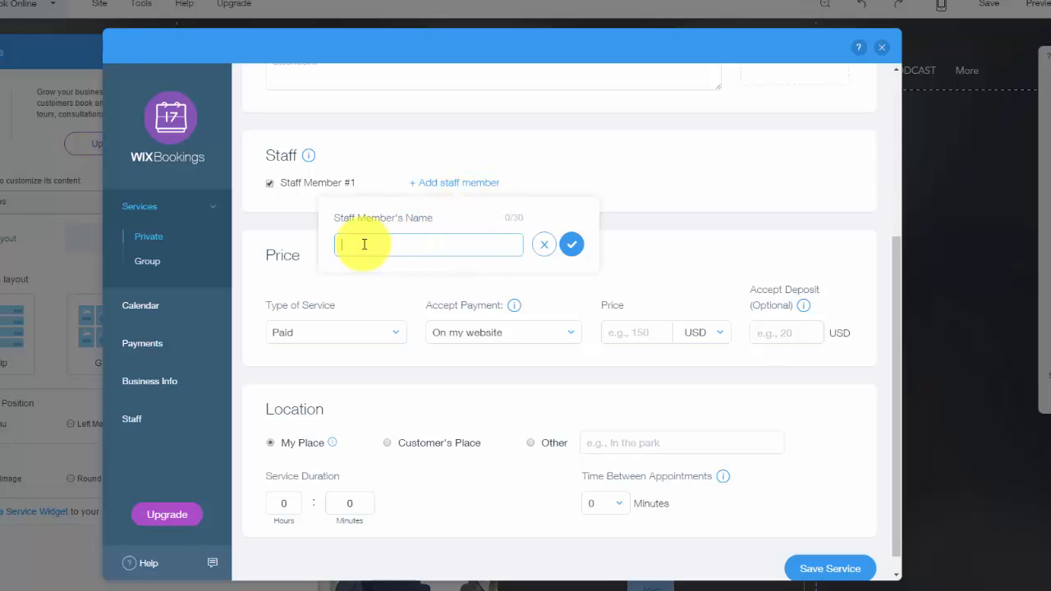
mouse_move(526, 244)
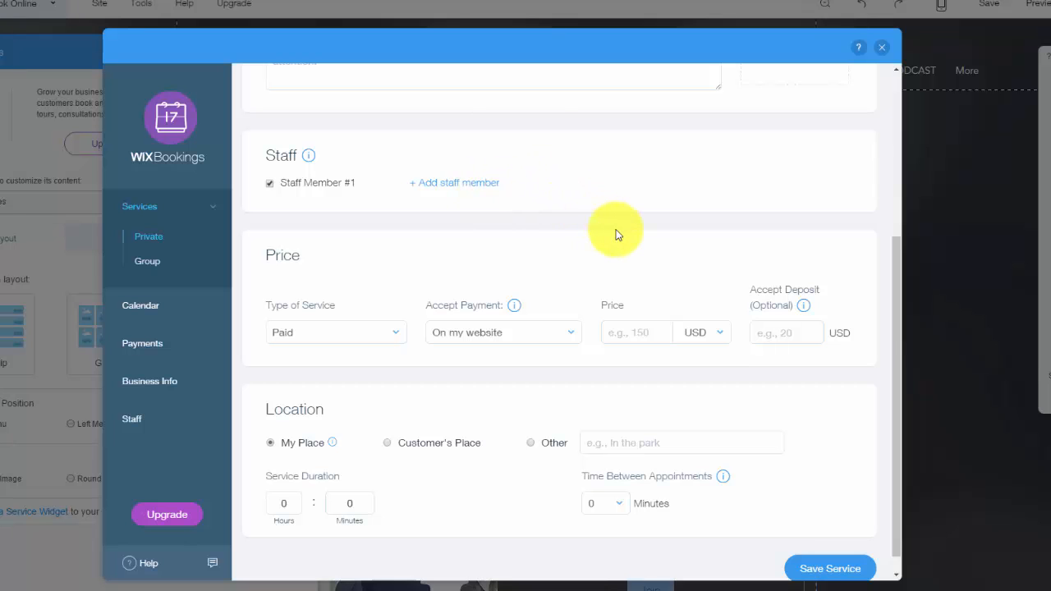
Set Type of Service to Free / Prices Vary and begin the custom price text
scroll("down", 3)
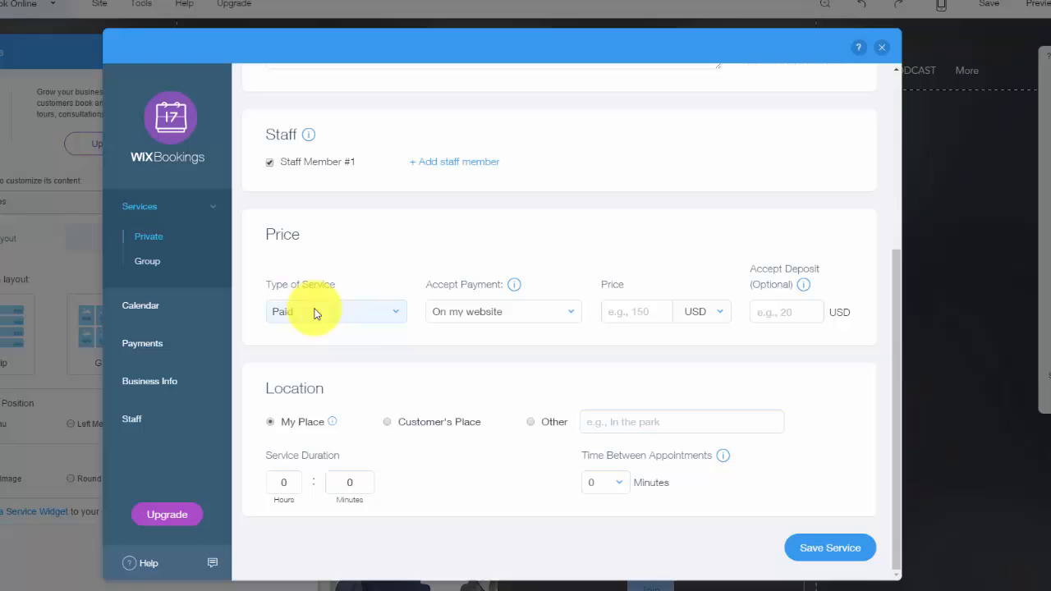
left_click(335, 312)
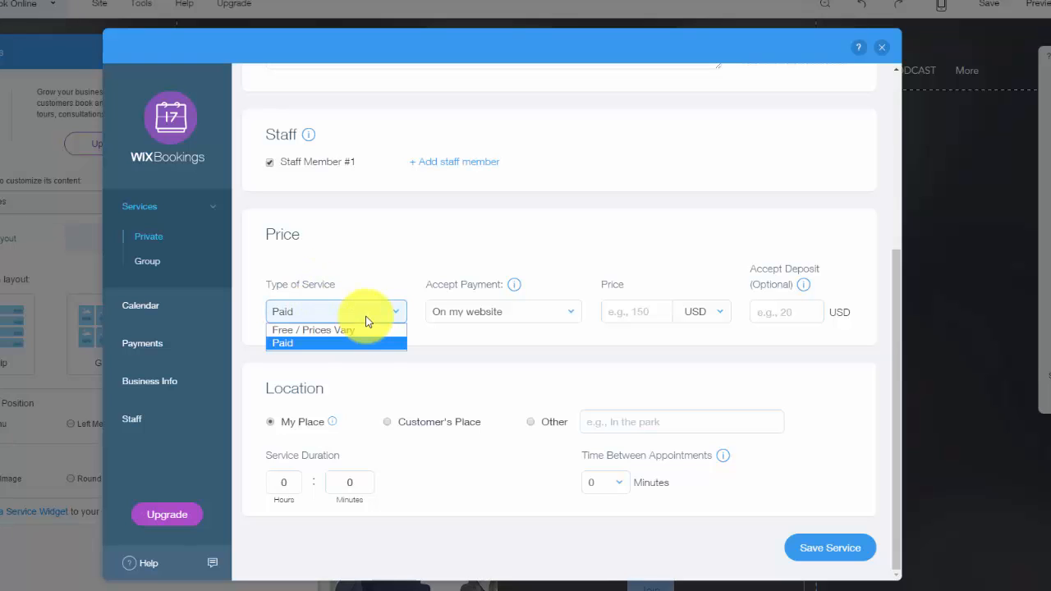
left_click(312, 330)
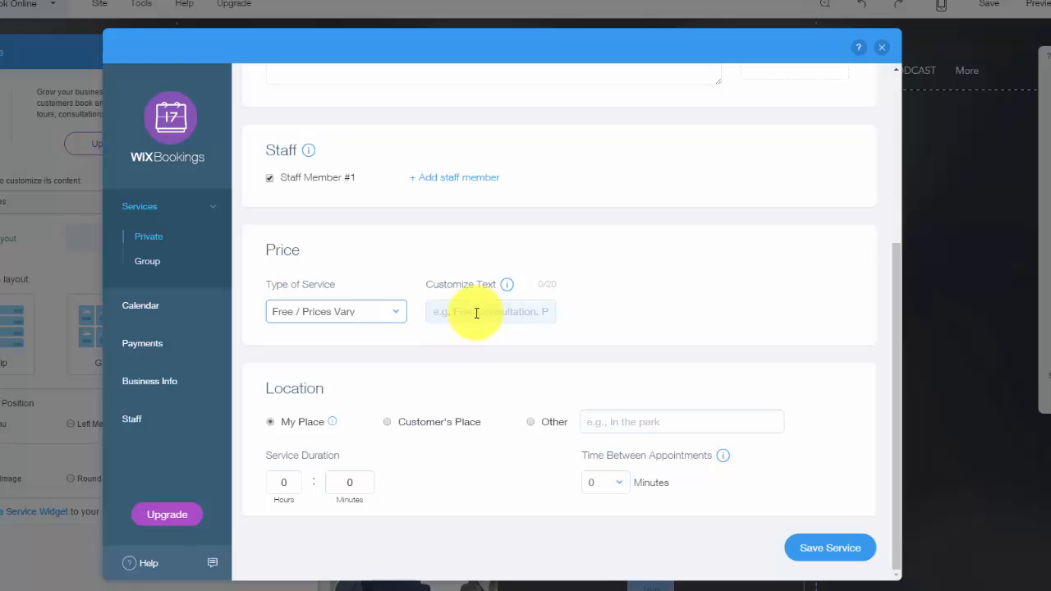
mouse_move(468, 316)
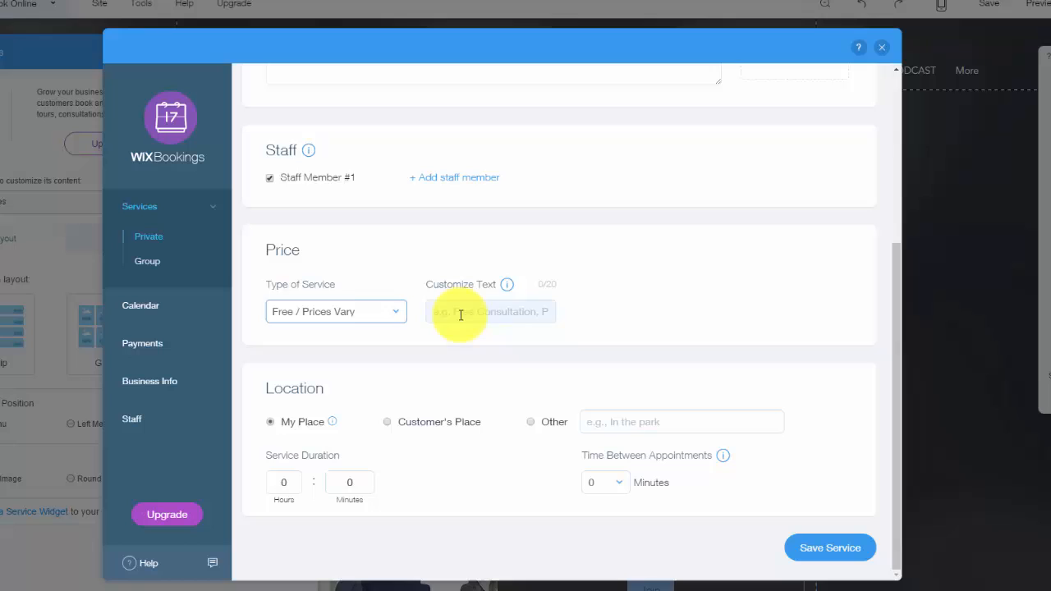
left_click(490, 311)
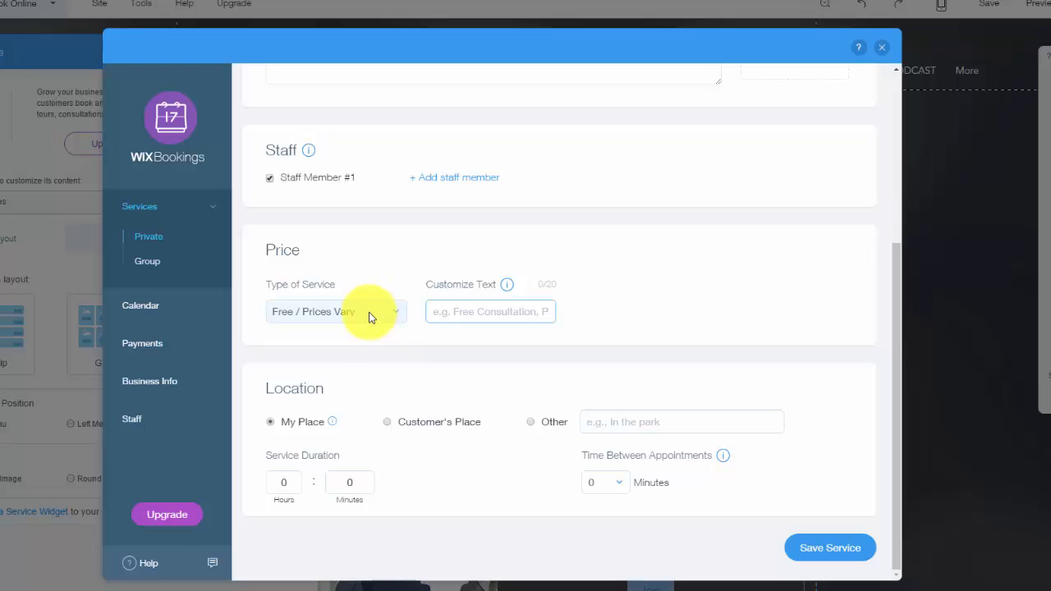
Make the service Paid with payment on the website, and select the deposit field
left_click(335, 311)
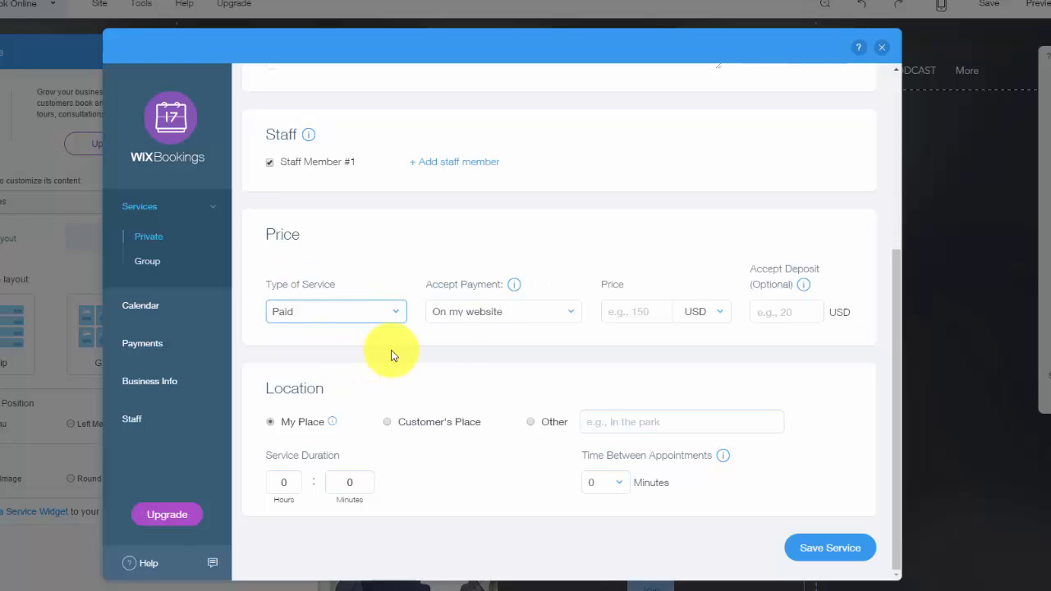
mouse_move(508, 322)
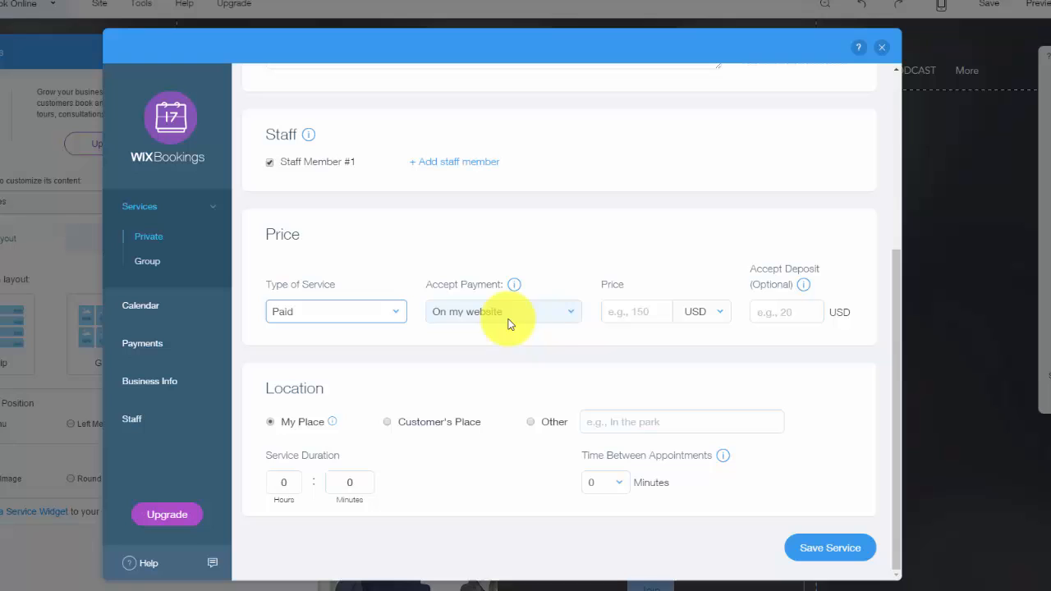
left_click(502, 311)
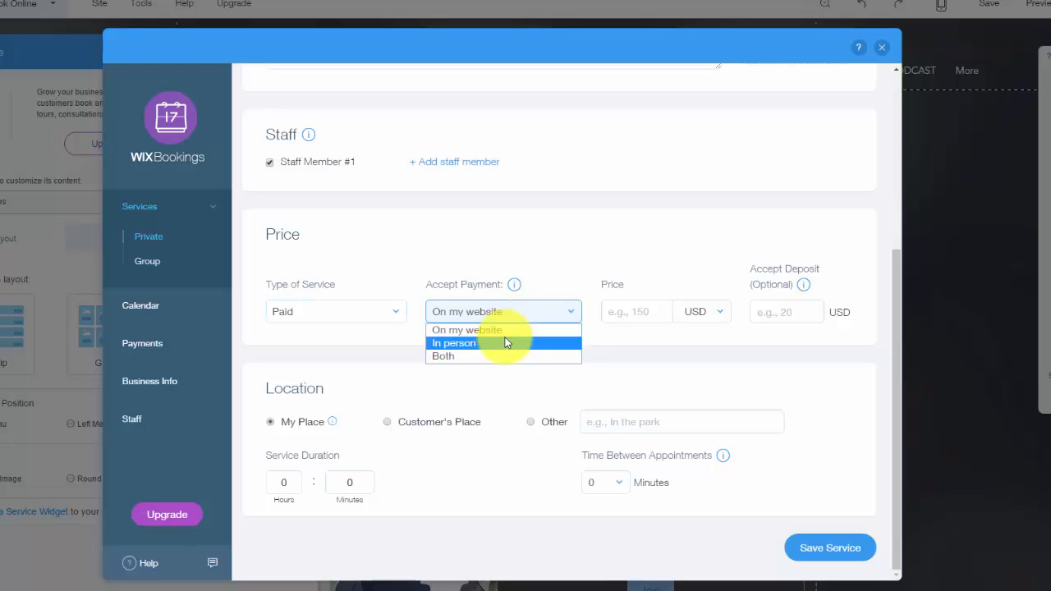
left_click(443, 356)
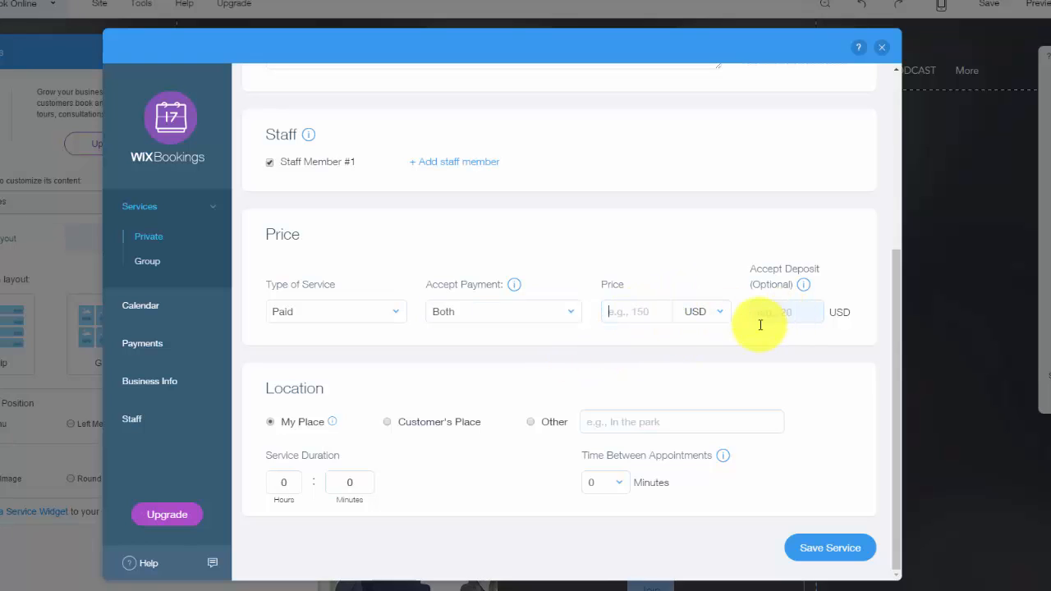
left_click(502, 311)
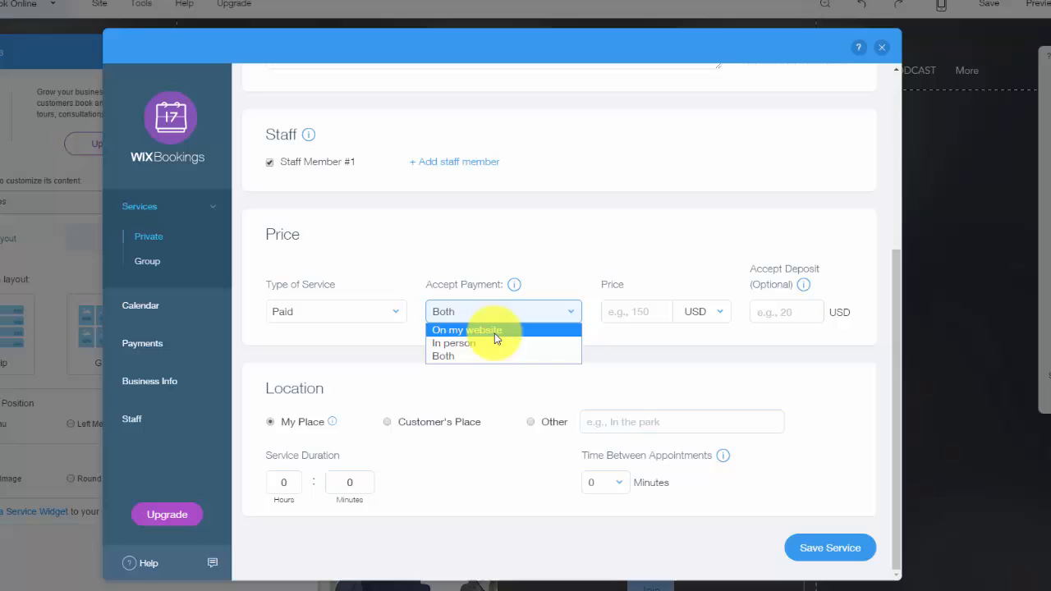
mouse_move(486, 343)
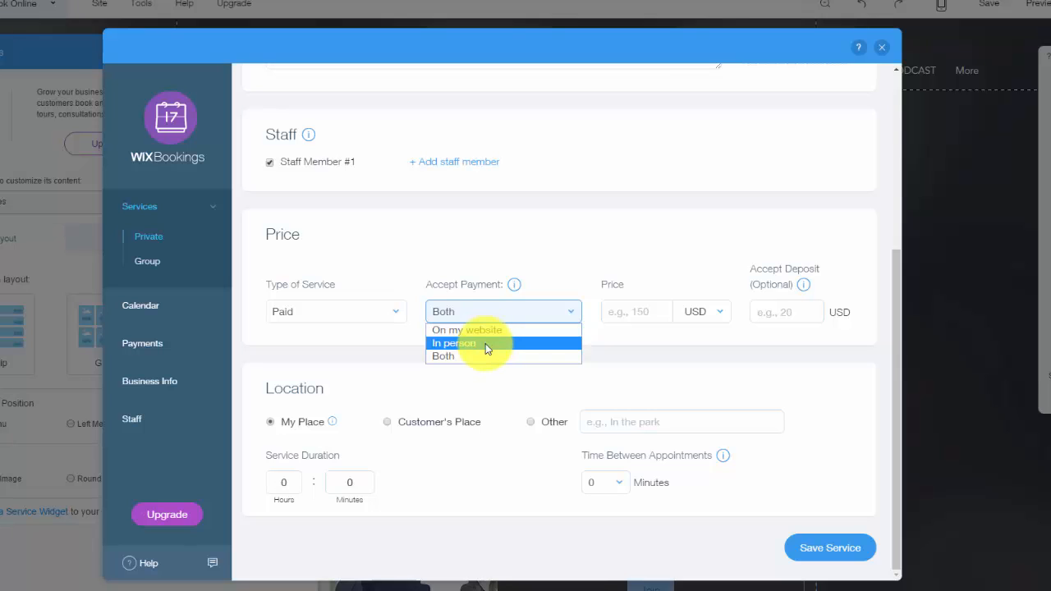
mouse_move(488, 330)
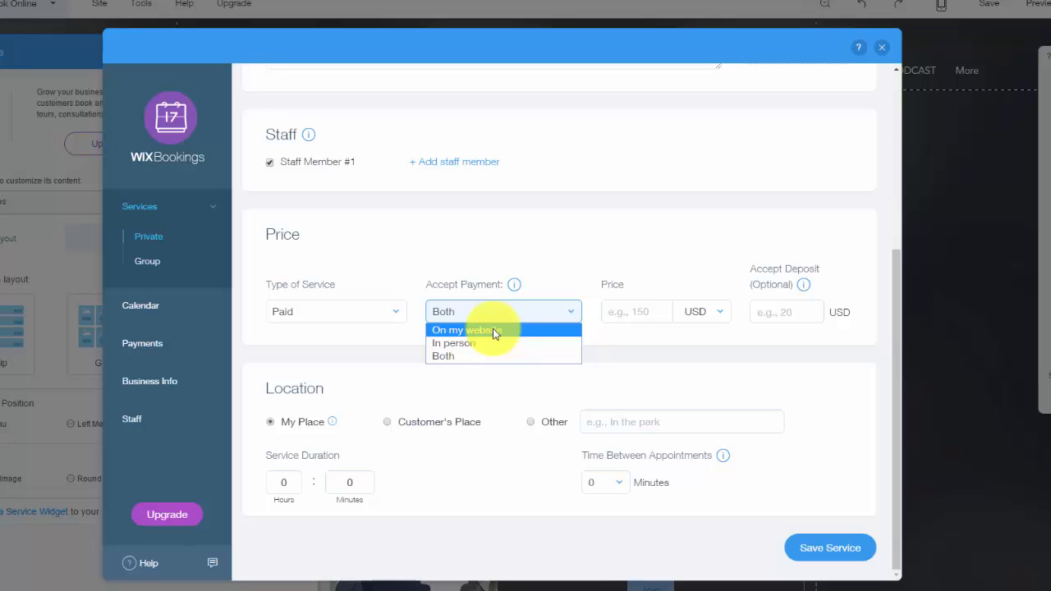
left_click(460, 329)
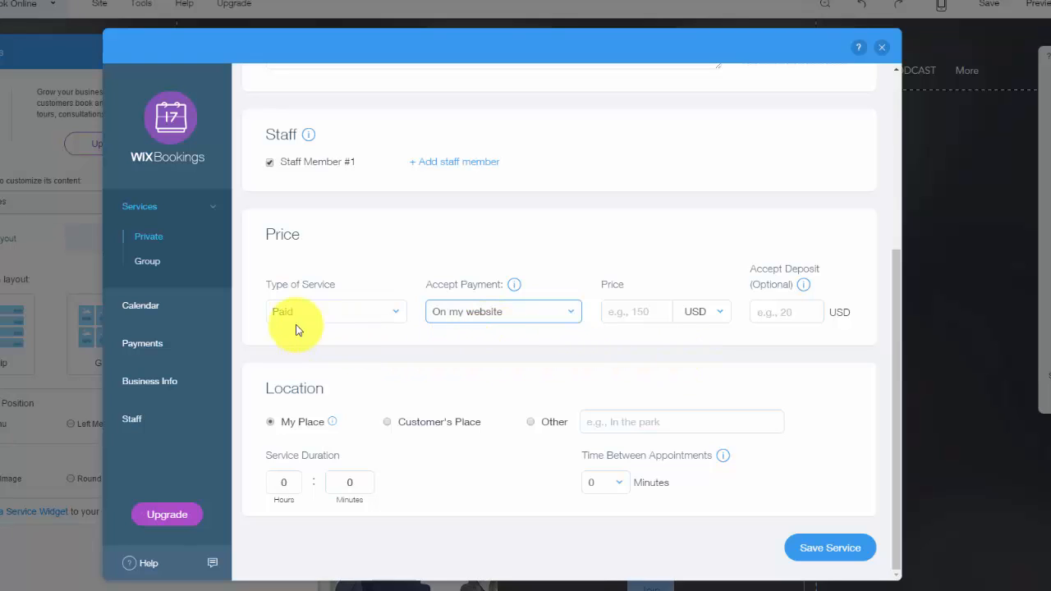
mouse_move(466, 343)
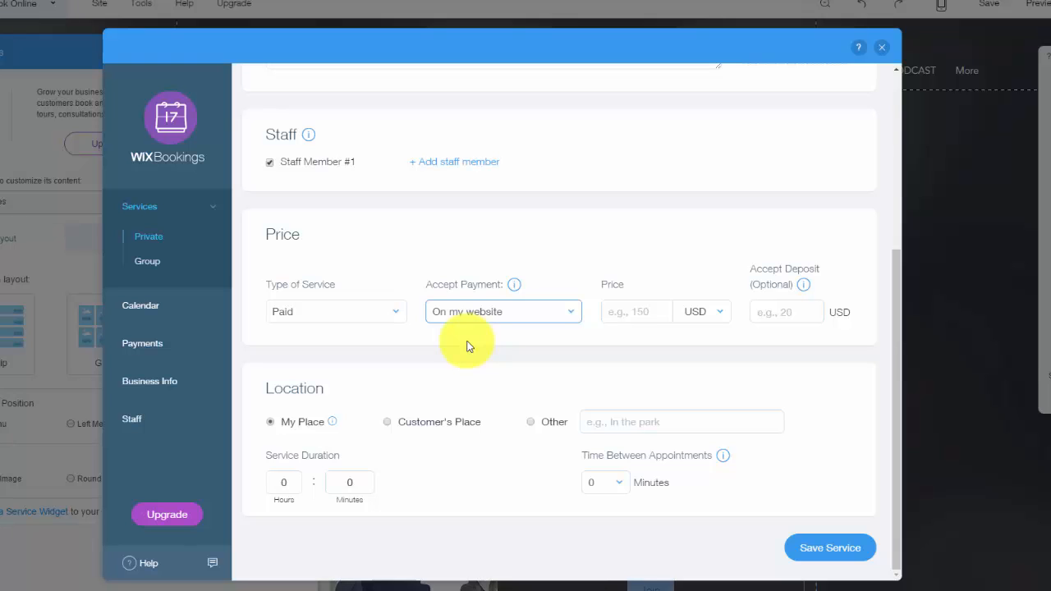
mouse_move(169, 509)
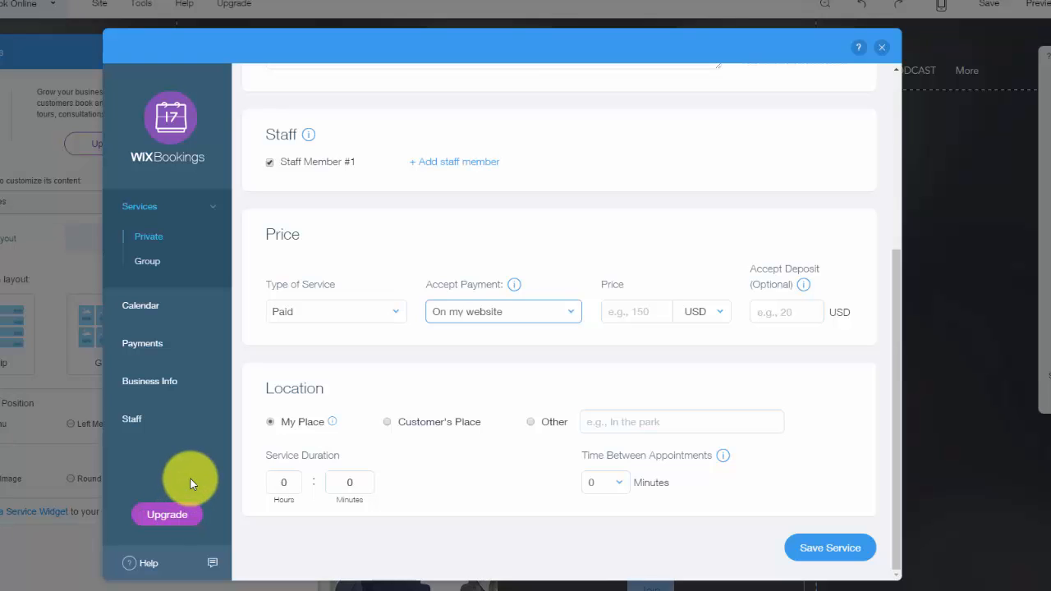
mouse_move(401, 355)
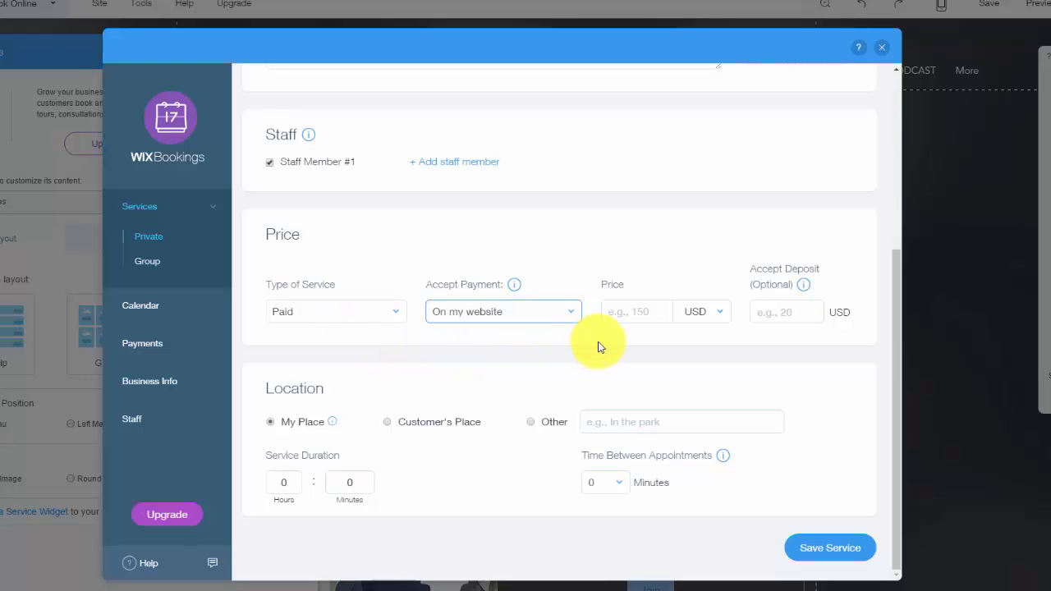
mouse_move(595, 334)
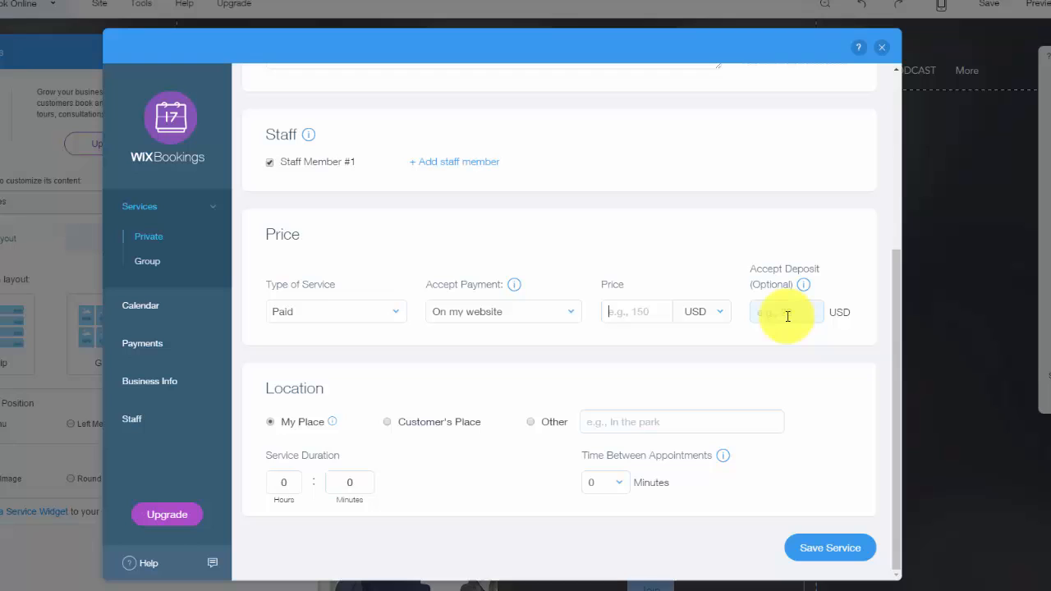
mouse_move(803, 285)
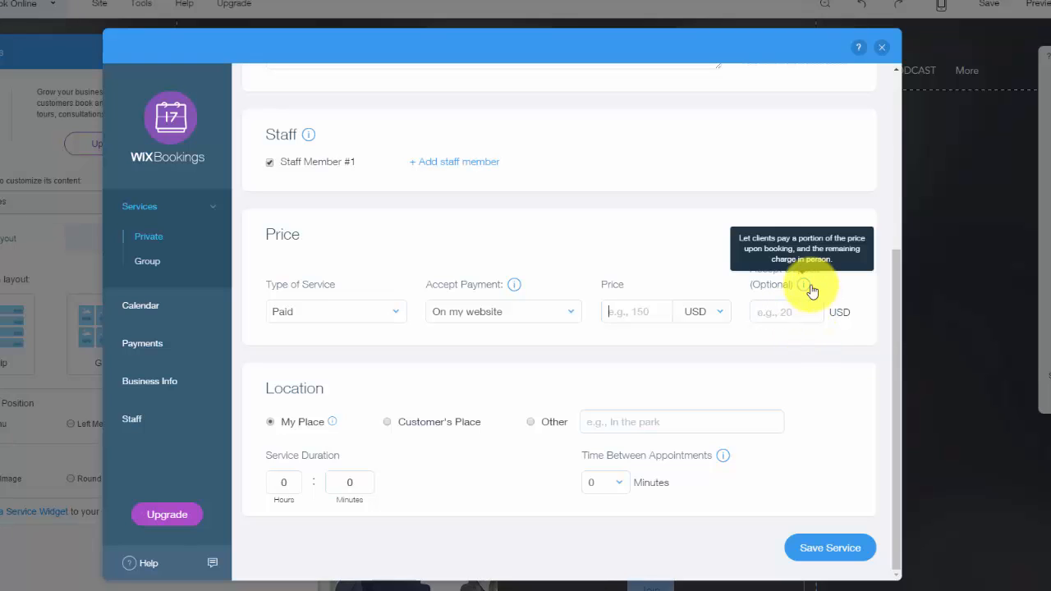
left_click(786, 311)
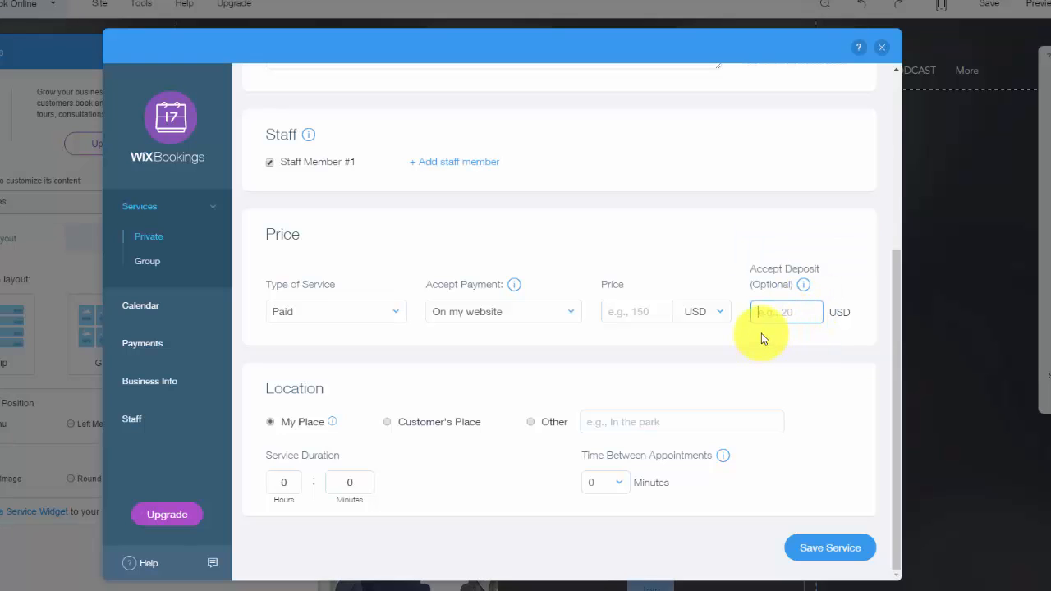
mouse_move(573, 344)
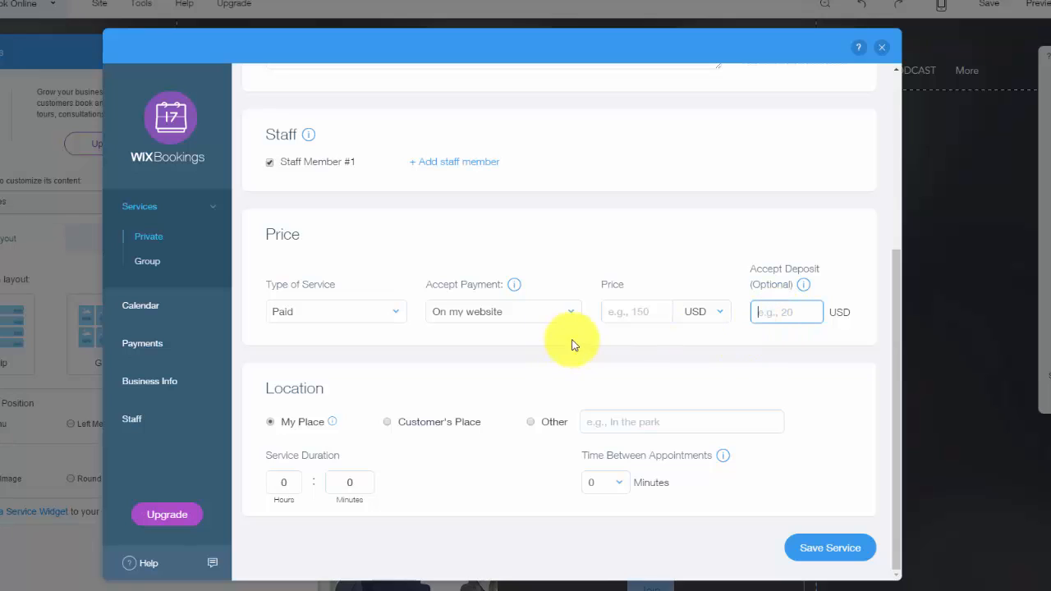
mouse_move(636, 344)
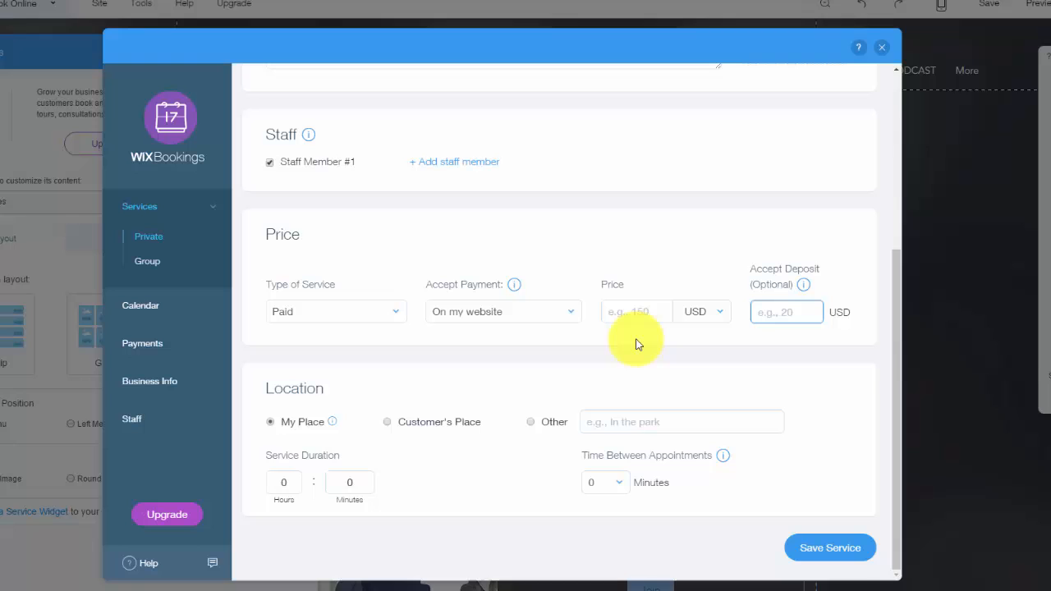
mouse_move(287, 390)
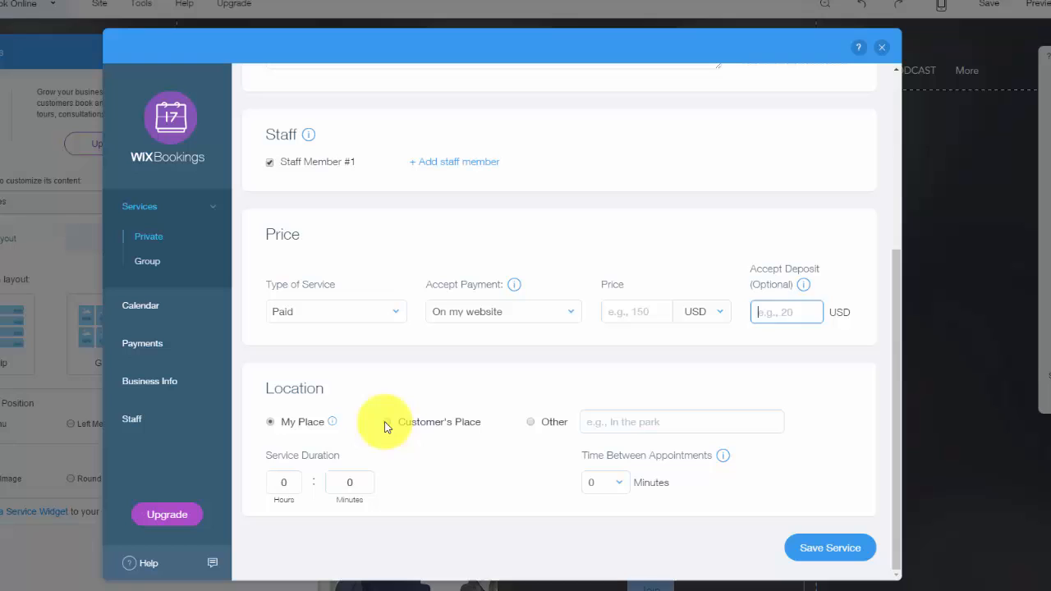
Set the service location to Other, entering 'park' as the place
left_click(386, 421)
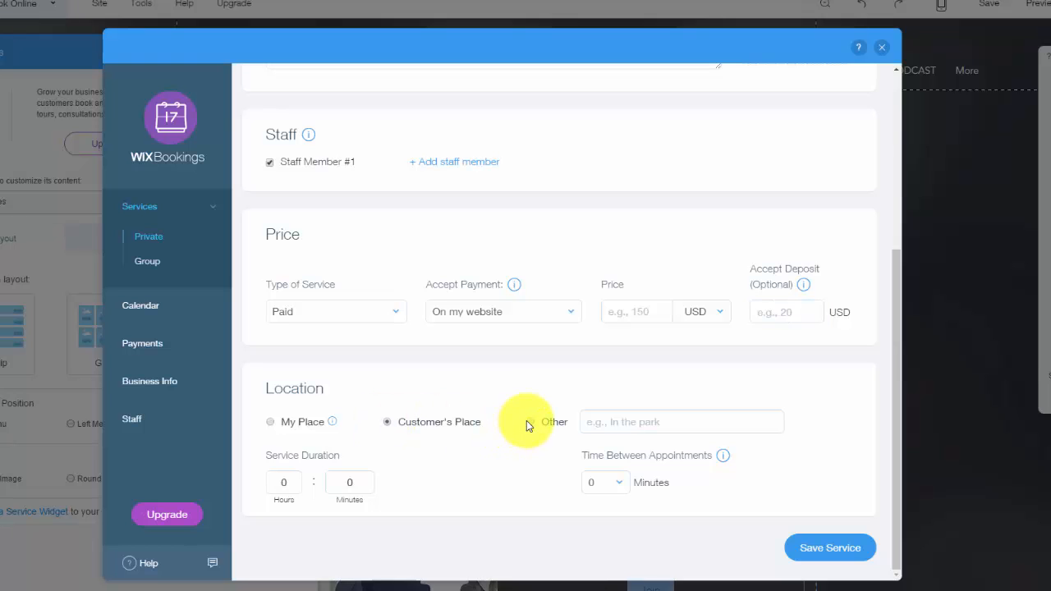
left_click(531, 422)
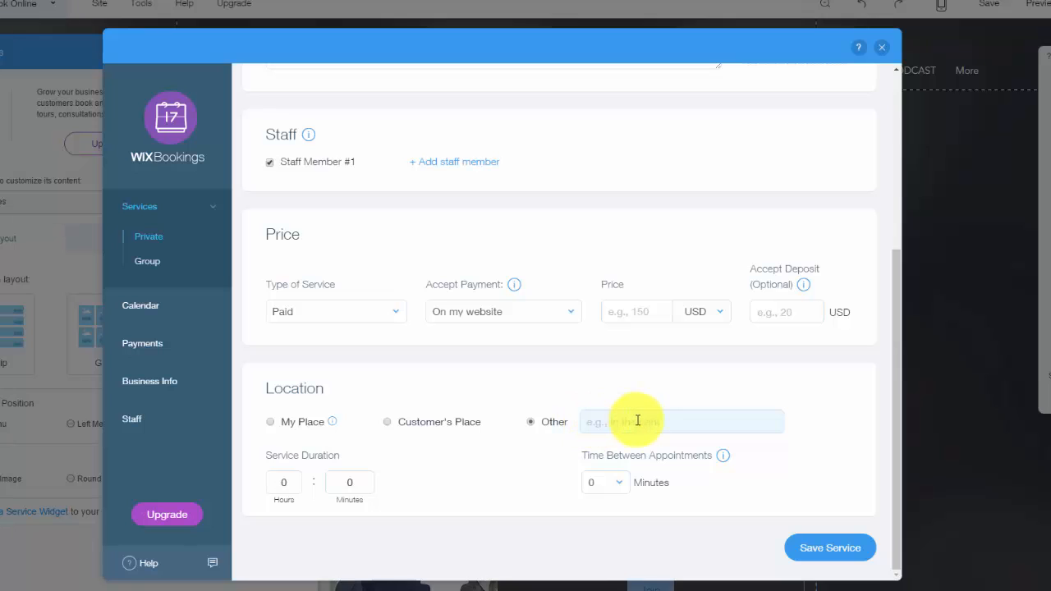
type("park")
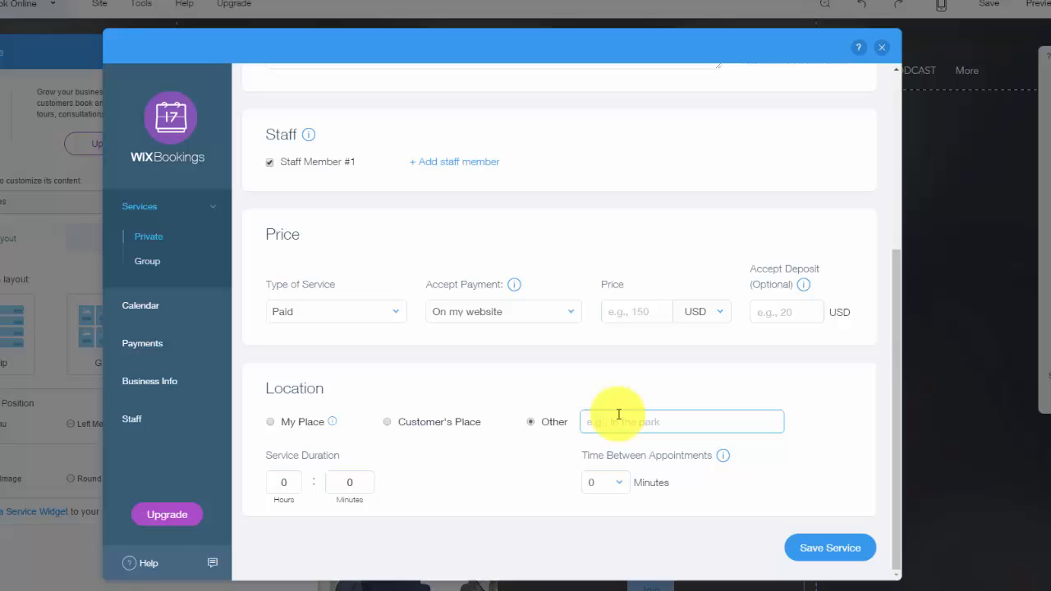
mouse_move(684, 421)
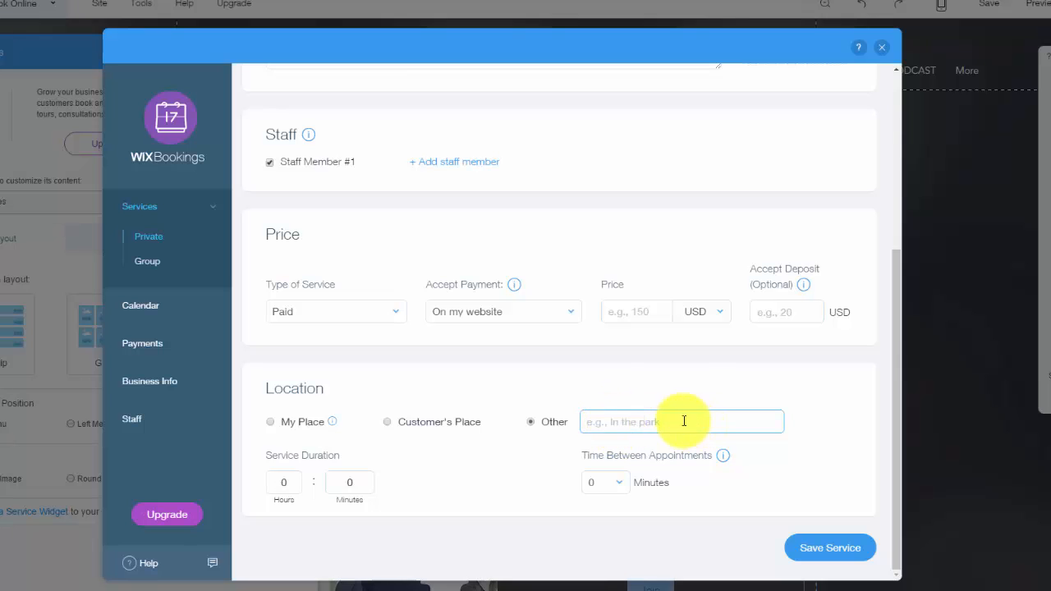
mouse_move(657, 377)
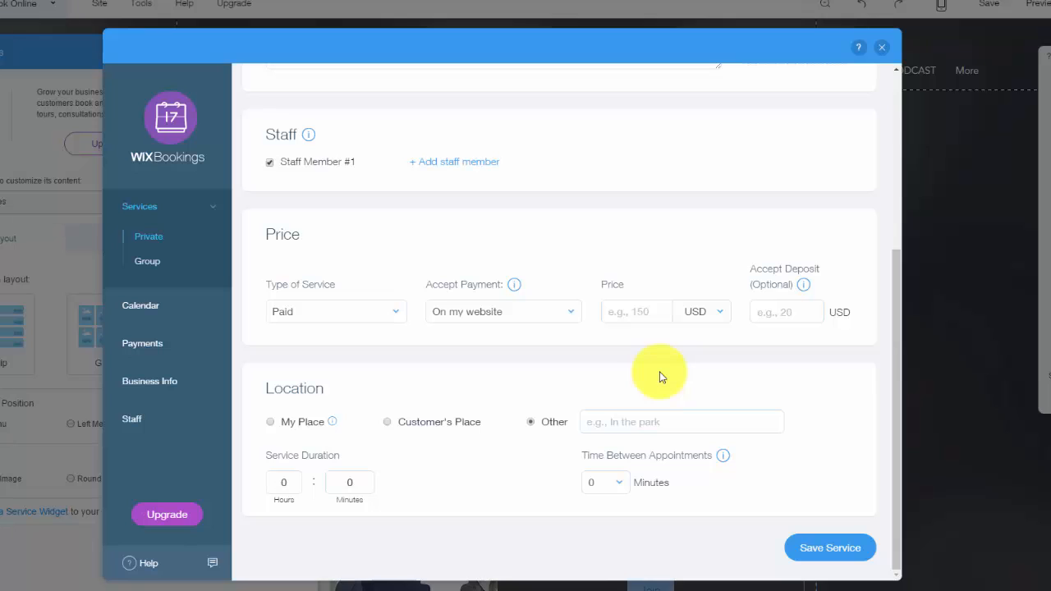
mouse_move(657, 393)
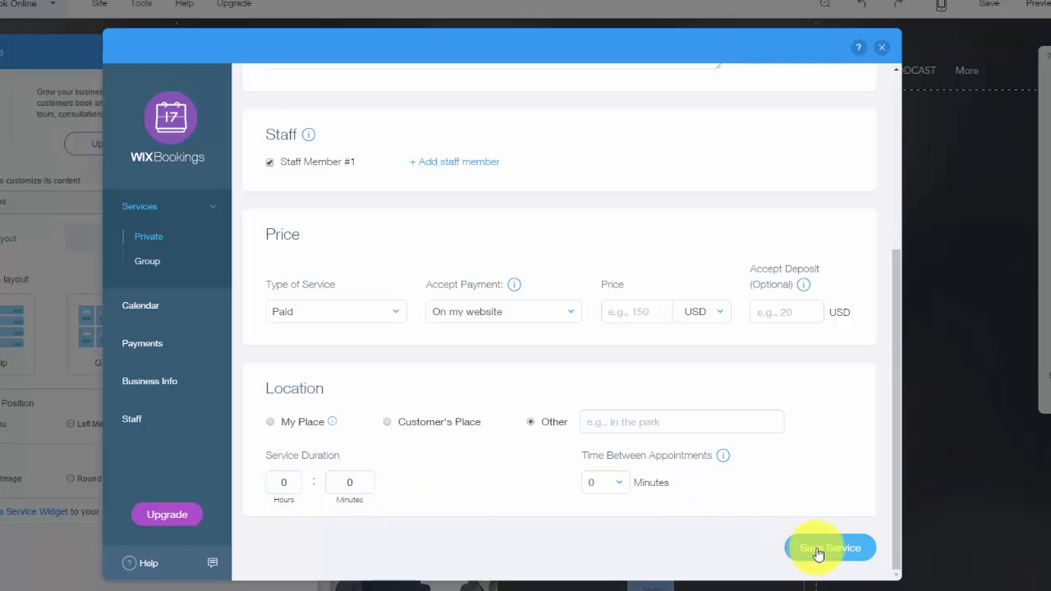
mouse_move(283, 482)
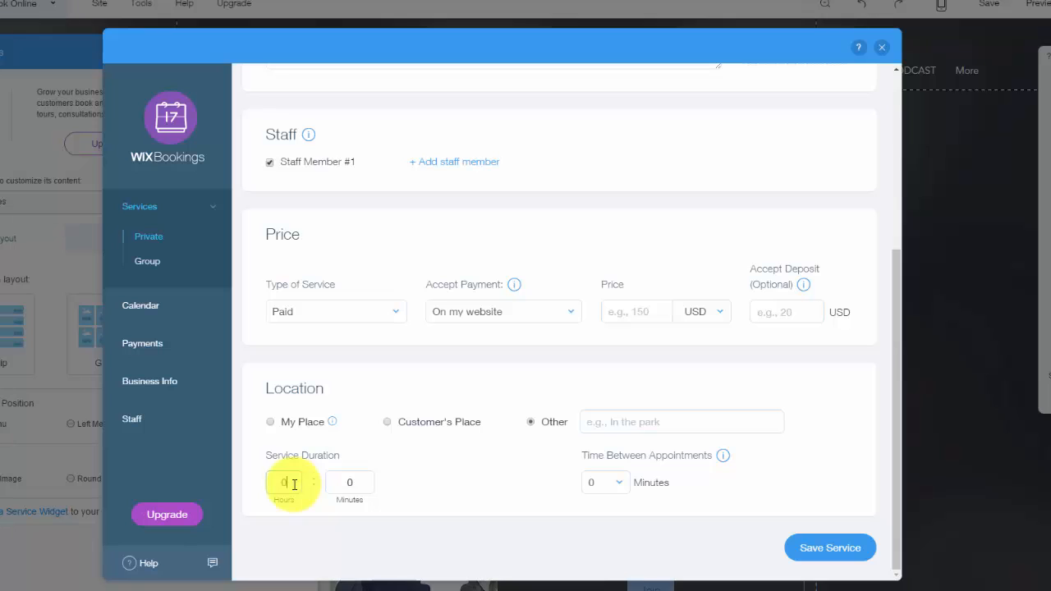
Enter a 1 h 30 min duration and a 15-minute buffer between appointments
type("1")
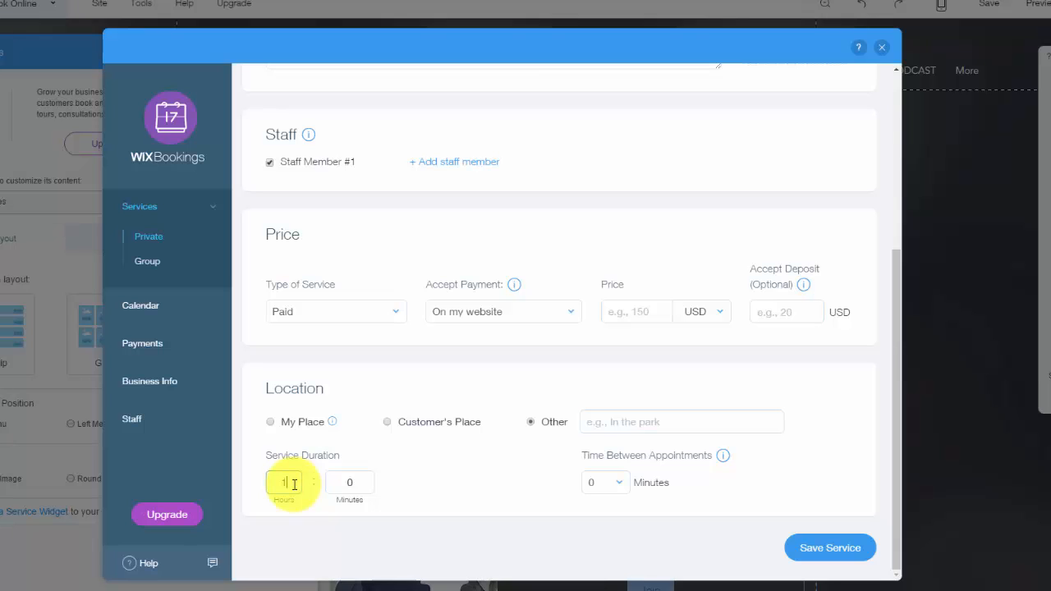
left_click(349, 482)
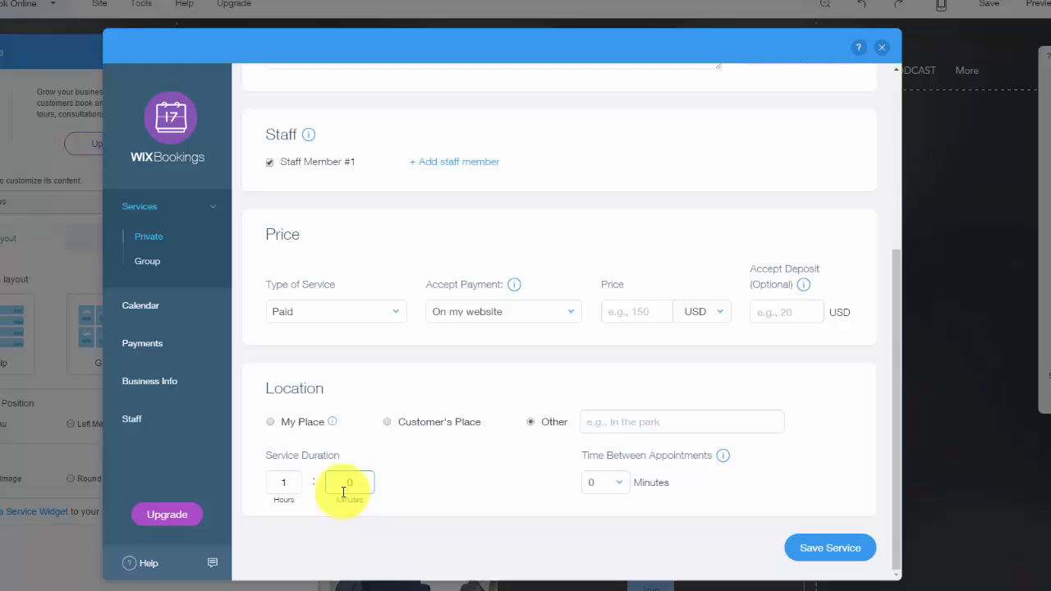
type("30")
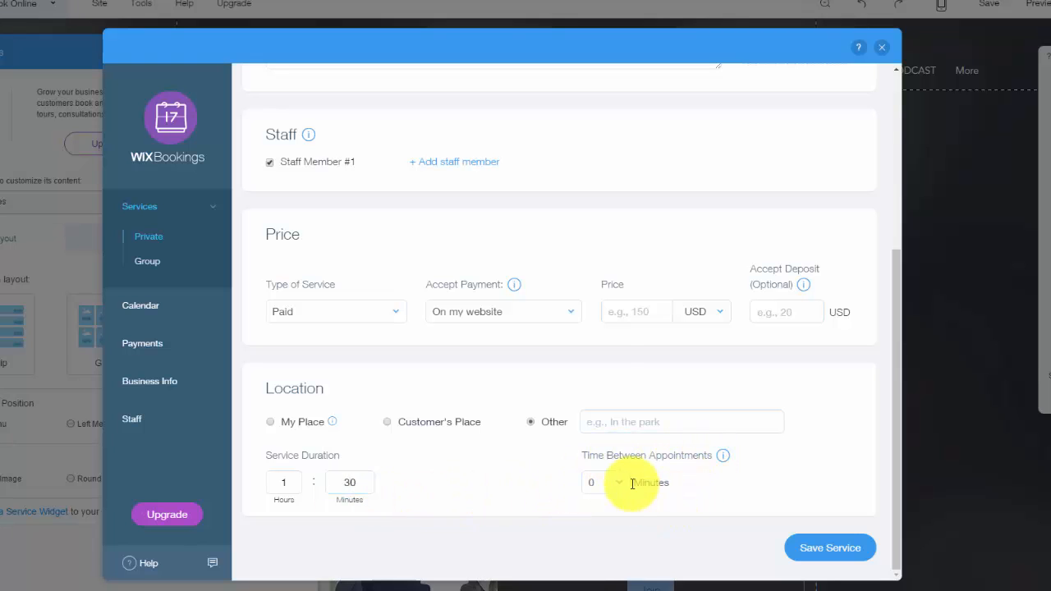
left_click(606, 483)
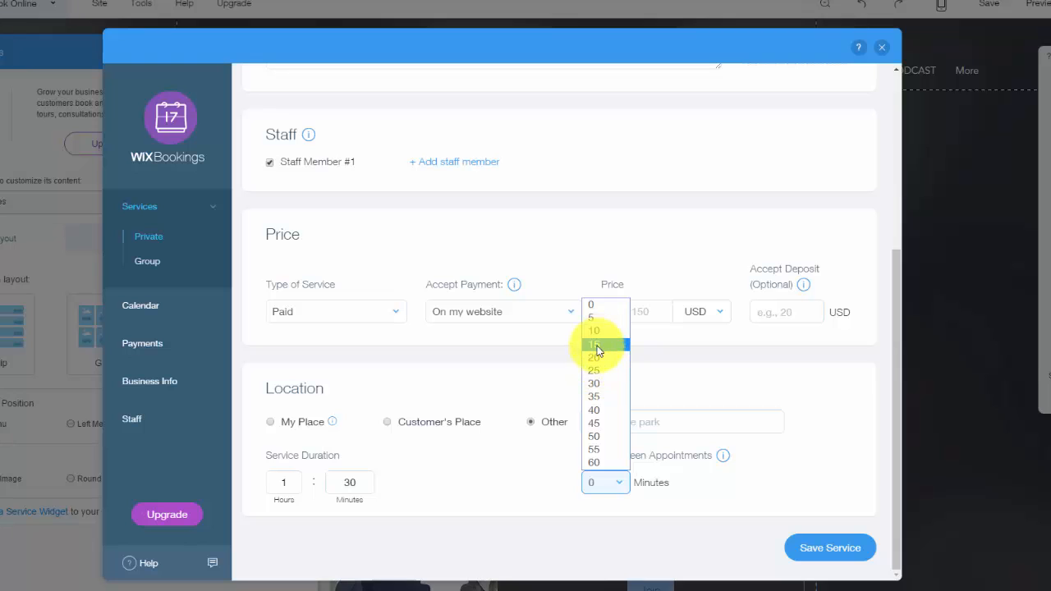
left_click(594, 344)
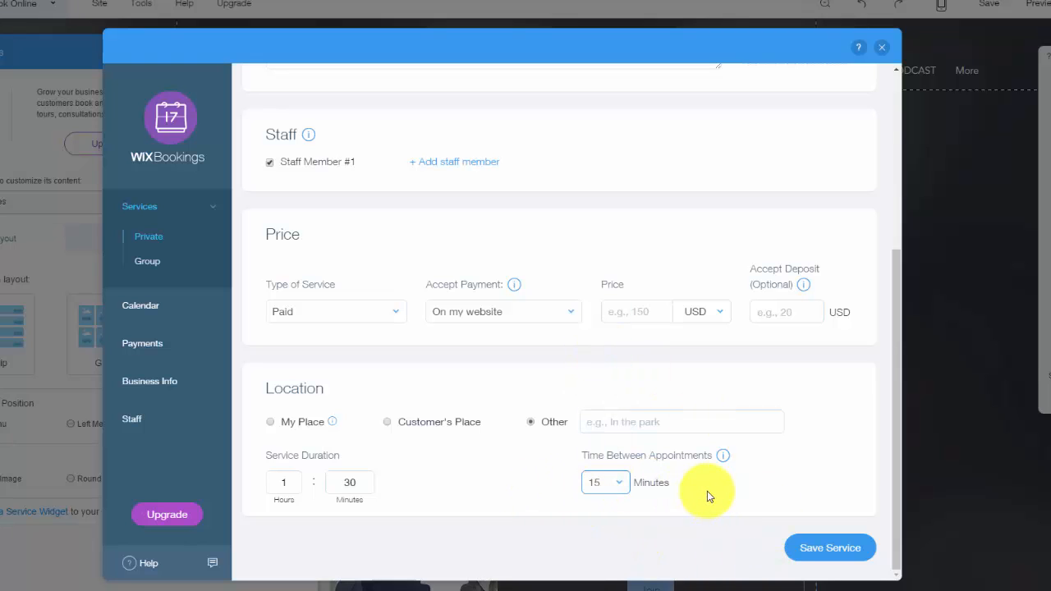
mouse_move(657, 500)
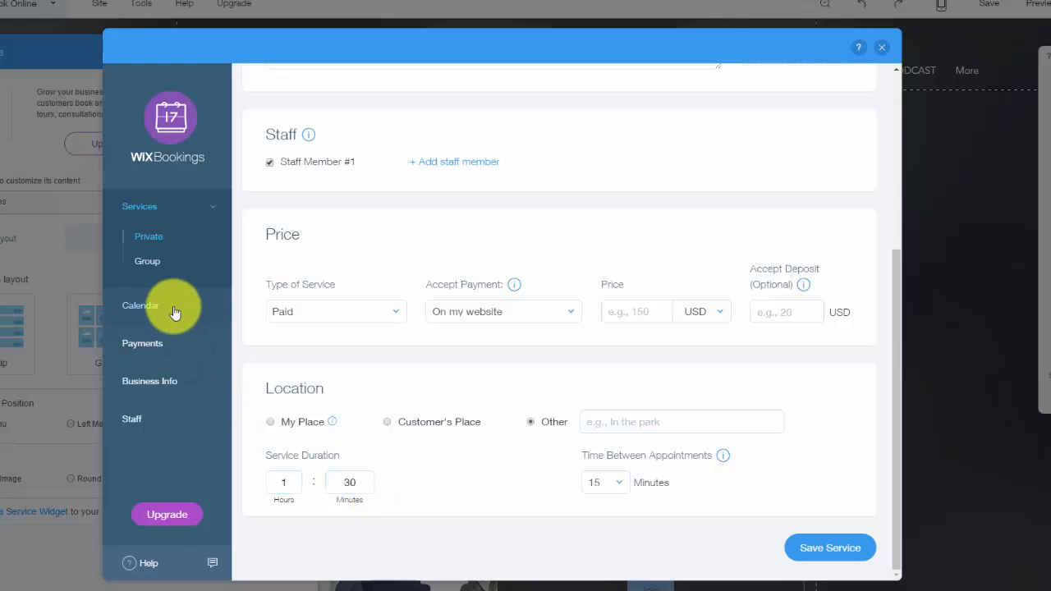
Switch the Wix Bookings dashboard to its Calendar section's hourly schedule
left_click(139, 306)
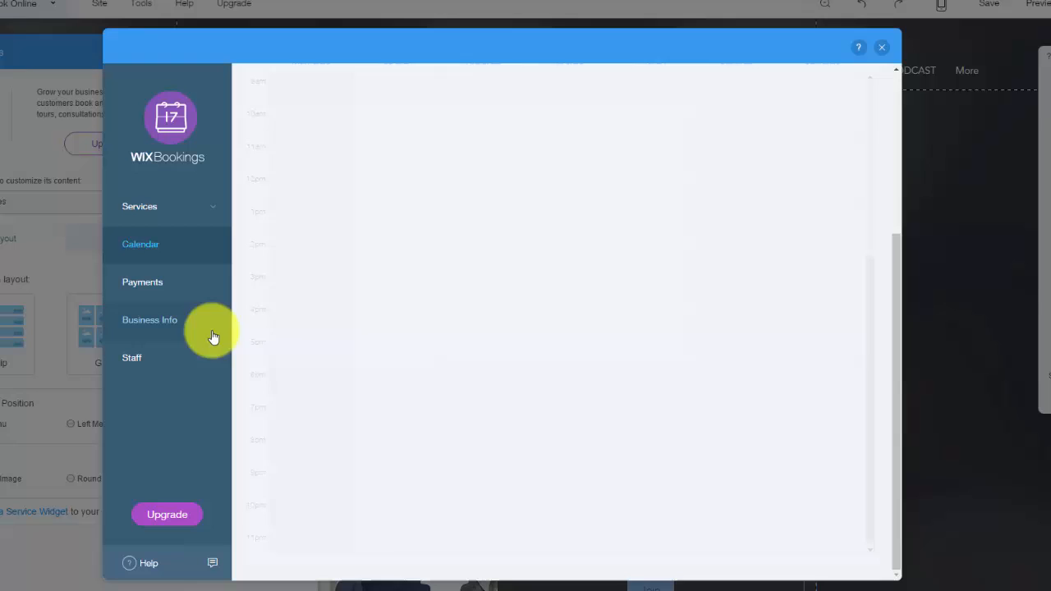
mouse_move(375, 139)
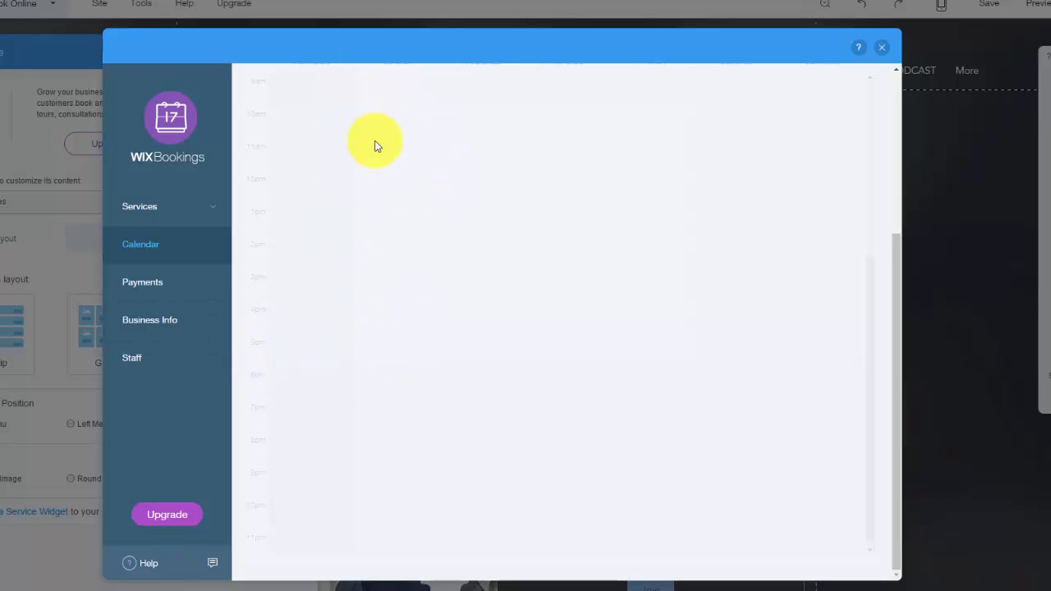
mouse_move(609, 427)
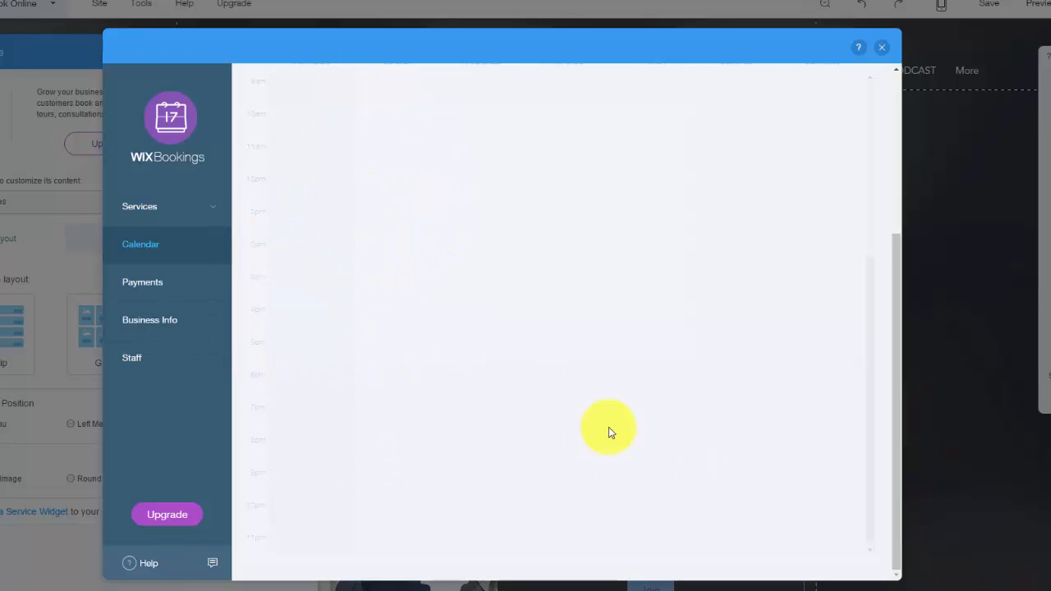
mouse_move(386, 210)
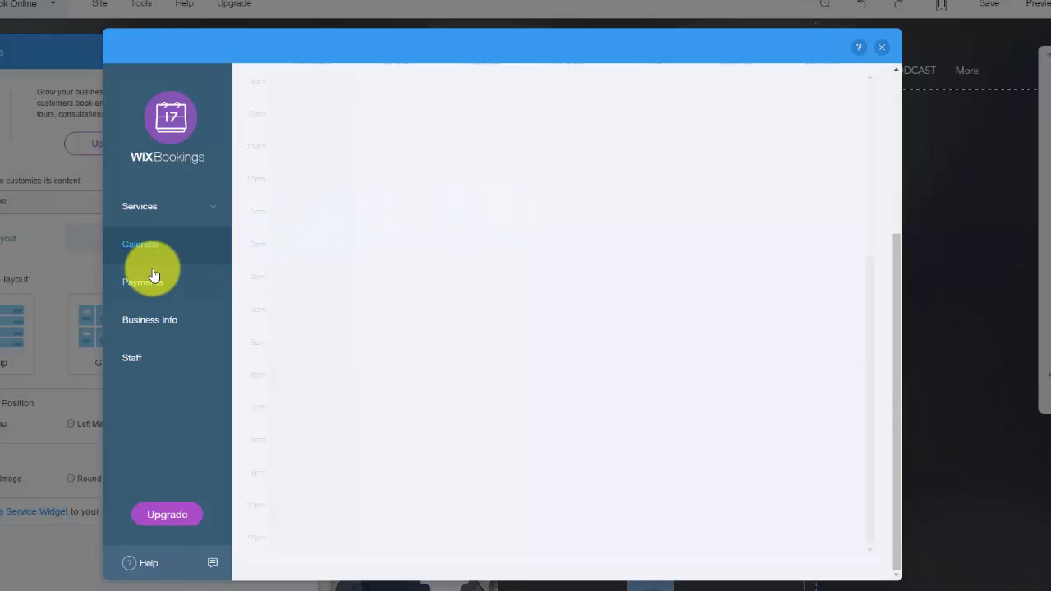
left_click(142, 282)
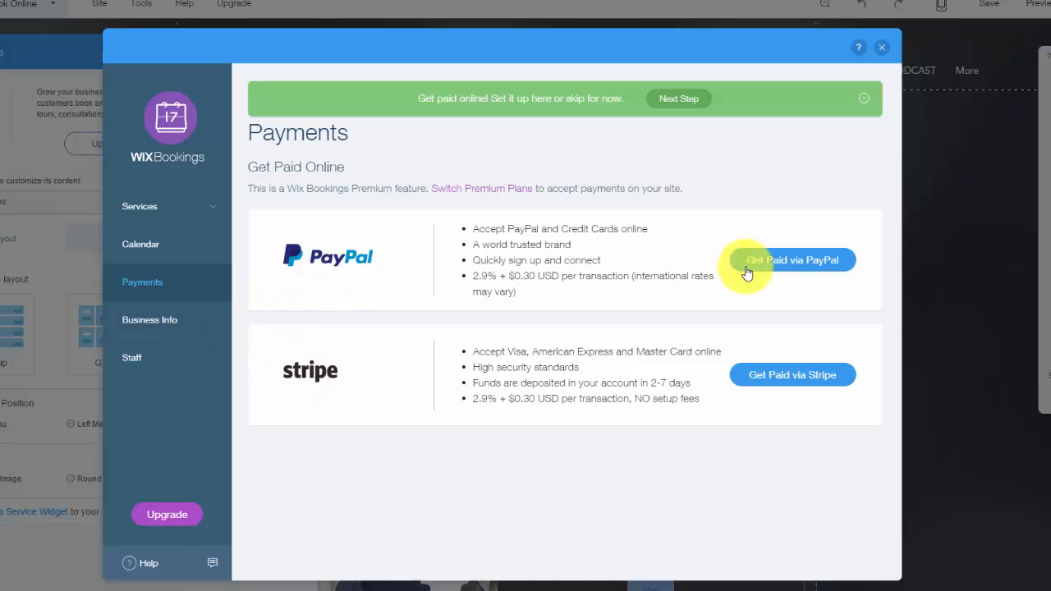
mouse_move(608, 420)
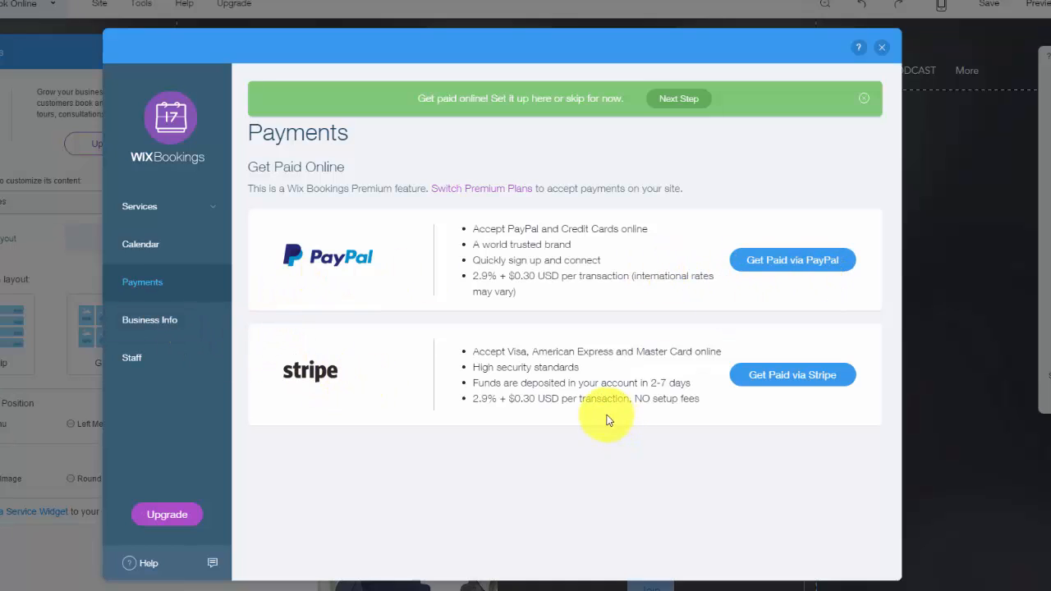
mouse_move(283, 188)
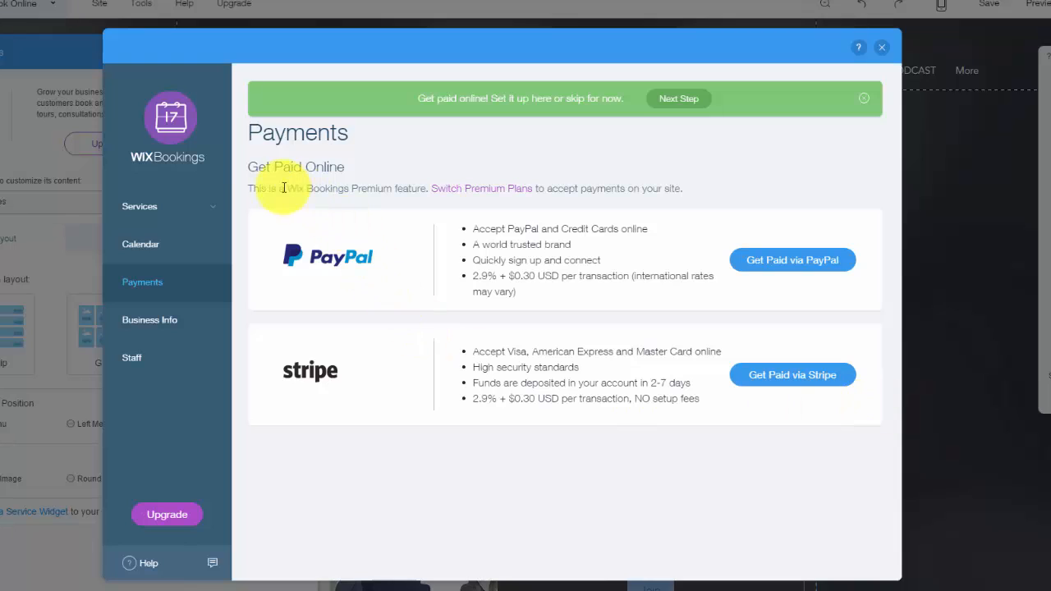
mouse_move(355, 193)
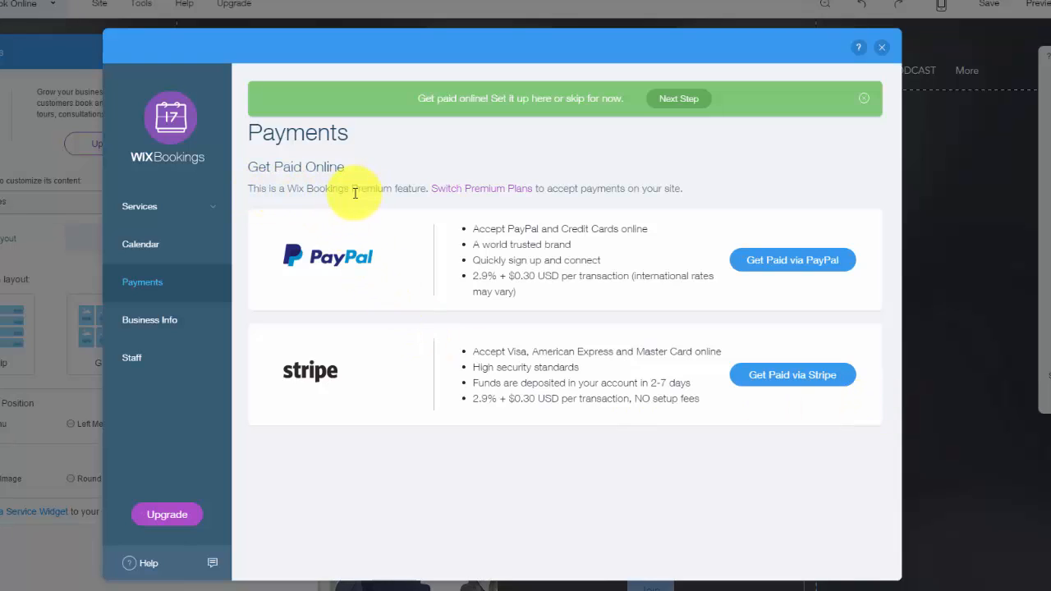
mouse_move(496, 203)
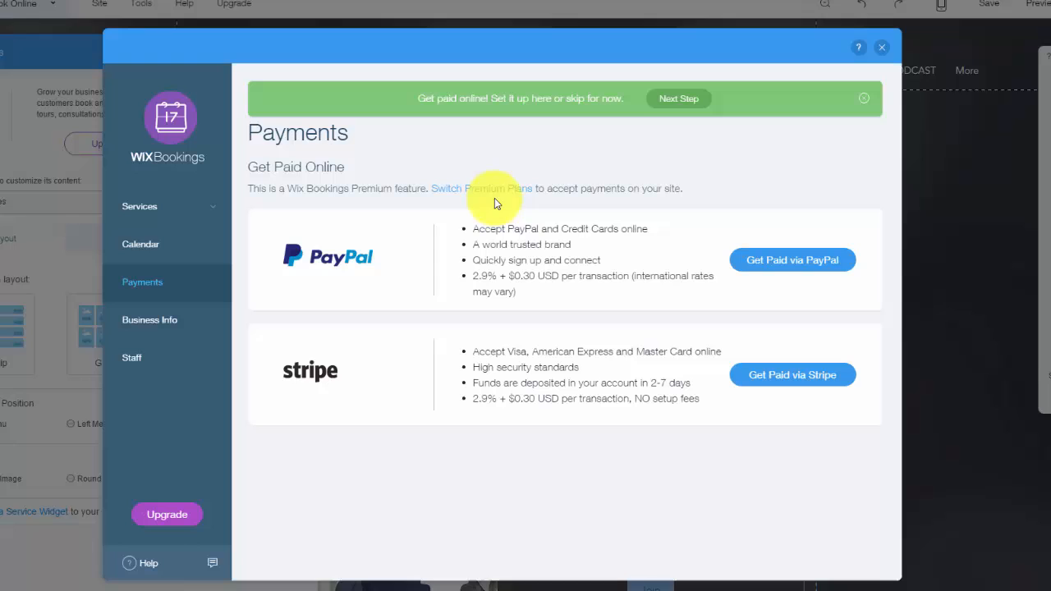
mouse_move(641, 203)
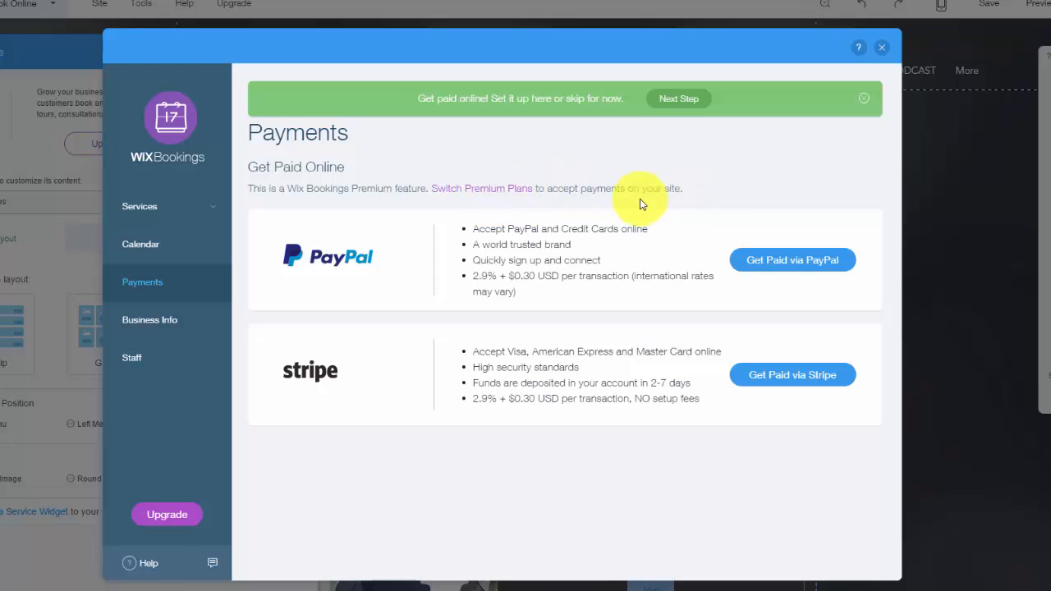
mouse_move(649, 236)
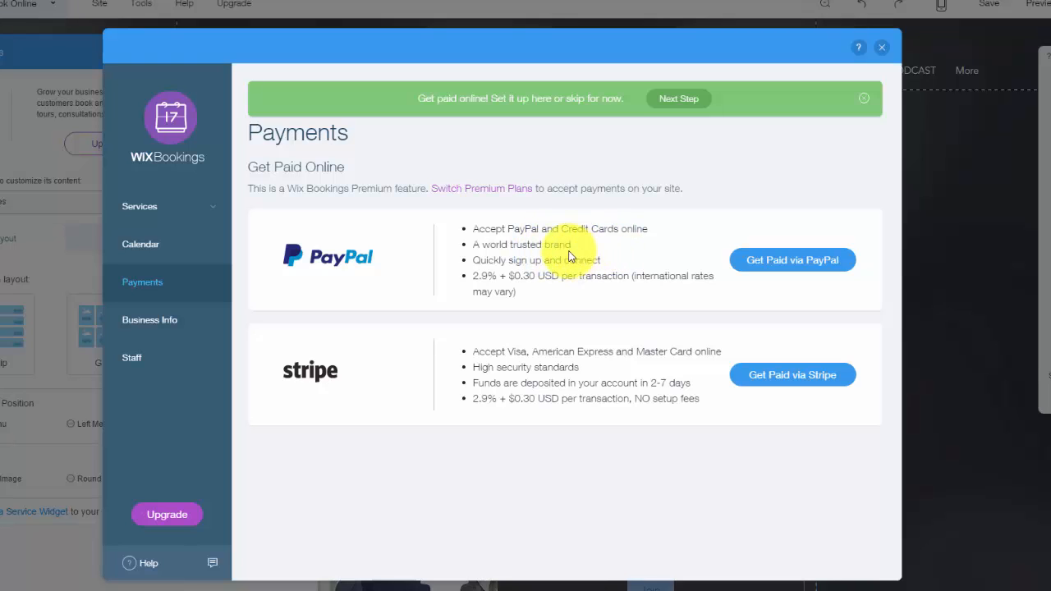
mouse_move(519, 205)
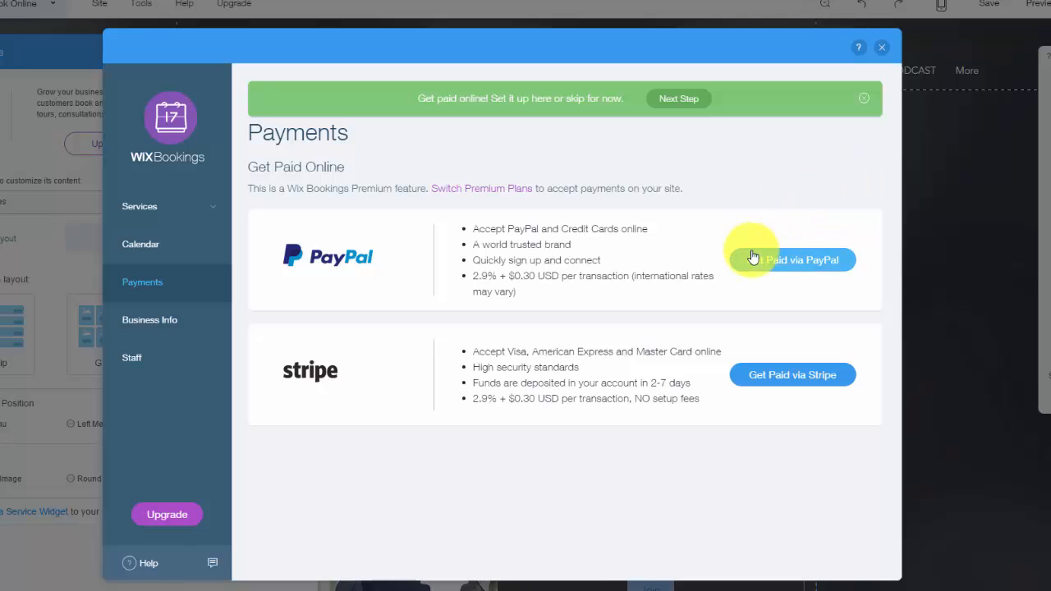
mouse_move(140, 319)
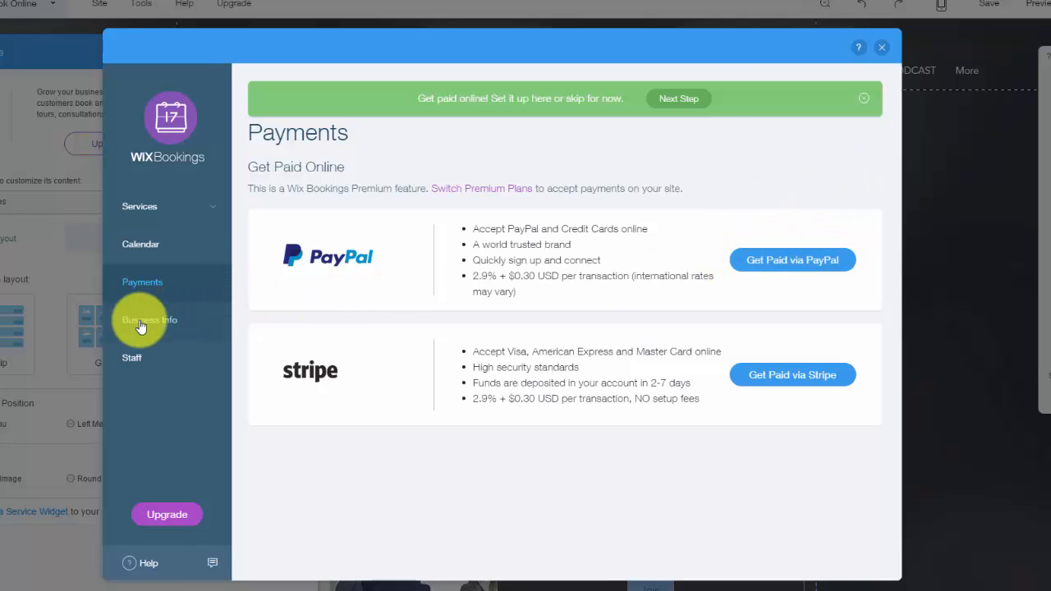
In Business Info, choose 'I work on the go' so only name, email, phone and Skype remain
left_click(150, 320)
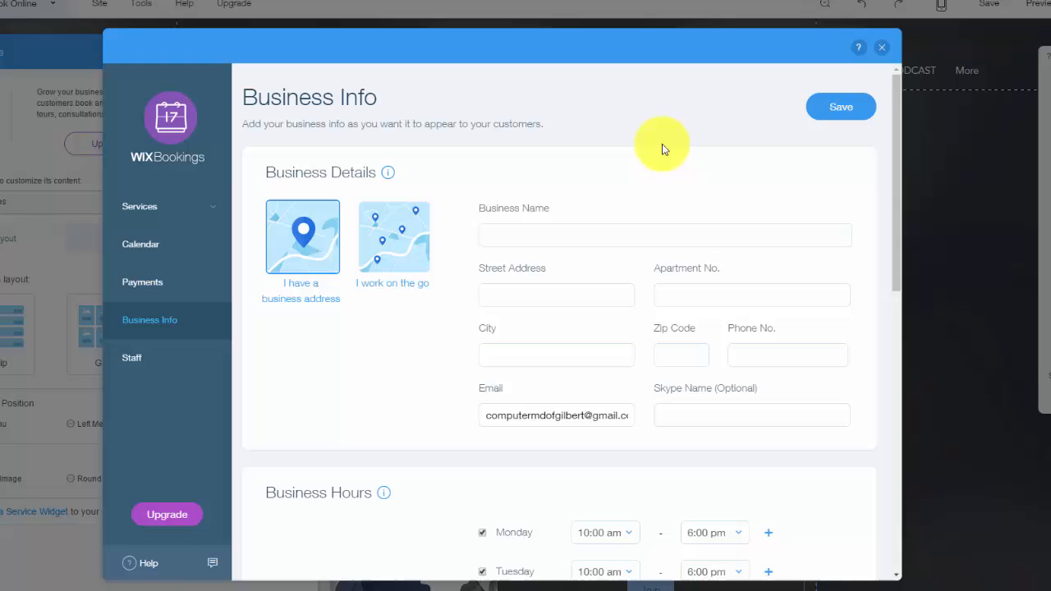
mouse_move(219, 198)
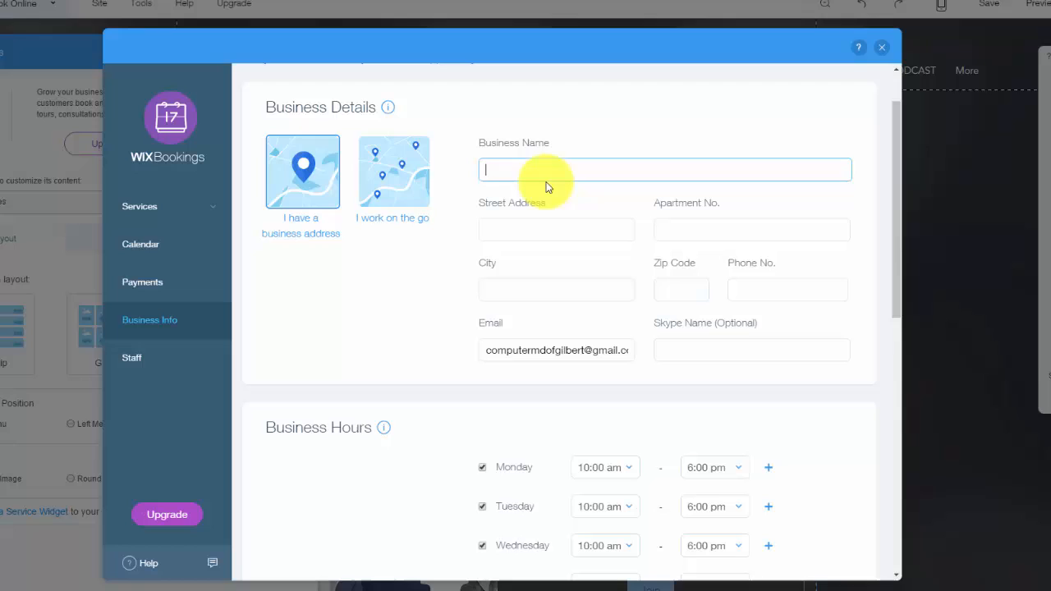
mouse_move(573, 190)
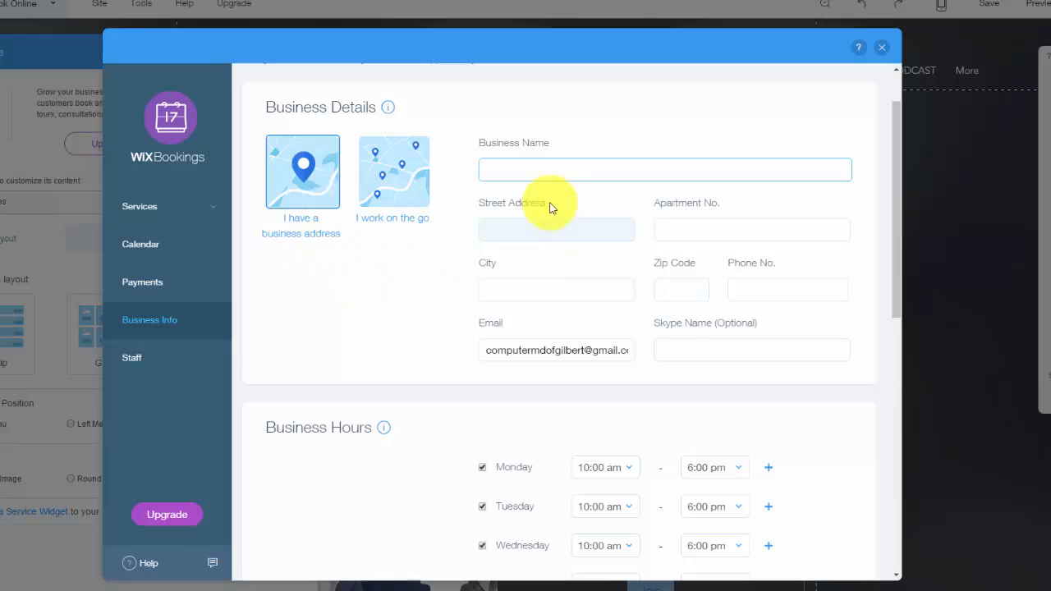
mouse_move(581, 222)
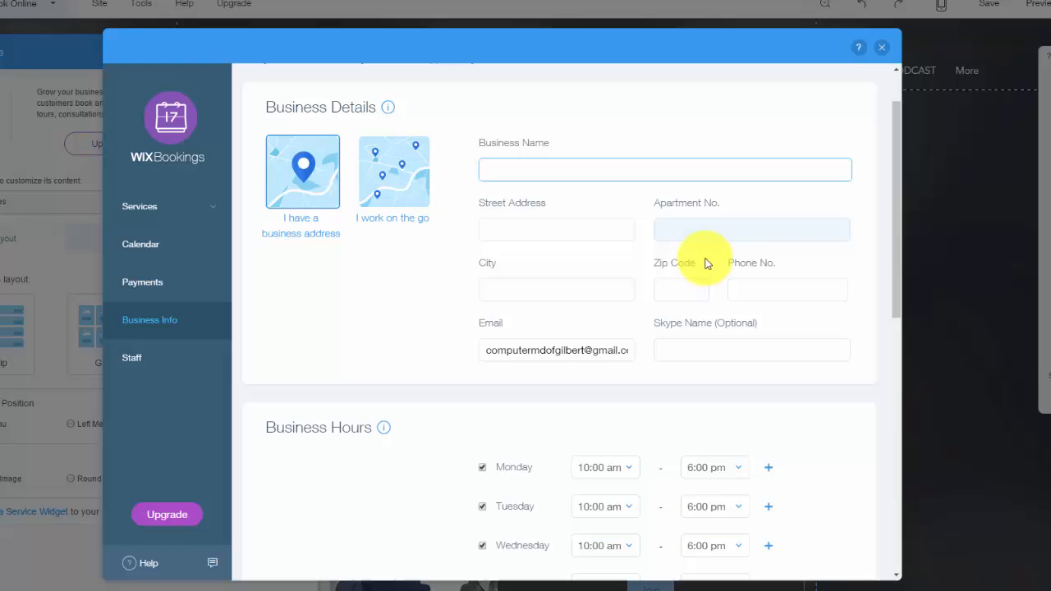
left_click(665, 169)
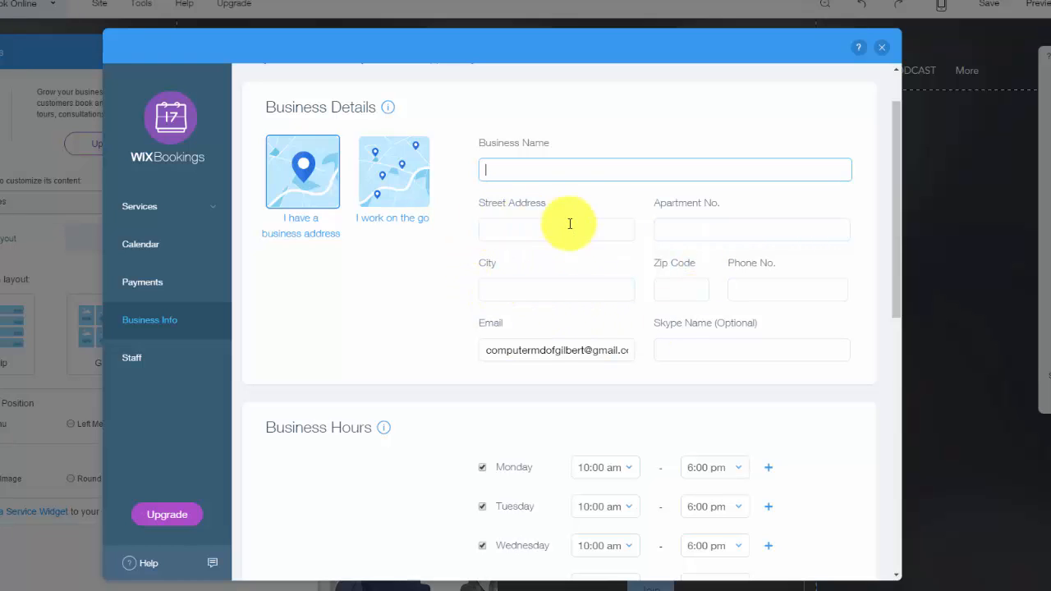
mouse_move(383, 197)
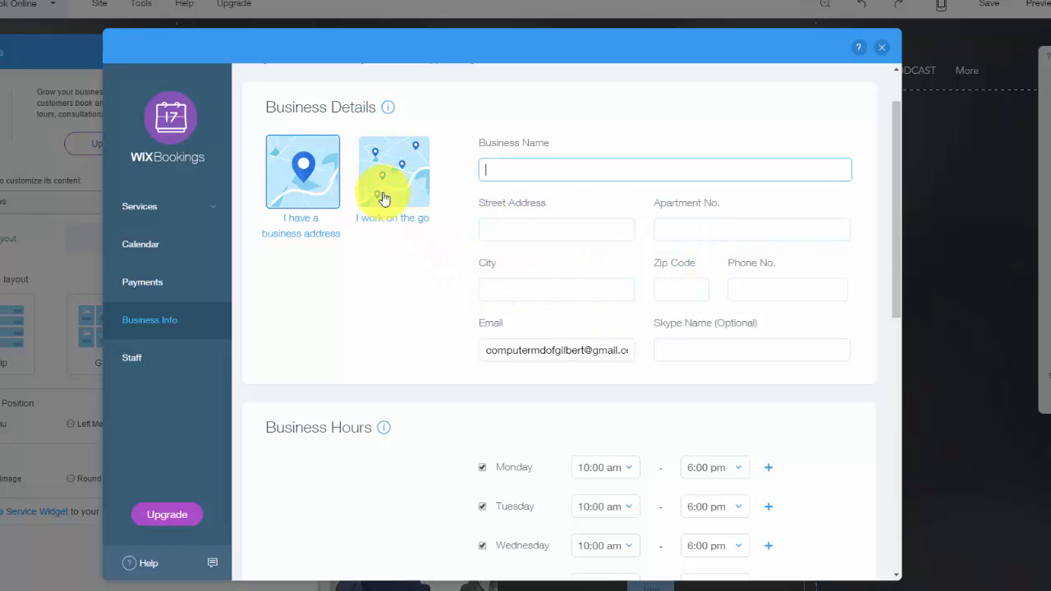
left_click(393, 173)
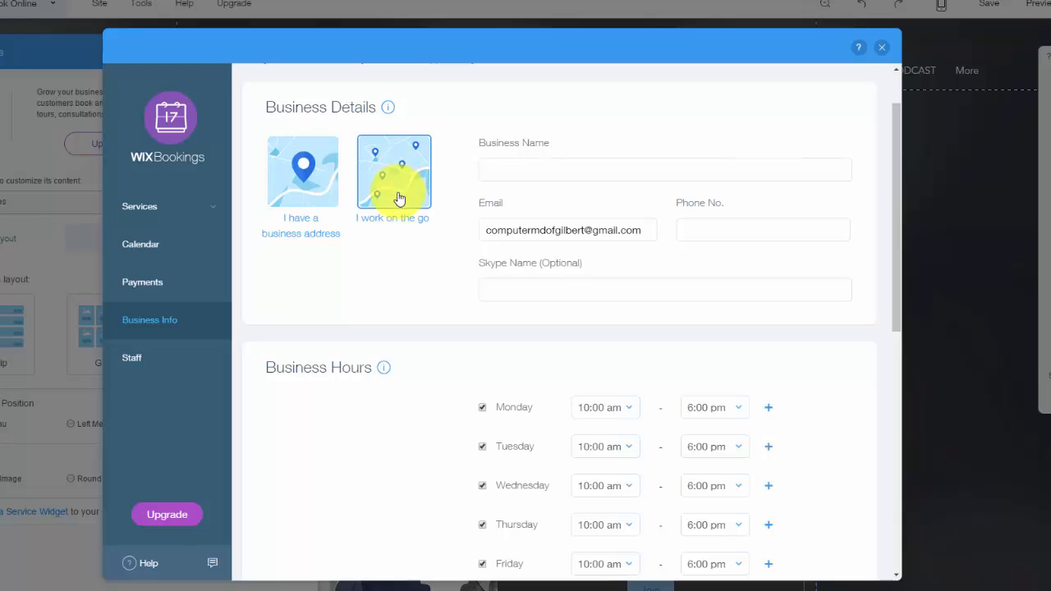
left_click(664, 170)
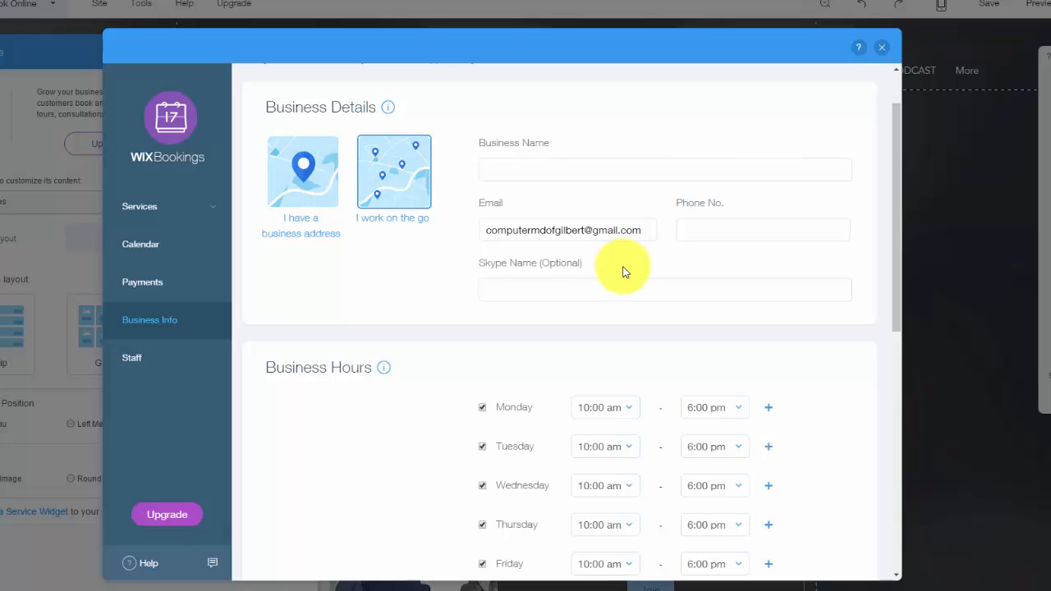
mouse_move(529, 202)
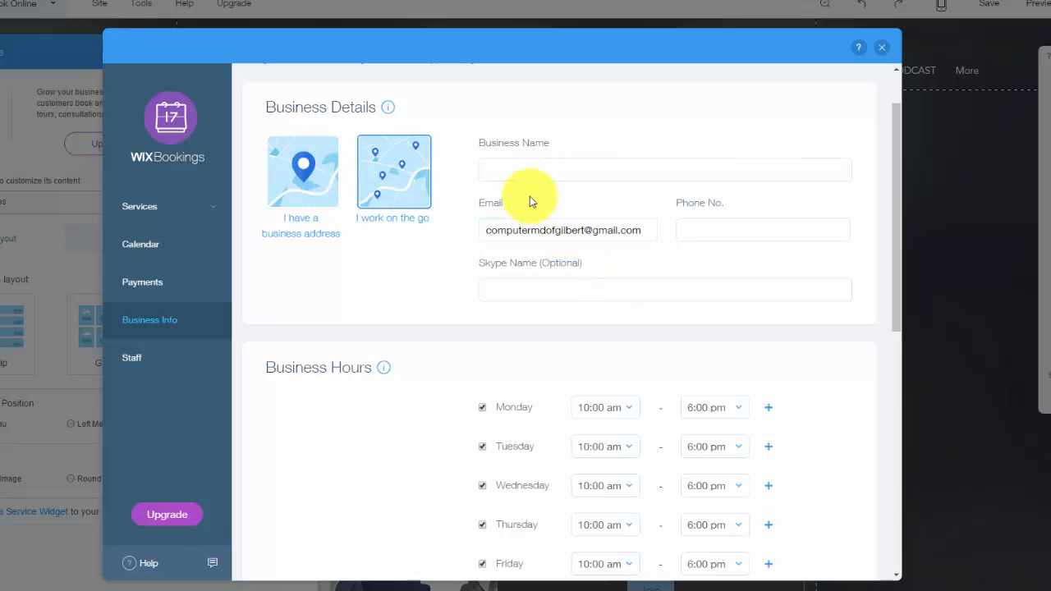
left_click(664, 170)
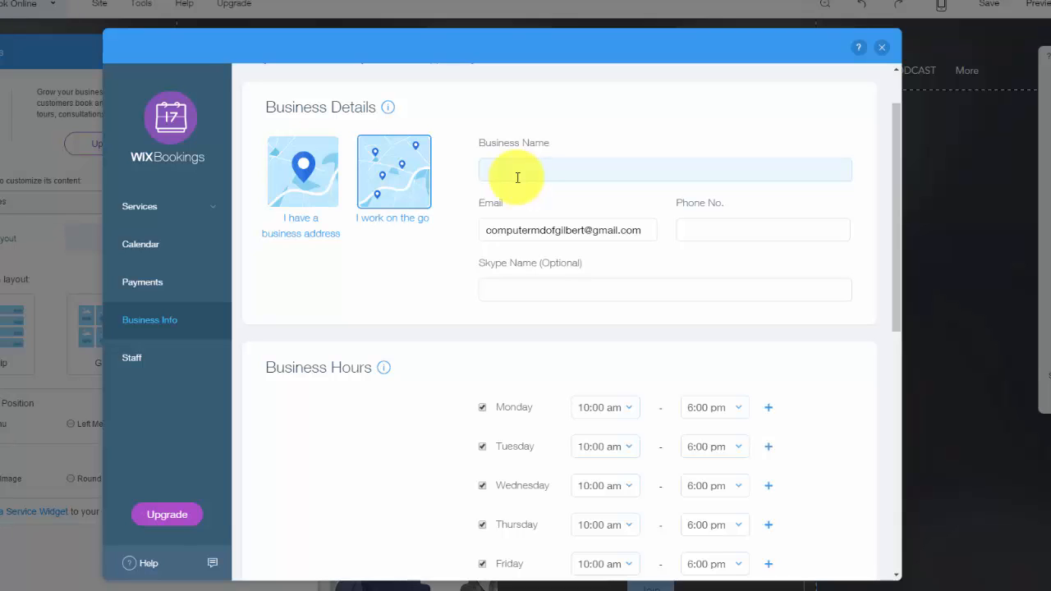
Add a second 10:00 am–6:00 pm time range under Monday's business hours
scroll("down", 3)
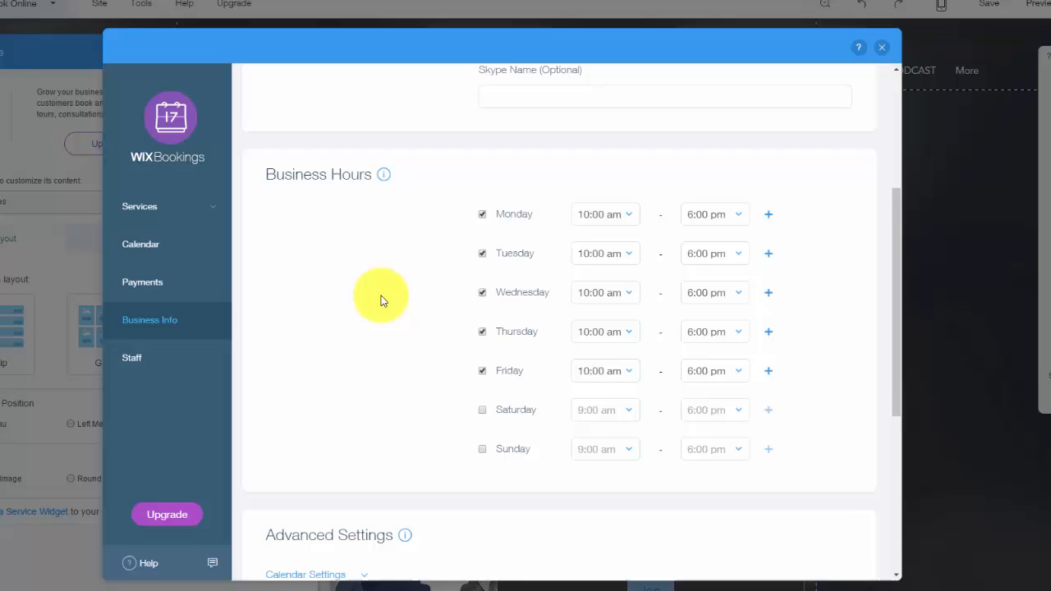
scroll("down", 3)
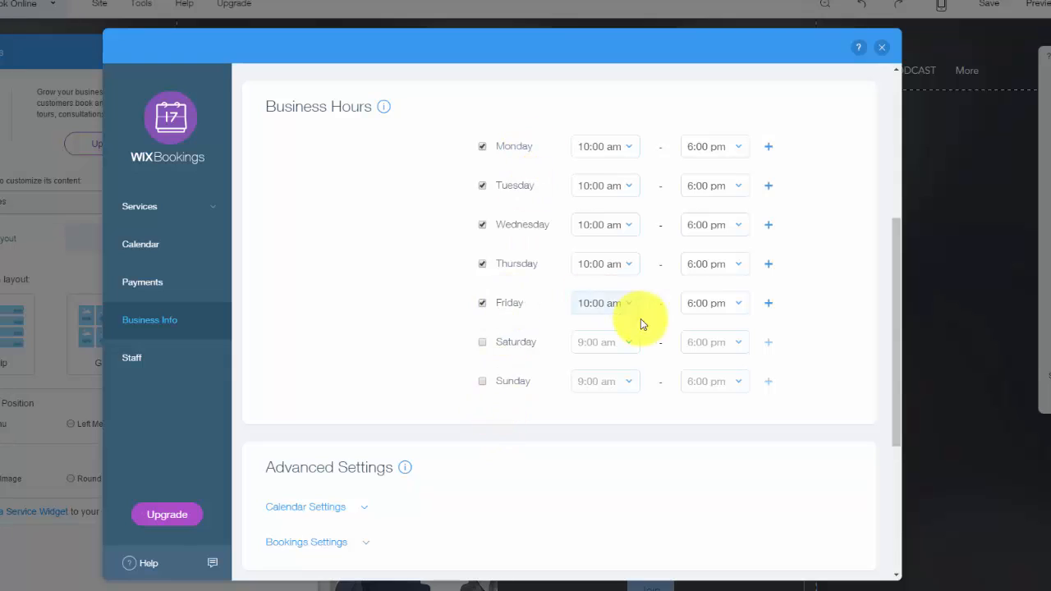
mouse_move(645, 209)
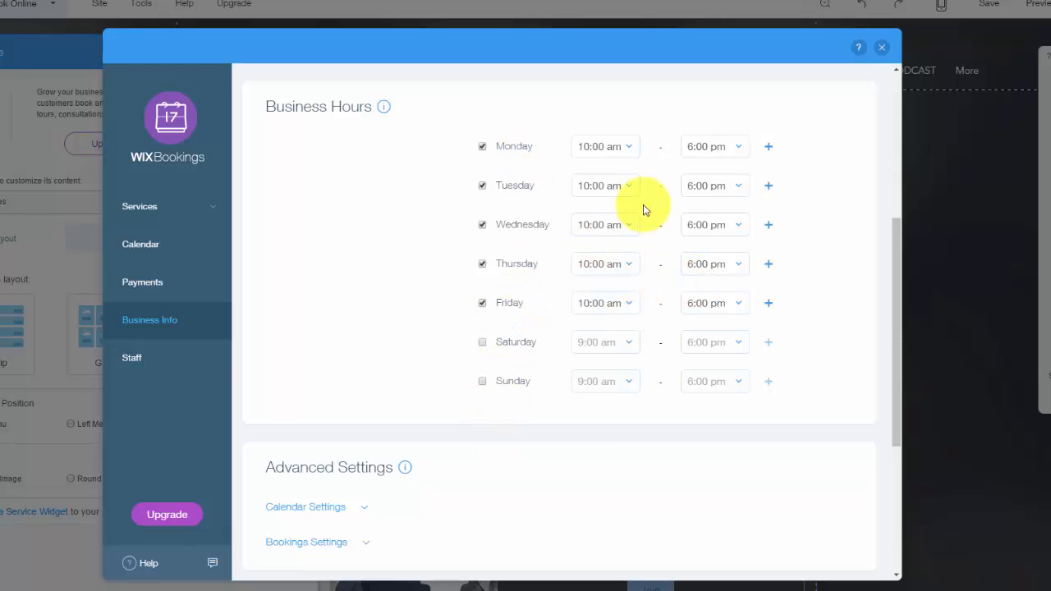
mouse_move(574, 164)
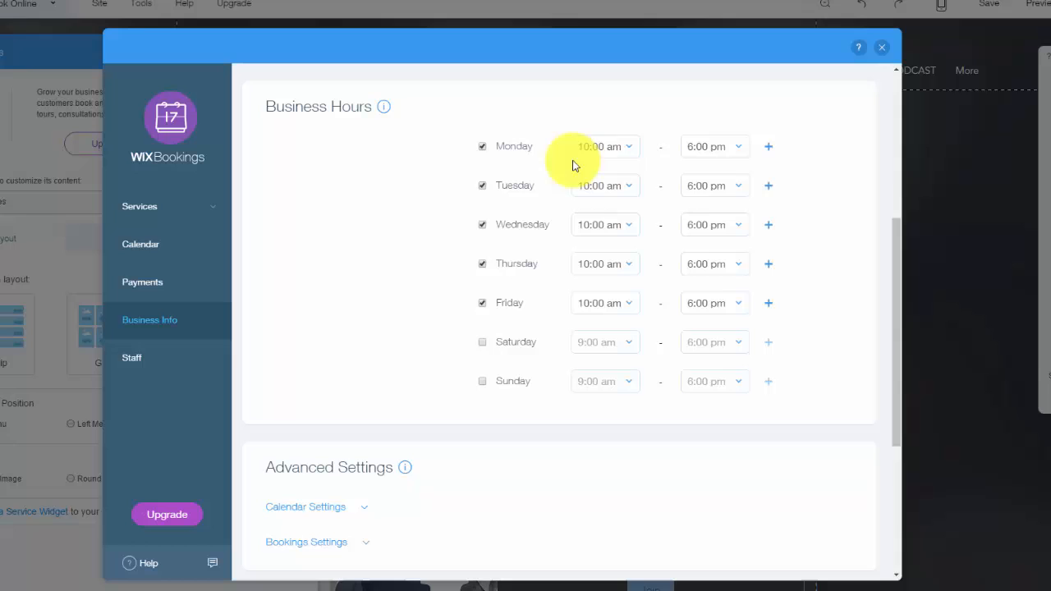
left_click(768, 146)
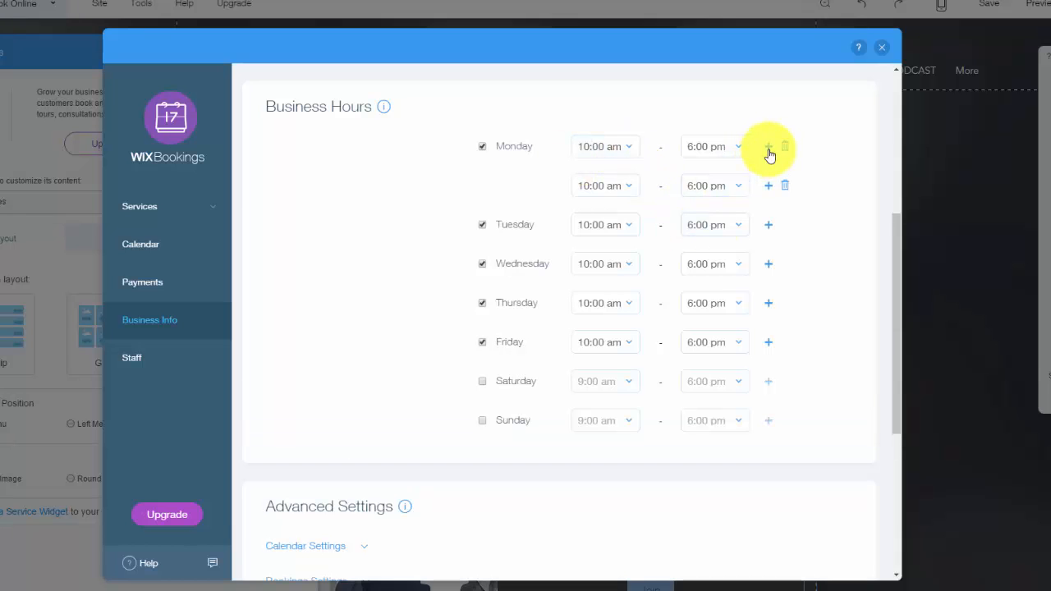
mouse_move(786, 186)
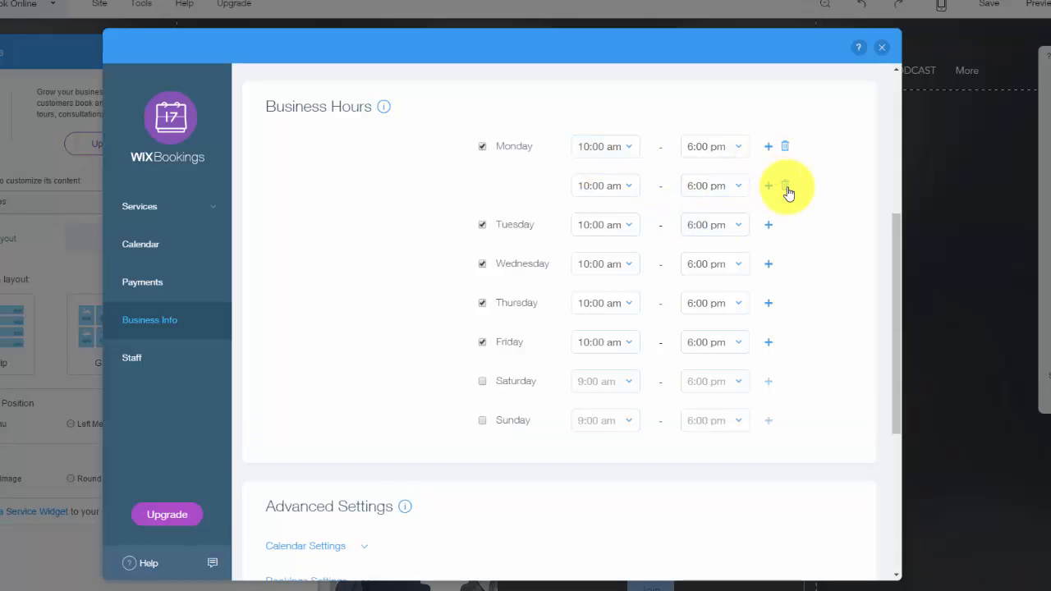
scroll("down", 3)
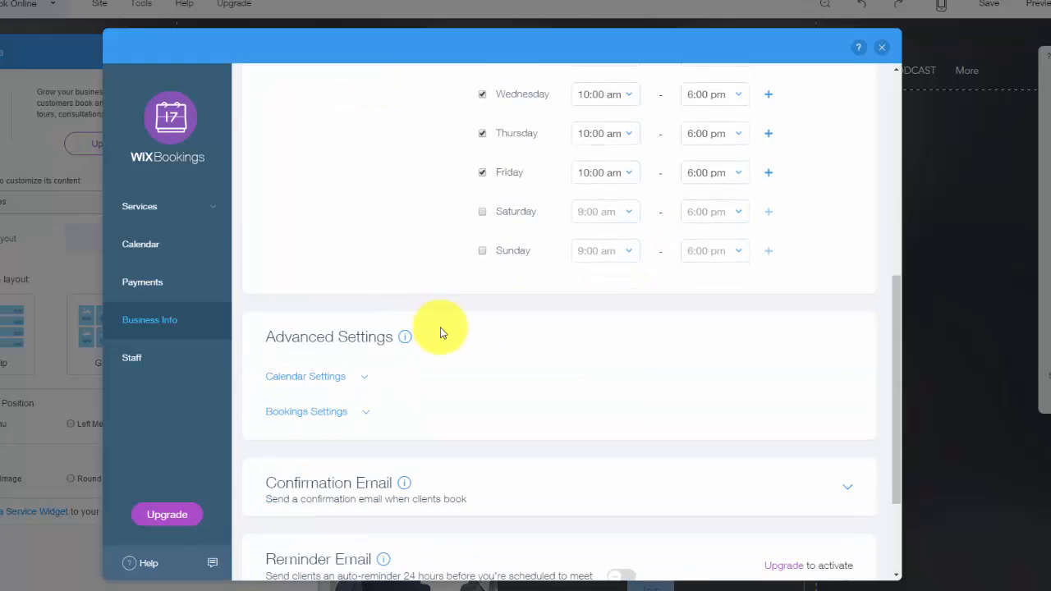
Expand Calendar and Bookings Settings, and allow booking up to 2 hours before start
scroll("down", 3)
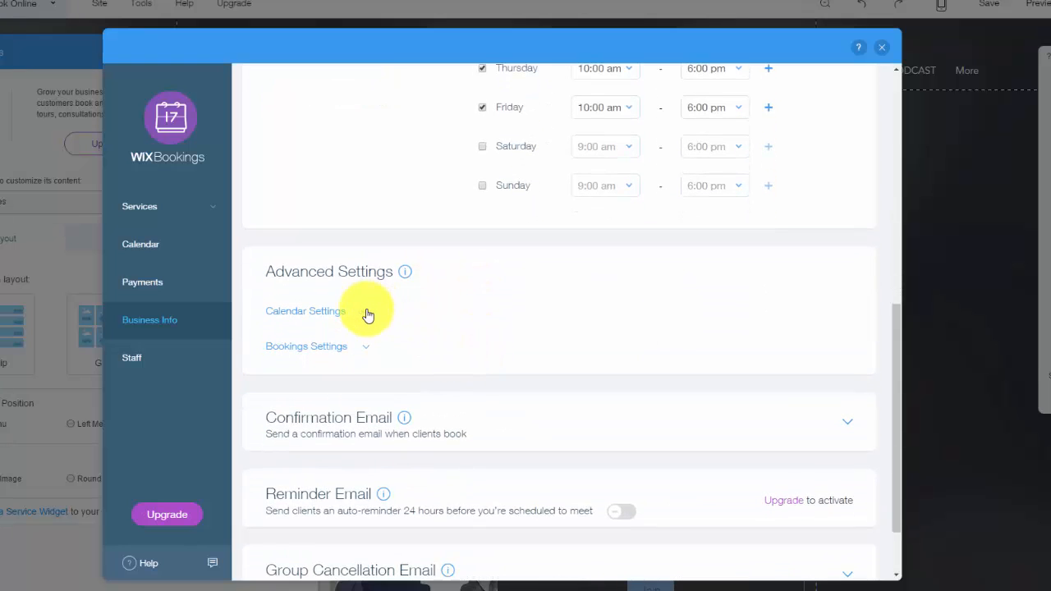
left_click(304, 310)
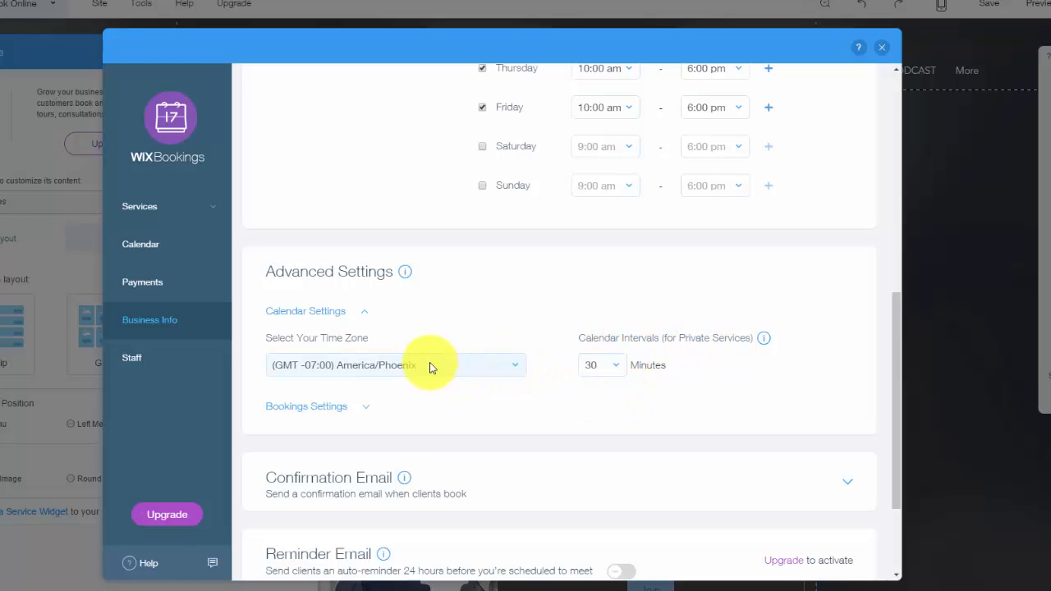
left_click(306, 406)
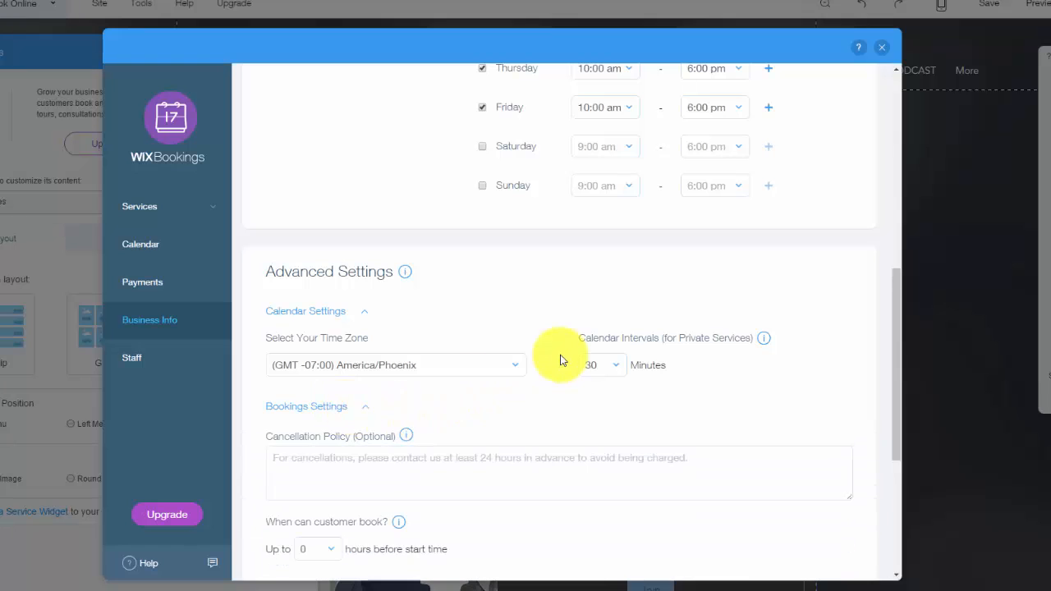
scroll("down", 3)
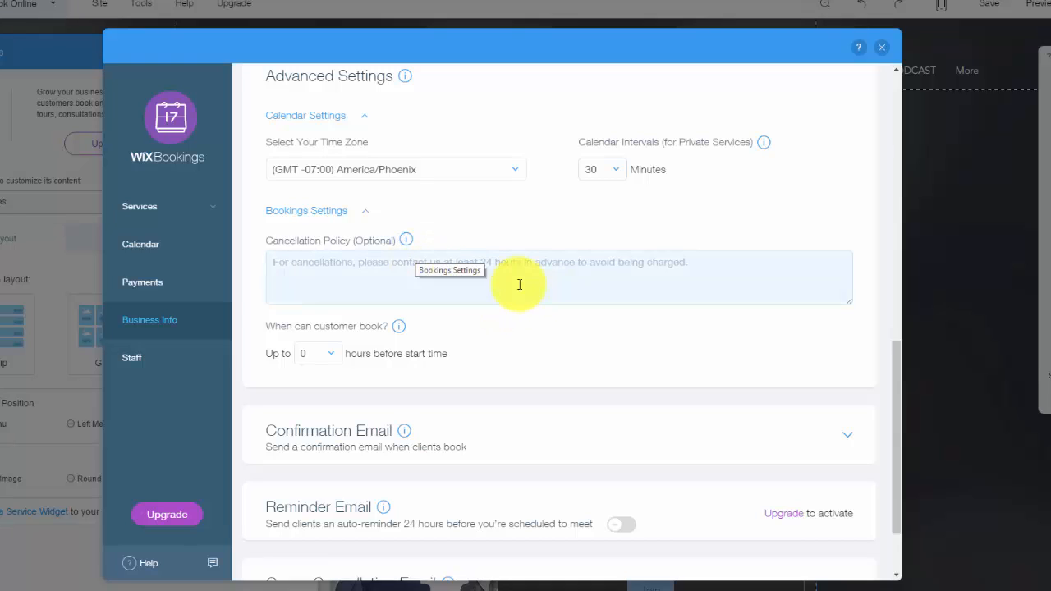
mouse_move(458, 262)
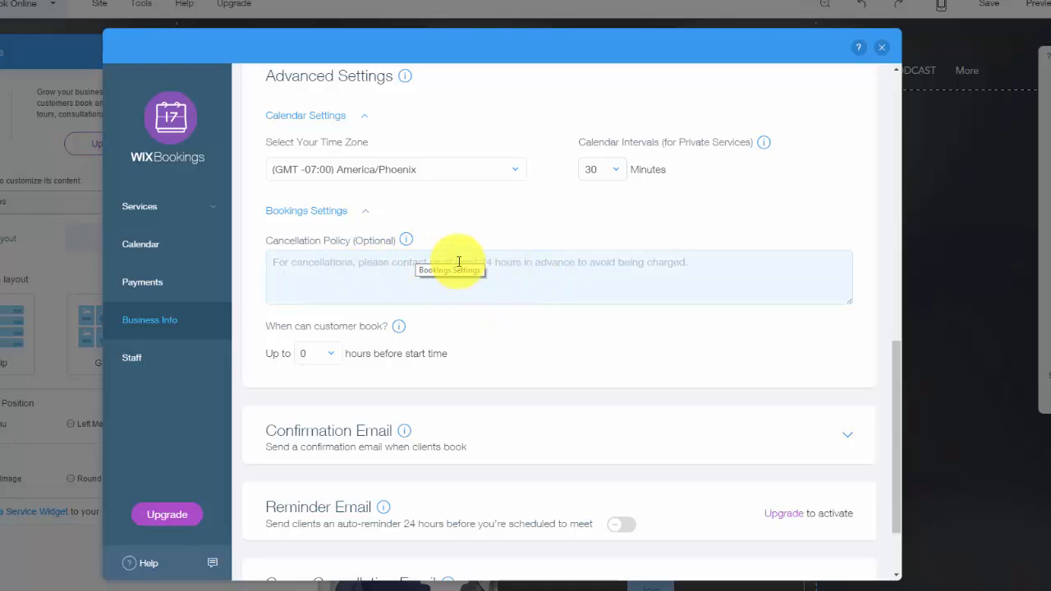
mouse_move(549, 335)
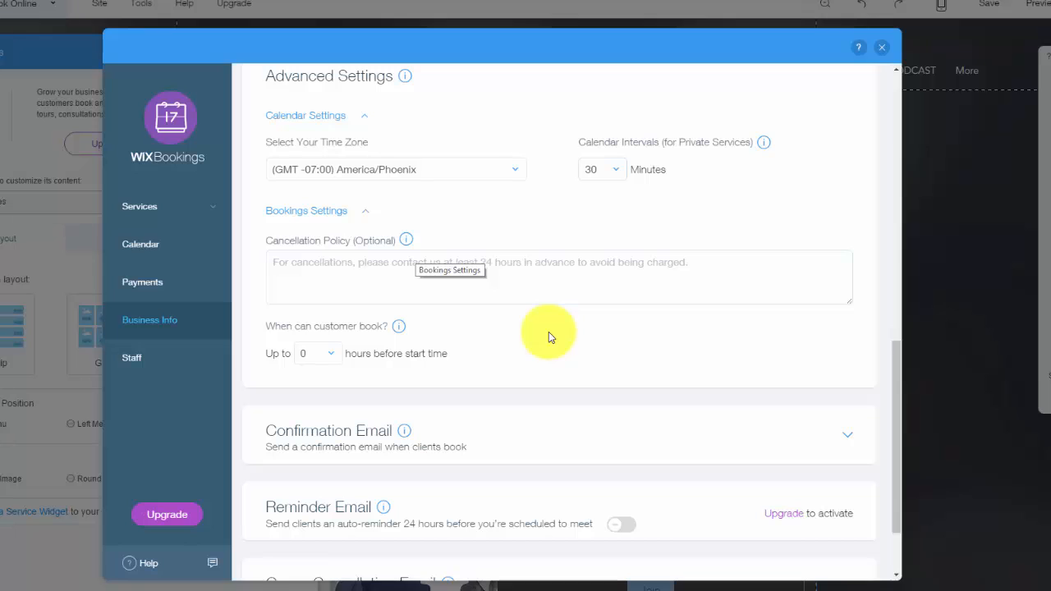
mouse_move(374, 364)
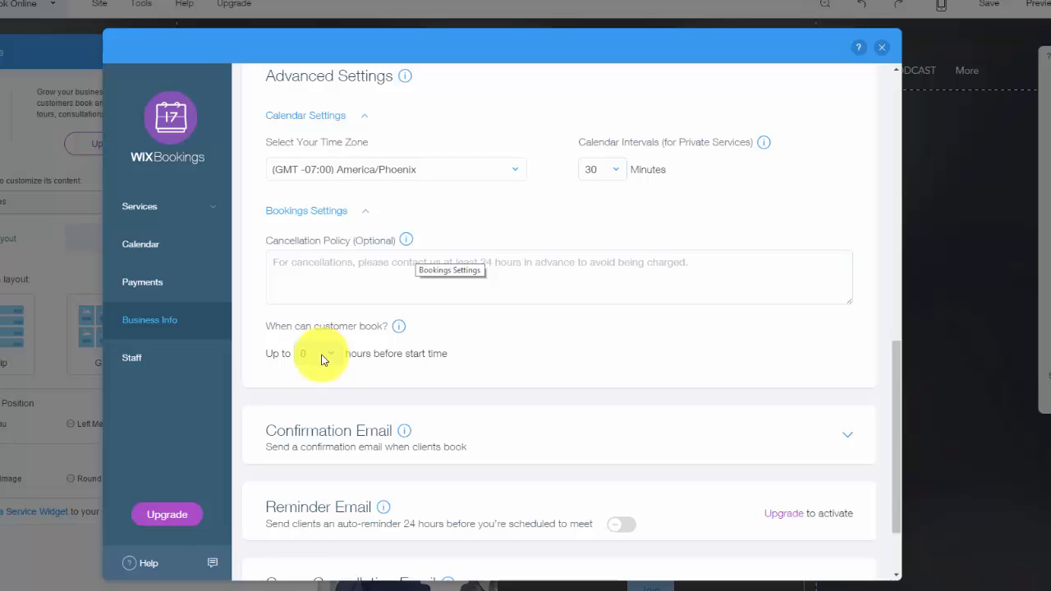
left_click(316, 353)
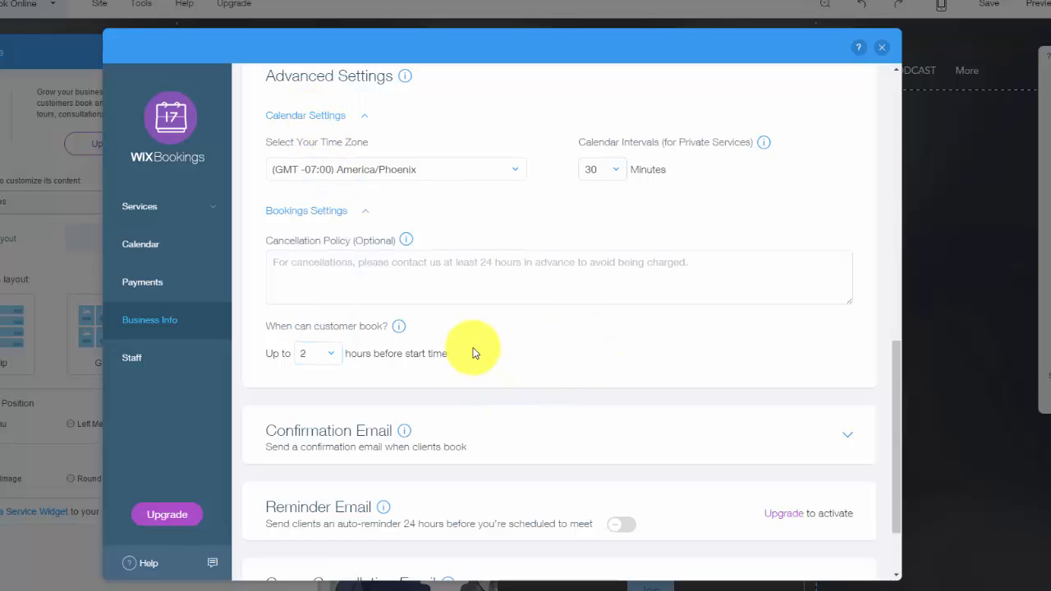
mouse_move(551, 370)
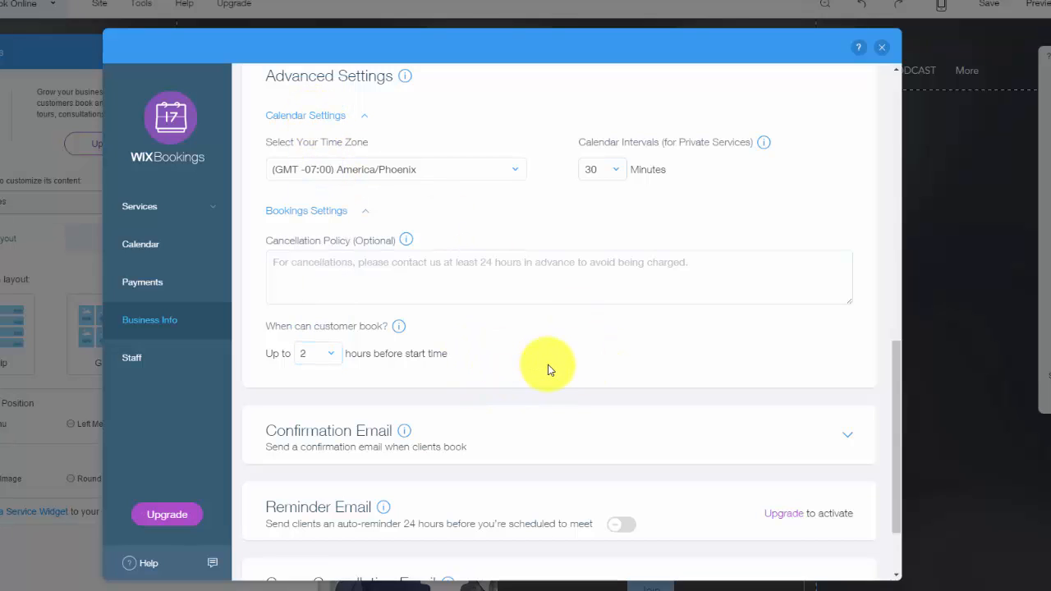
mouse_move(673, 369)
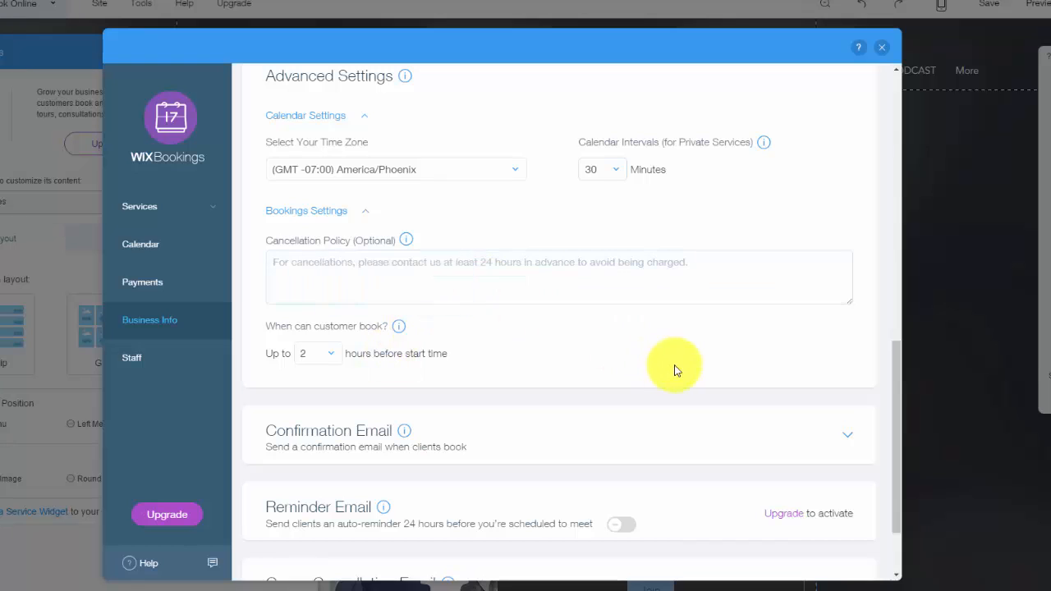
Expand Confirmation Email to review the 'Thanks for booking!' subject and the Reminder Email notice
scroll("down", 3)
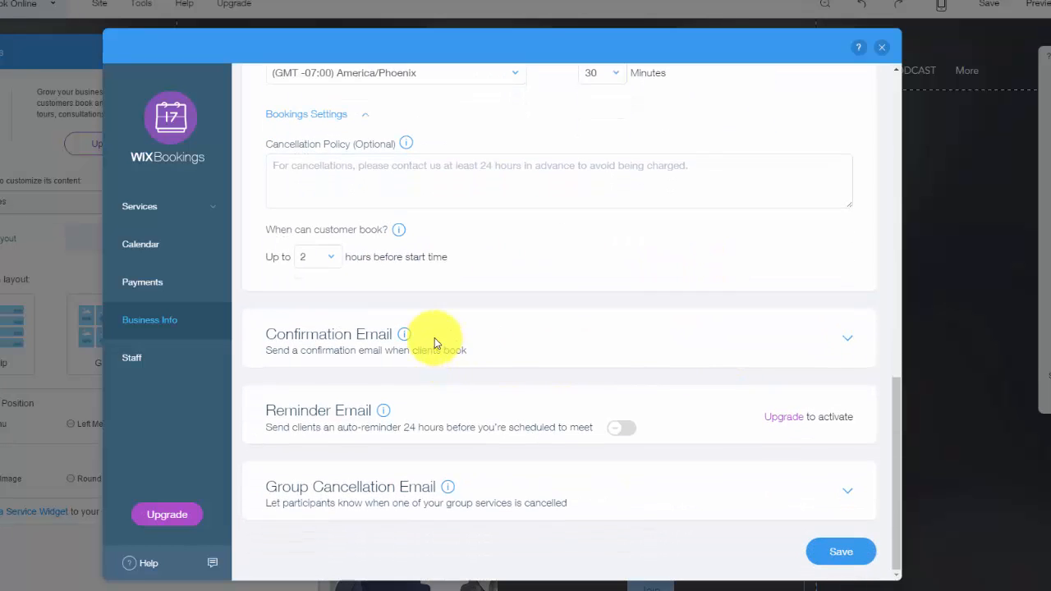
left_click(328, 334)
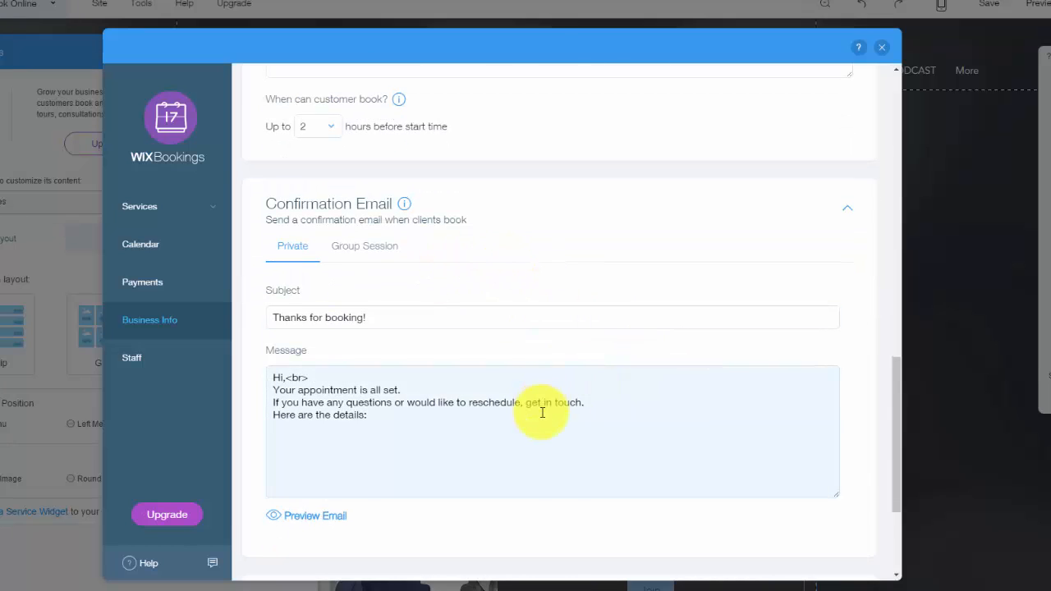
scroll("down", 3)
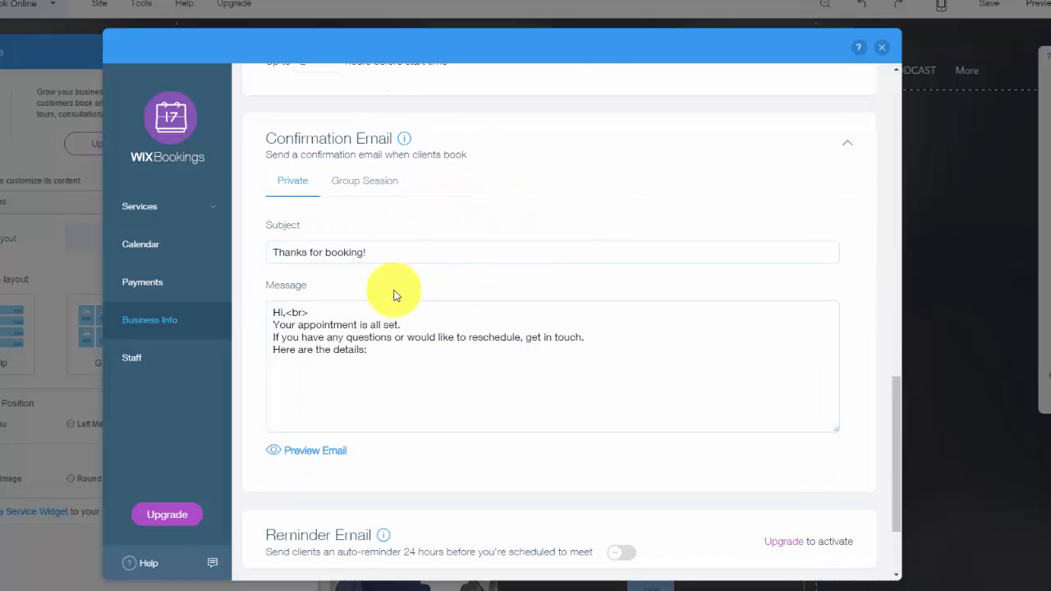
scroll("down", 3)
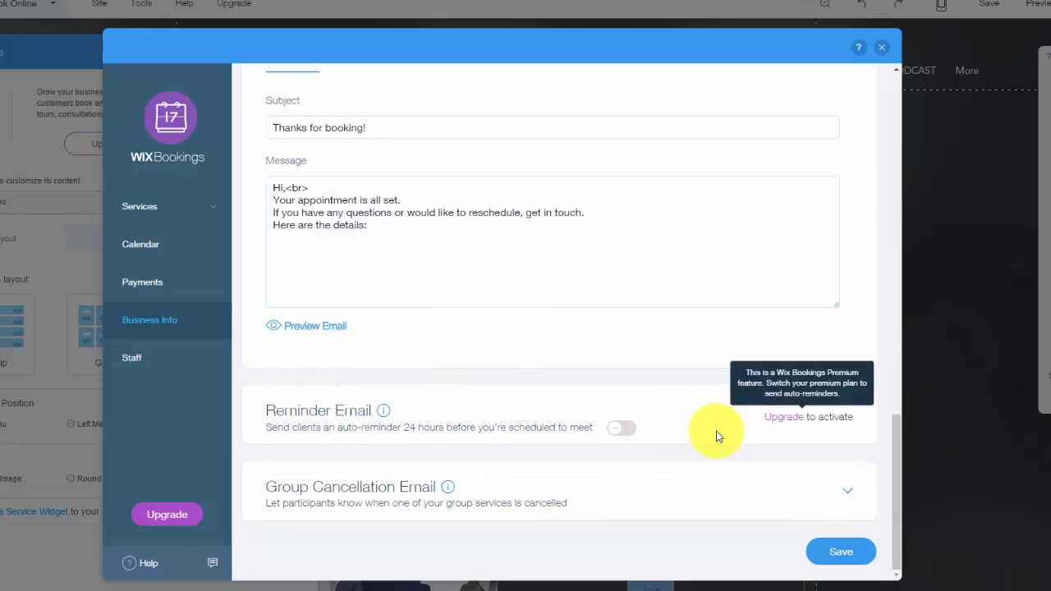
mouse_move(710, 431)
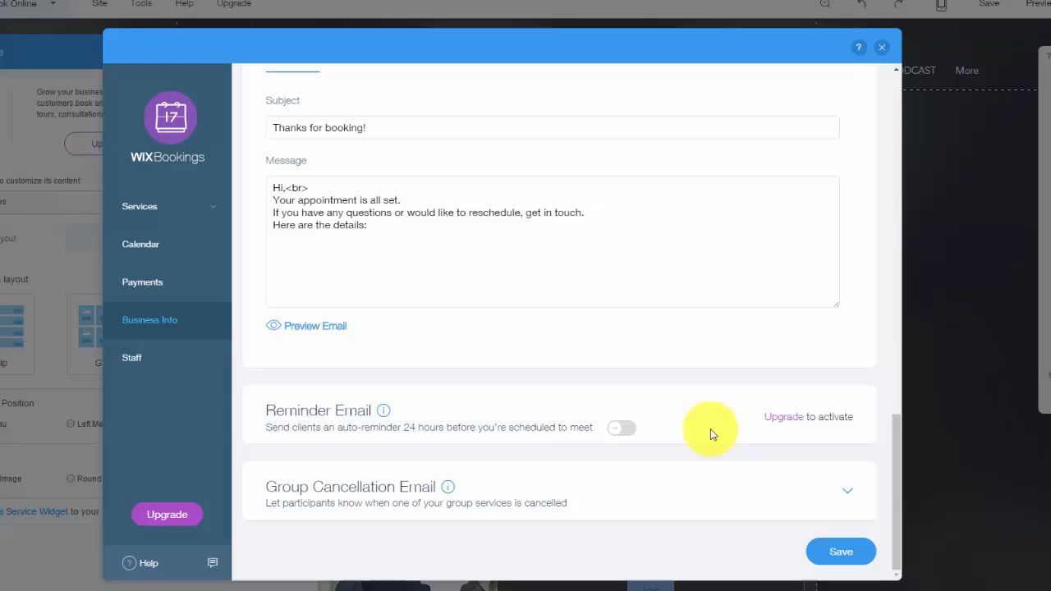
mouse_move(612, 436)
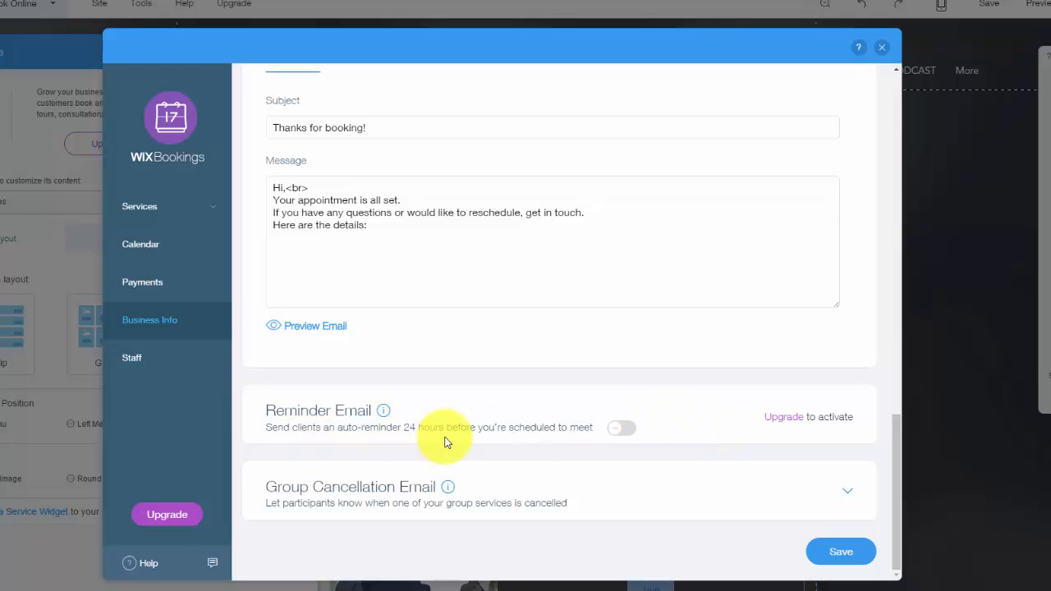
mouse_move(598, 433)
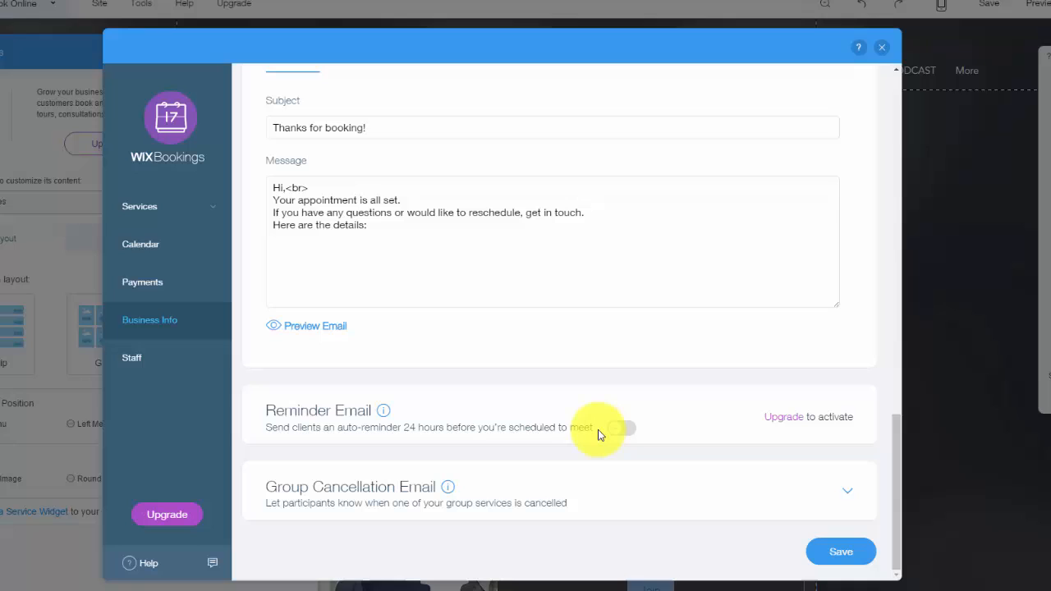
mouse_move(677, 491)
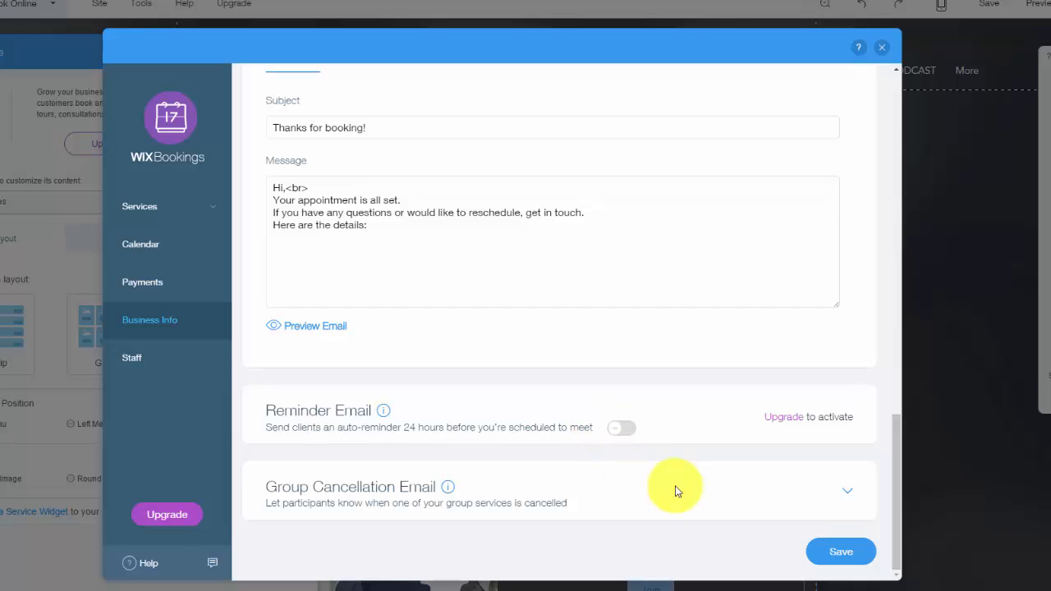
mouse_move(786, 508)
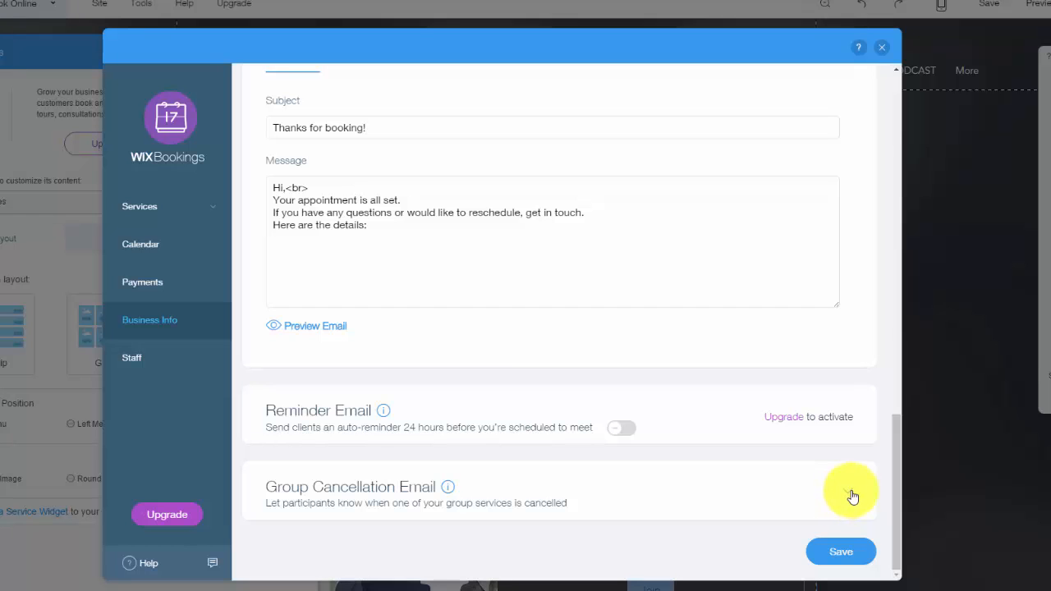
Expand Group Cancellation Email to review its 'Sorry, we've got to cancel' message
left_click(852, 496)
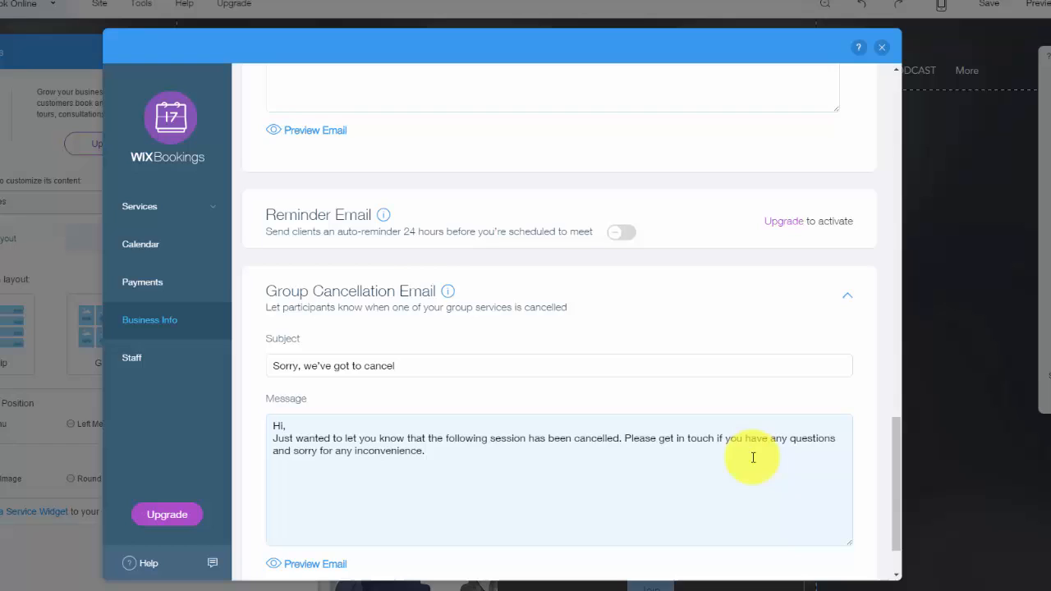
scroll("down", 3)
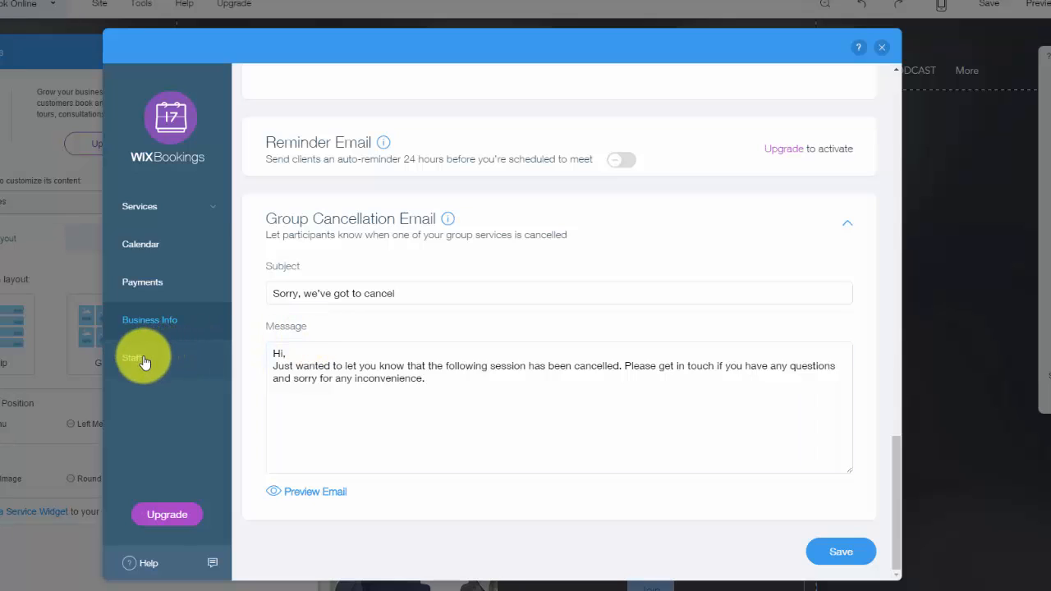
Review Staff Member #1 in the Staff list, then close the Bookings dashboard
left_click(144, 357)
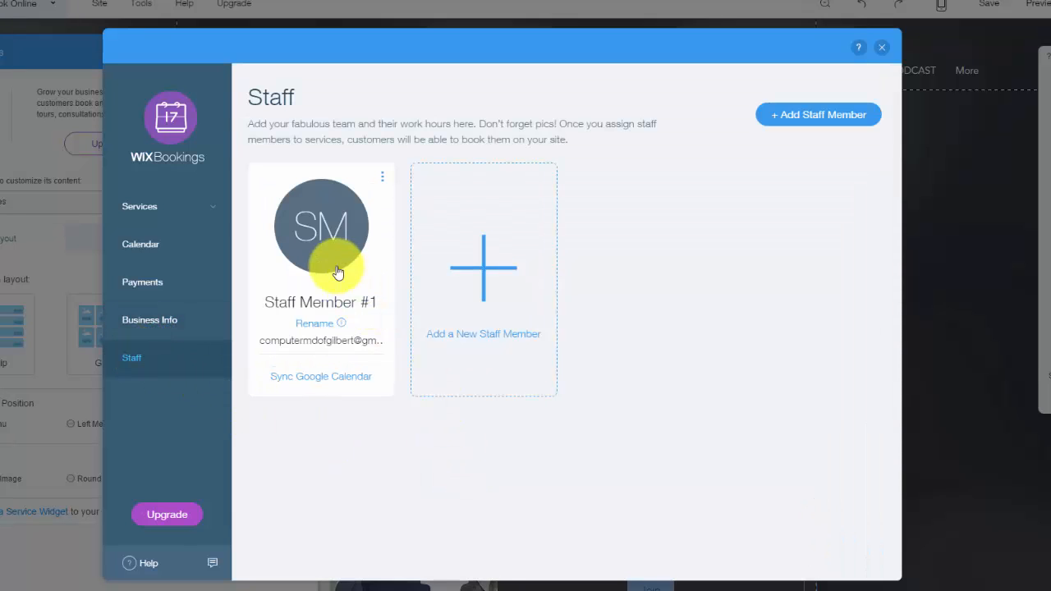
mouse_move(718, 345)
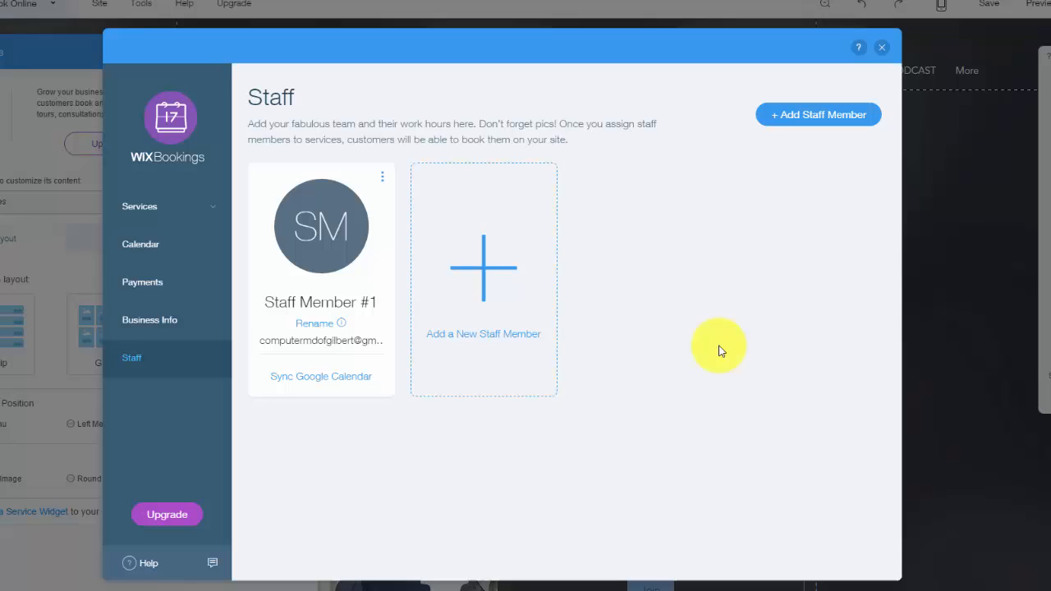
mouse_move(751, 247)
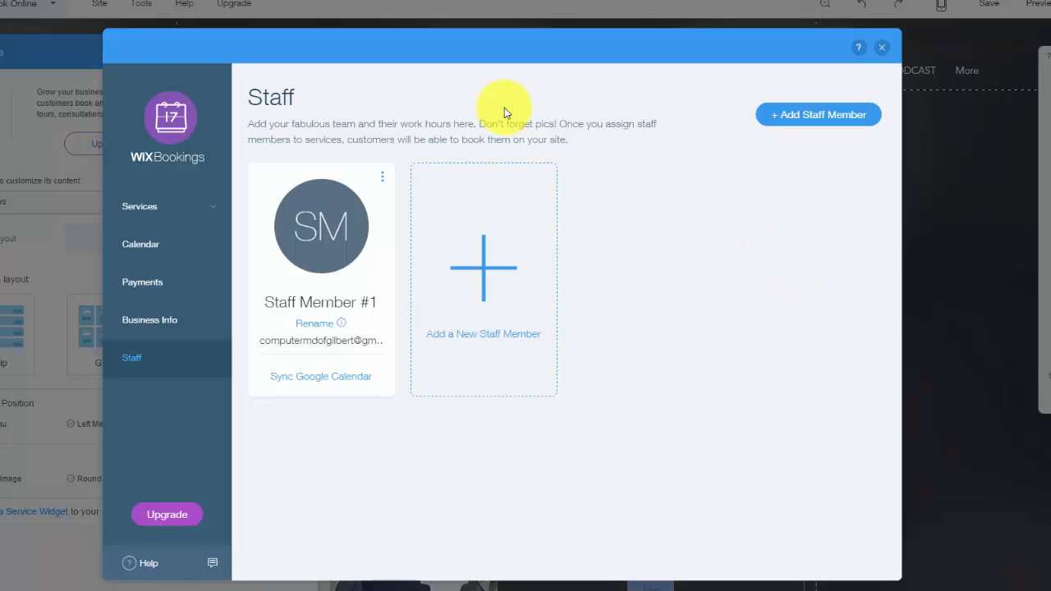
mouse_move(755, 308)
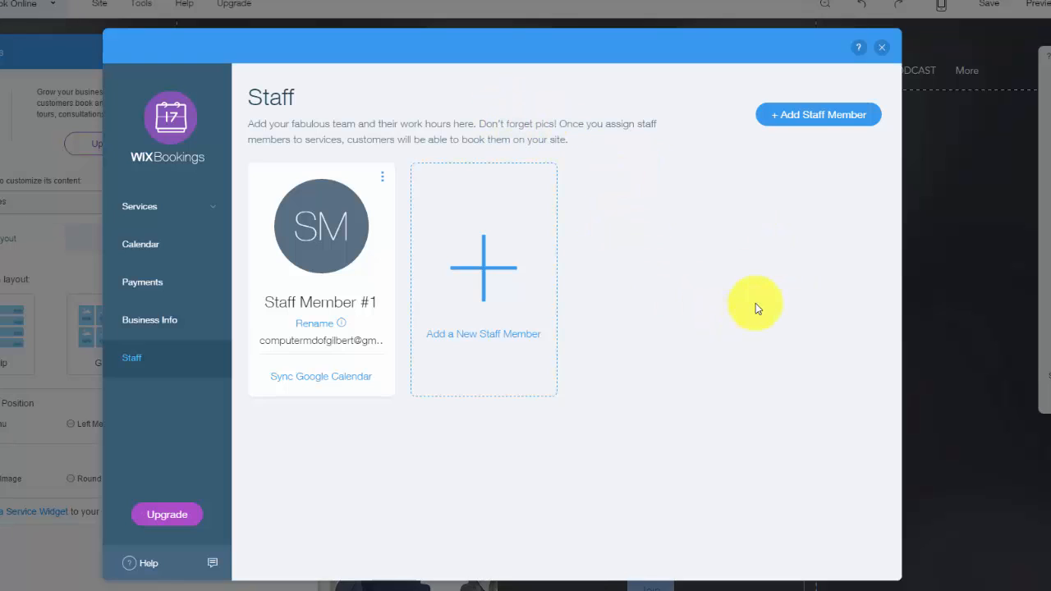
mouse_move(787, 293)
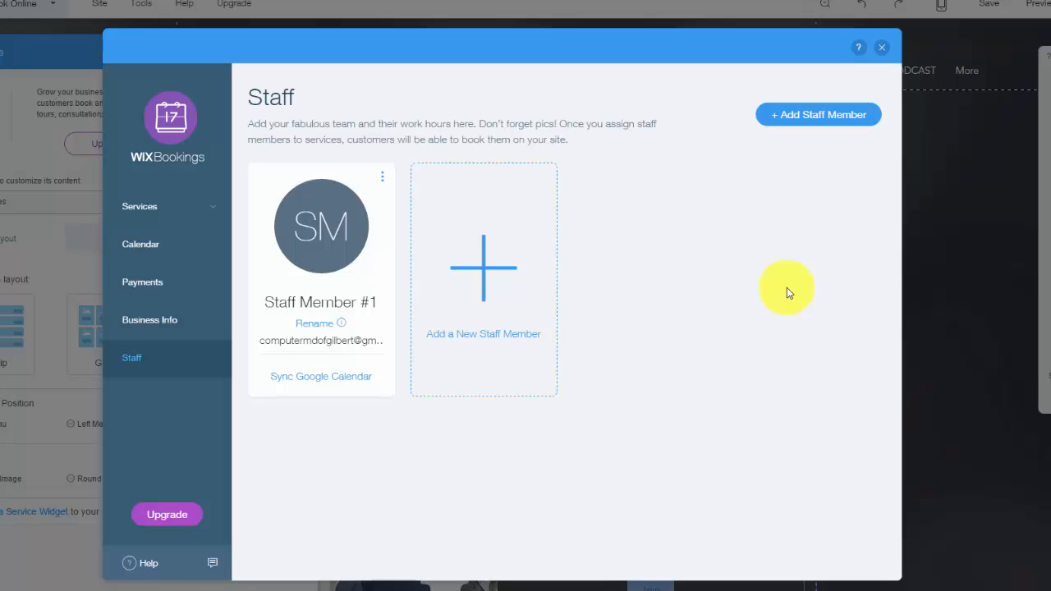
mouse_move(579, 238)
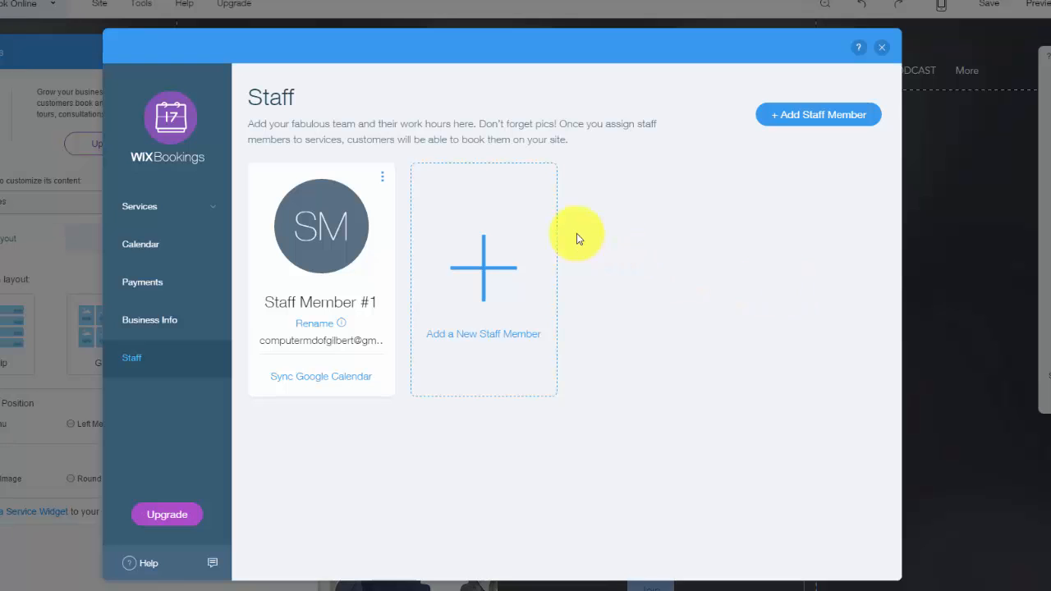
left_click(882, 47)
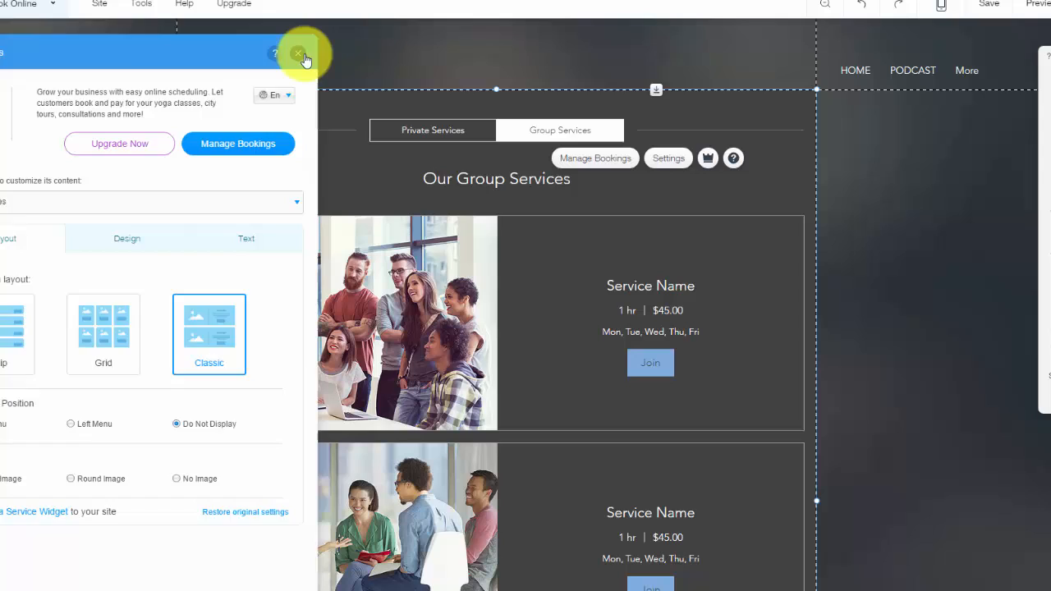
Close the Bookings widget settings panel and move to the WIX TALKS page
left_click(298, 52)
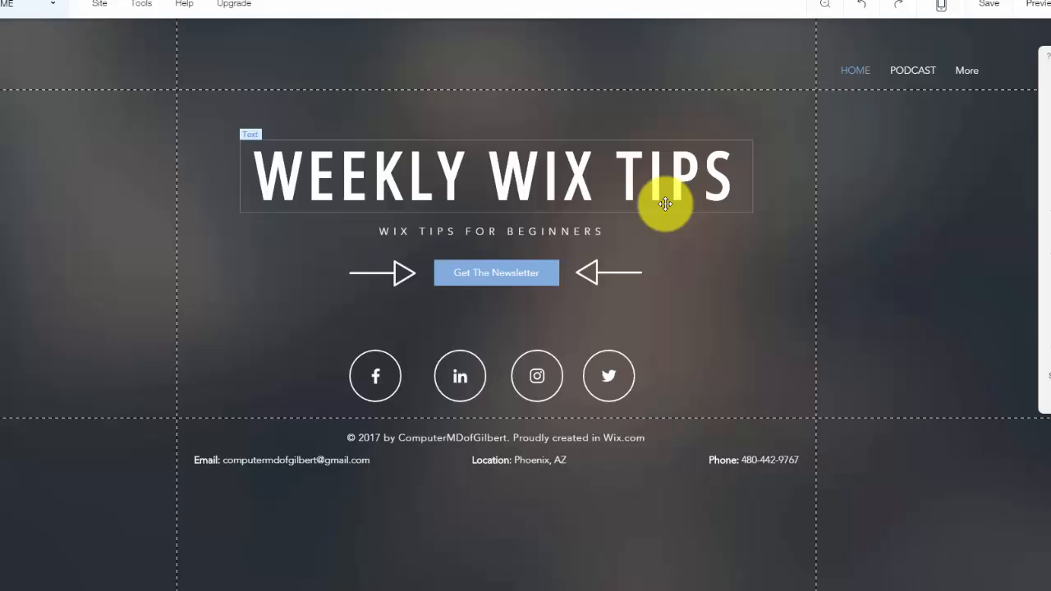
left_click(496, 272)
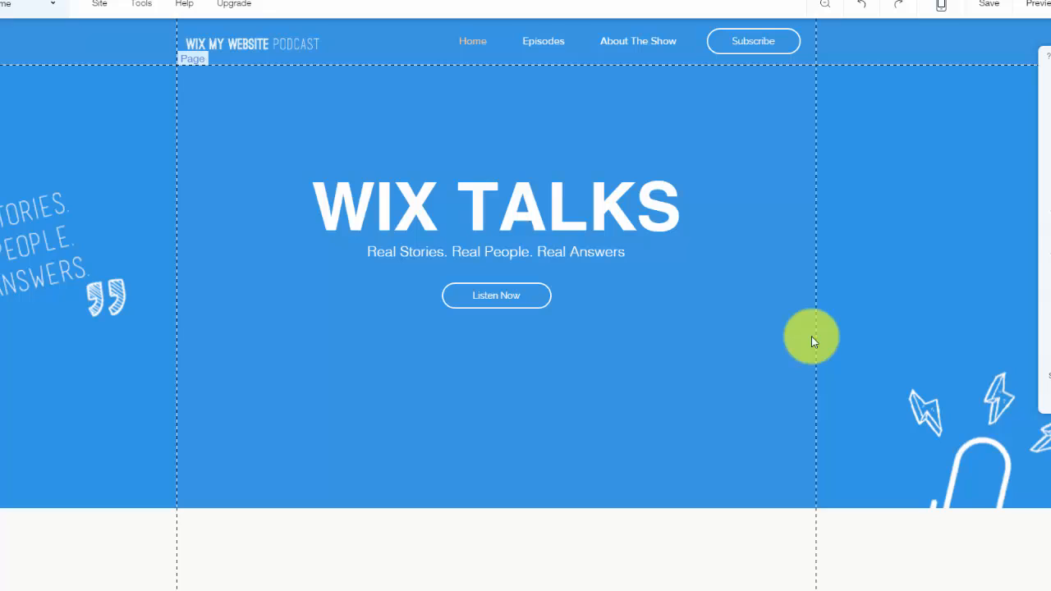
mouse_move(779, 334)
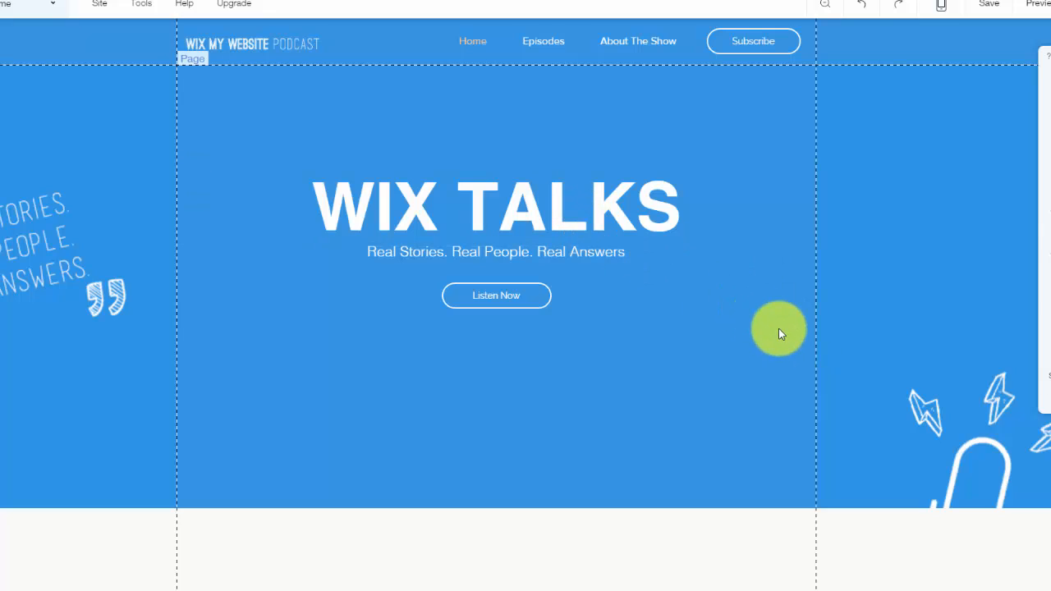